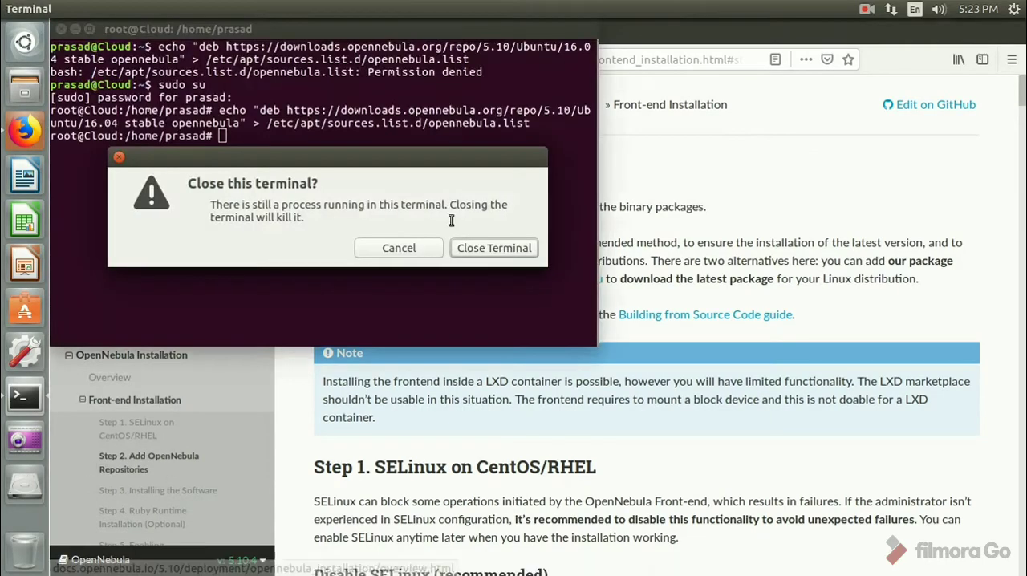
# Close the busy terminal and return to the OpenNebula 5.10 Front-end Installation guide in Firefox
pyautogui.click(494, 247)
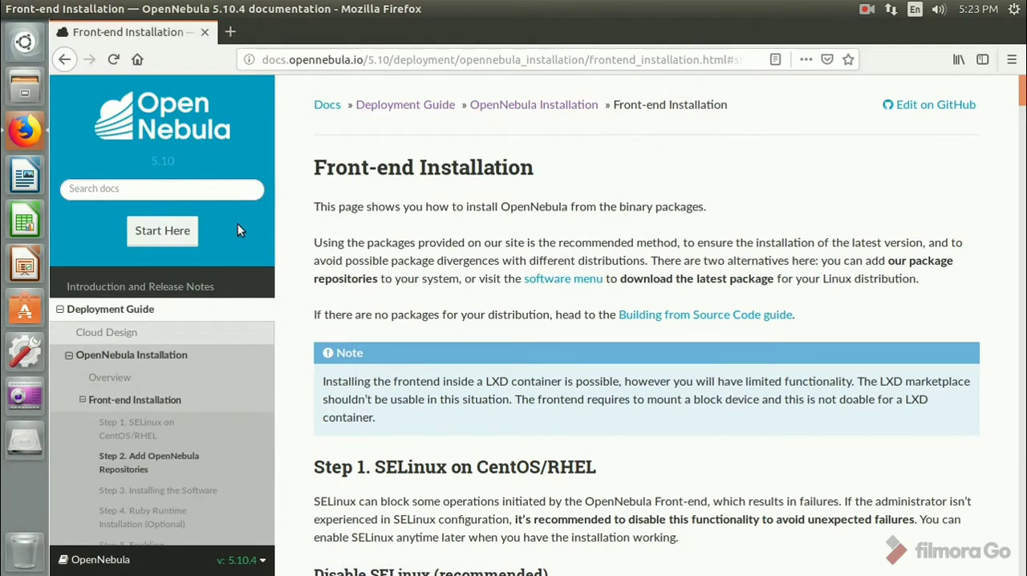
pyautogui.moveTo(907, 7)
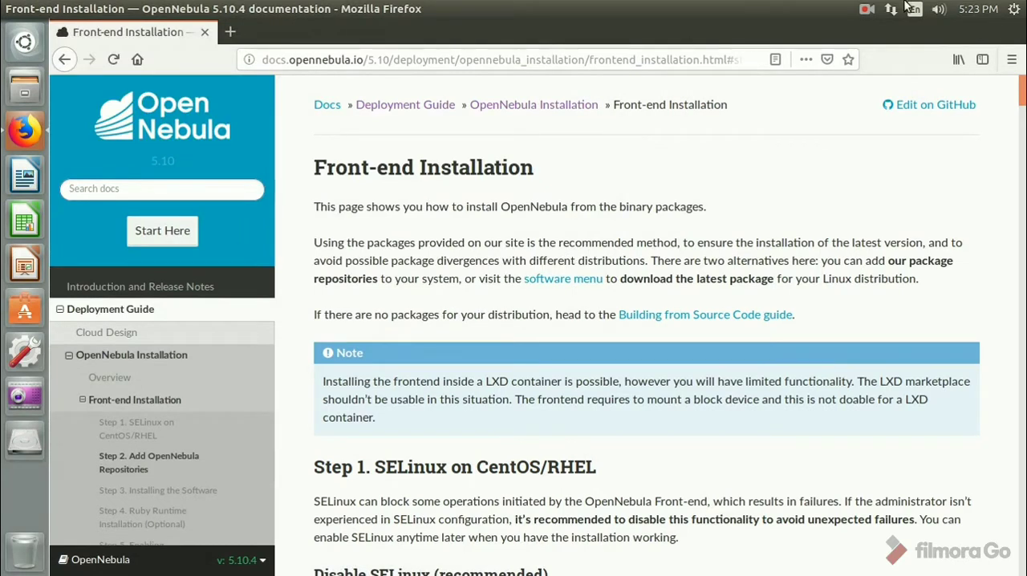
pyautogui.click(867, 9)
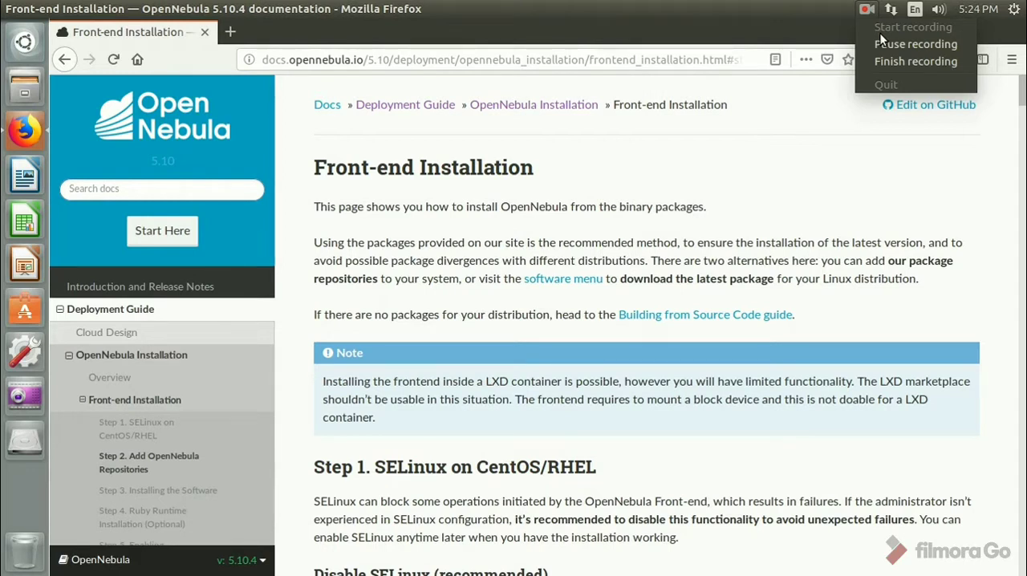
pyautogui.click(1014, 9)
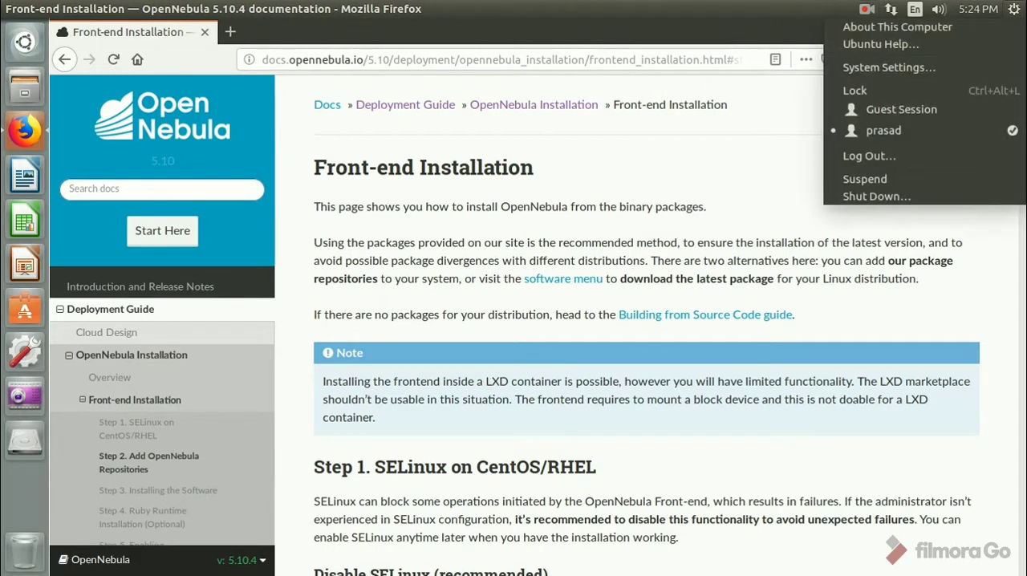
pyautogui.click(897, 26)
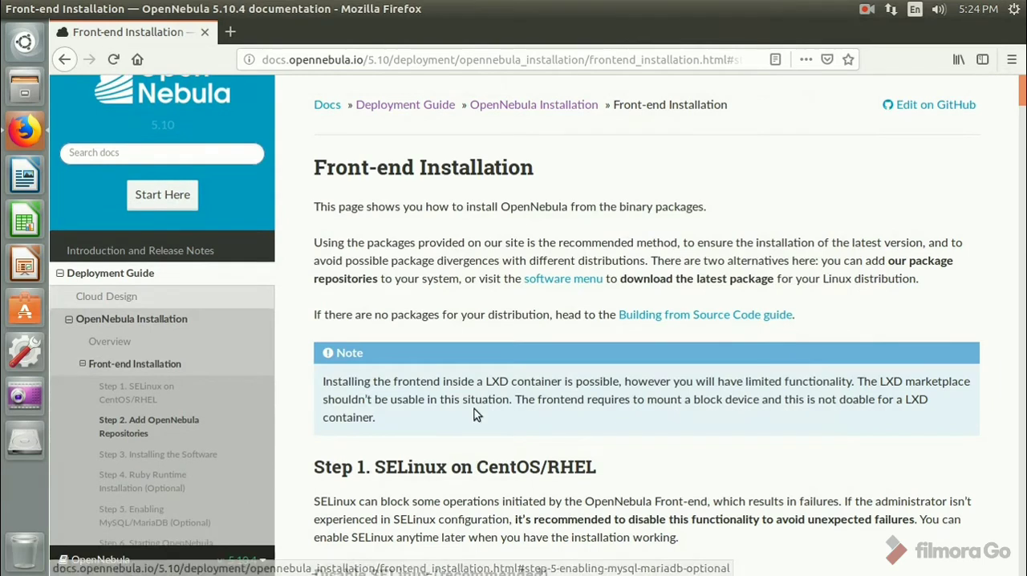
pyautogui.moveTo(618, 308)
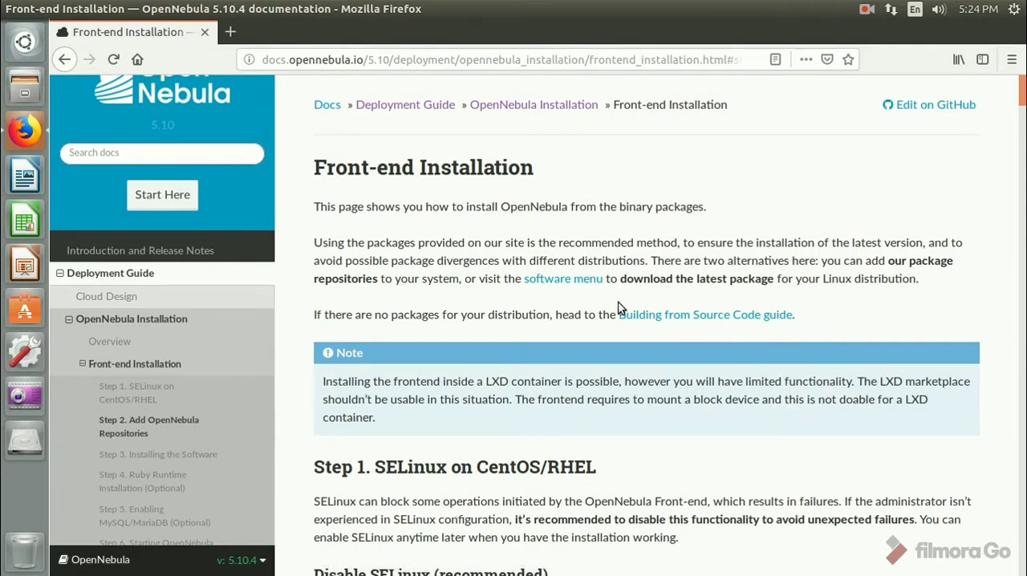
pyautogui.moveTo(224, 562)
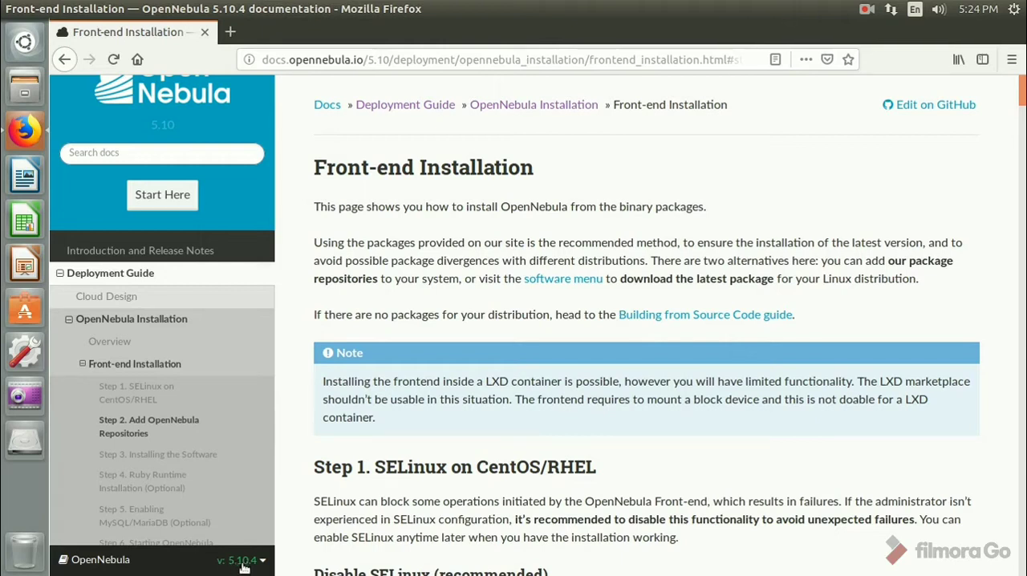
pyautogui.moveTo(412, 378)
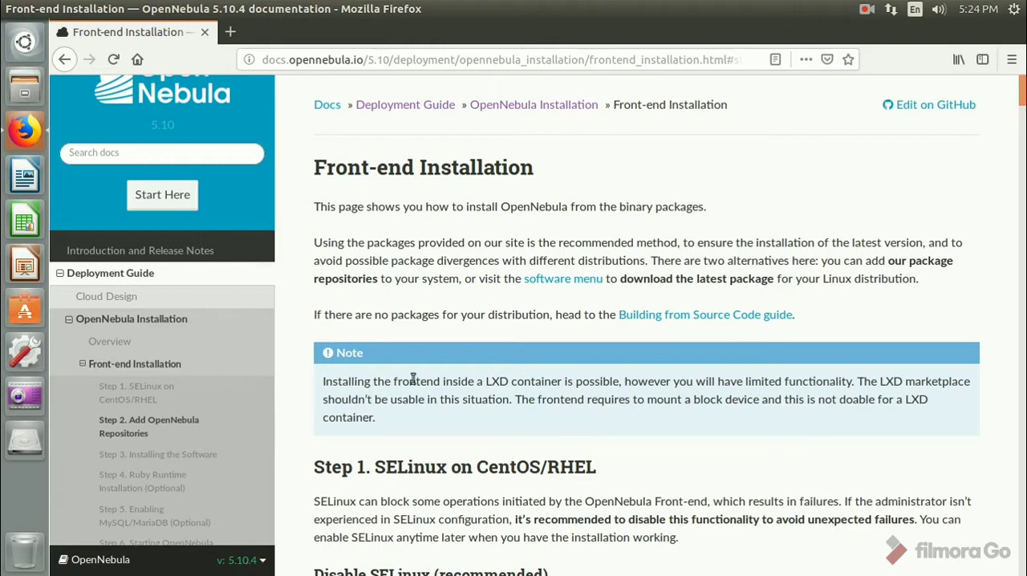
pyautogui.moveTo(372, 312)
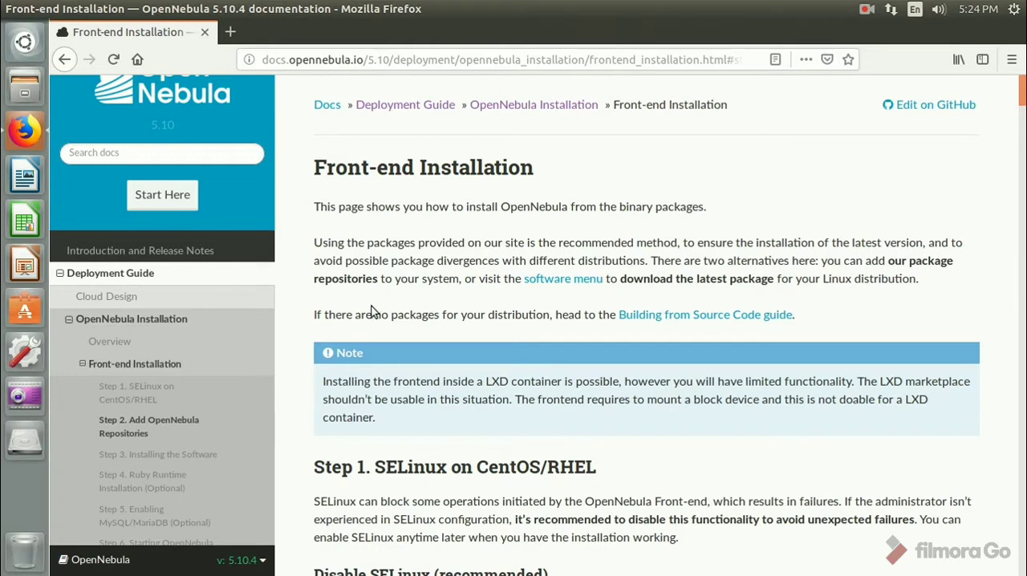
pyautogui.moveTo(260, 330)
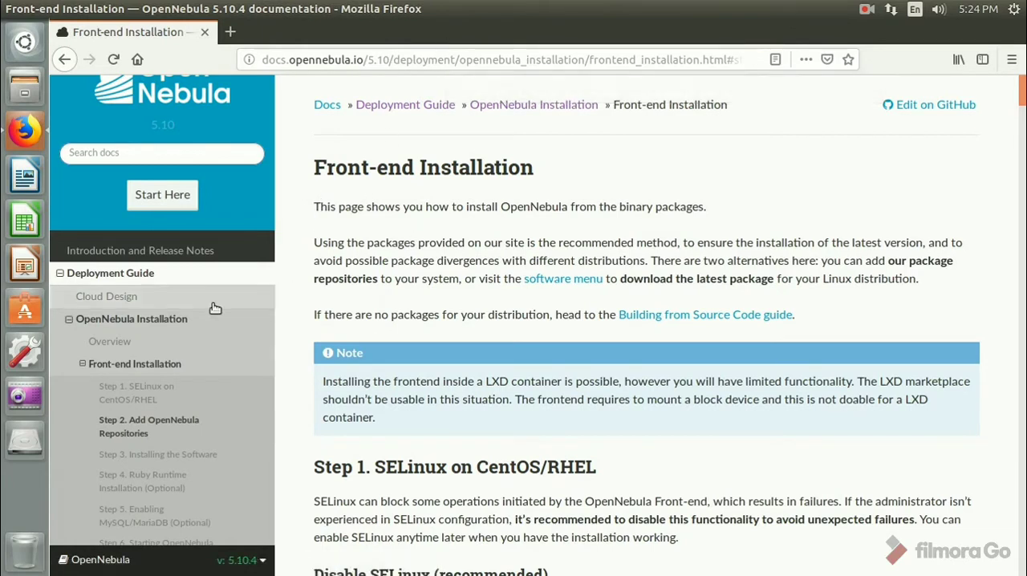
pyautogui.moveTo(106, 333)
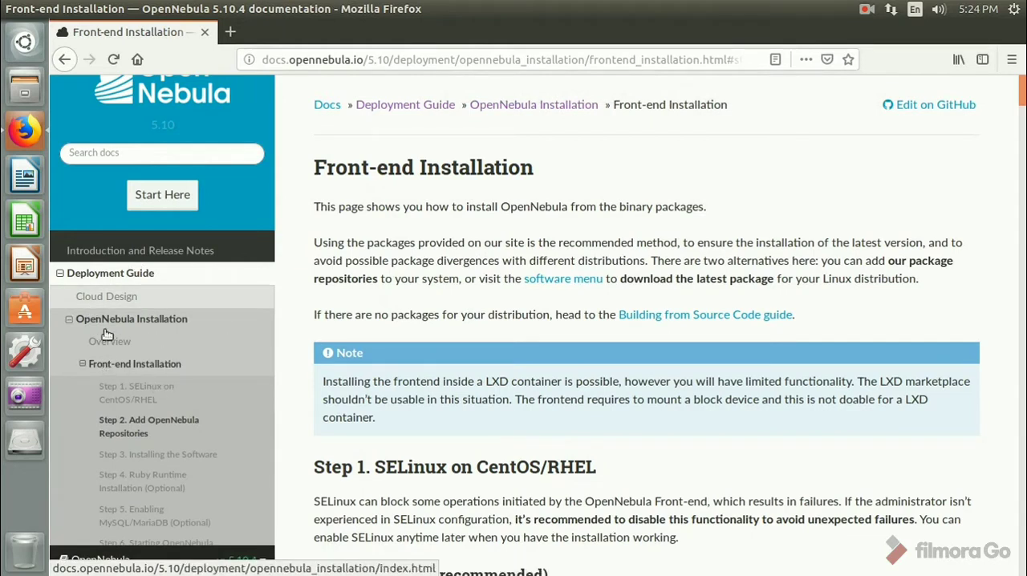
pyautogui.moveTo(87, 334)
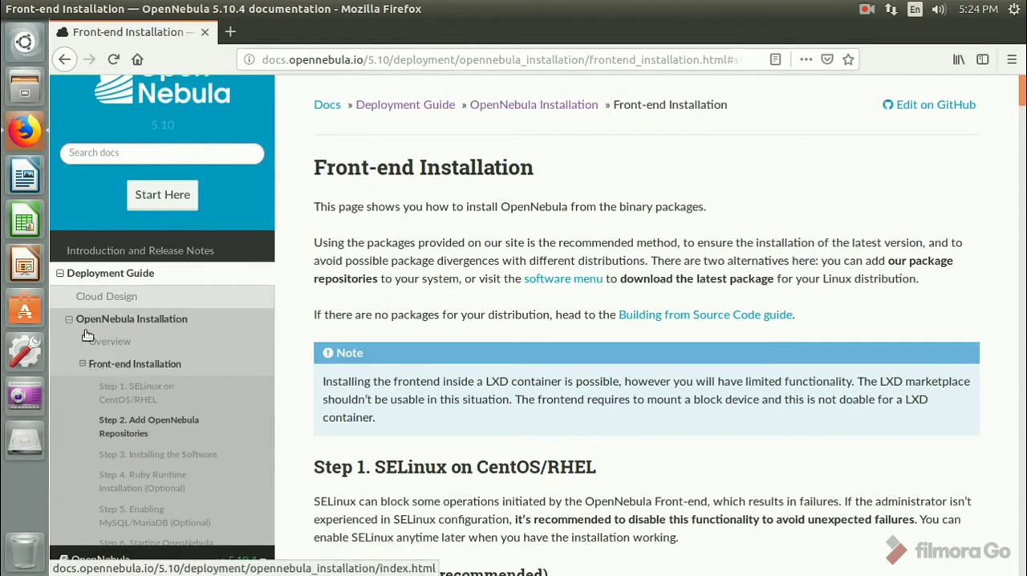
pyautogui.moveTo(192, 267)
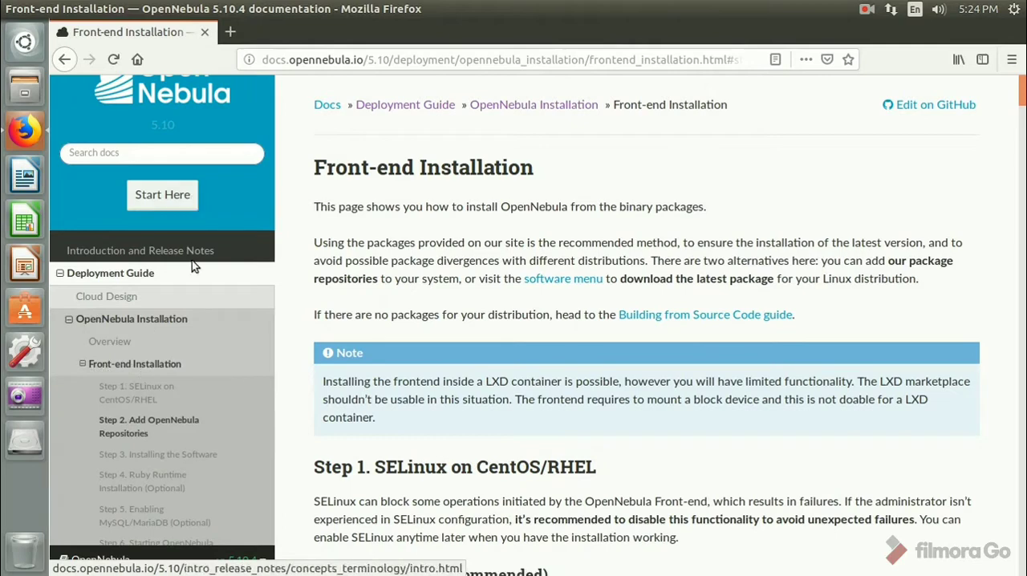
pyautogui.moveTo(135, 362)
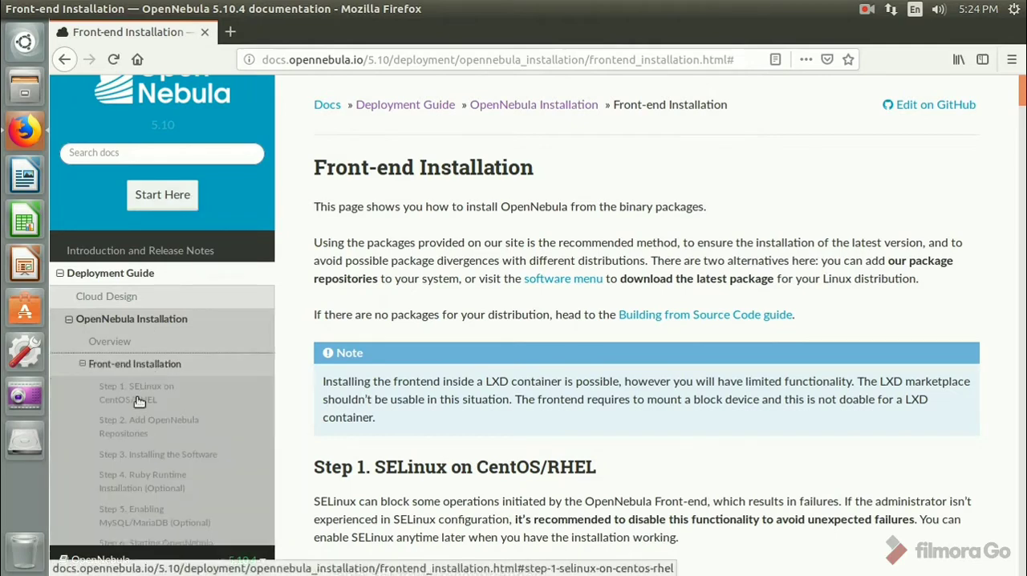
# Scroll the guide down to Step 2, Add OpenNebula Repositories
pyautogui.scroll(-3)
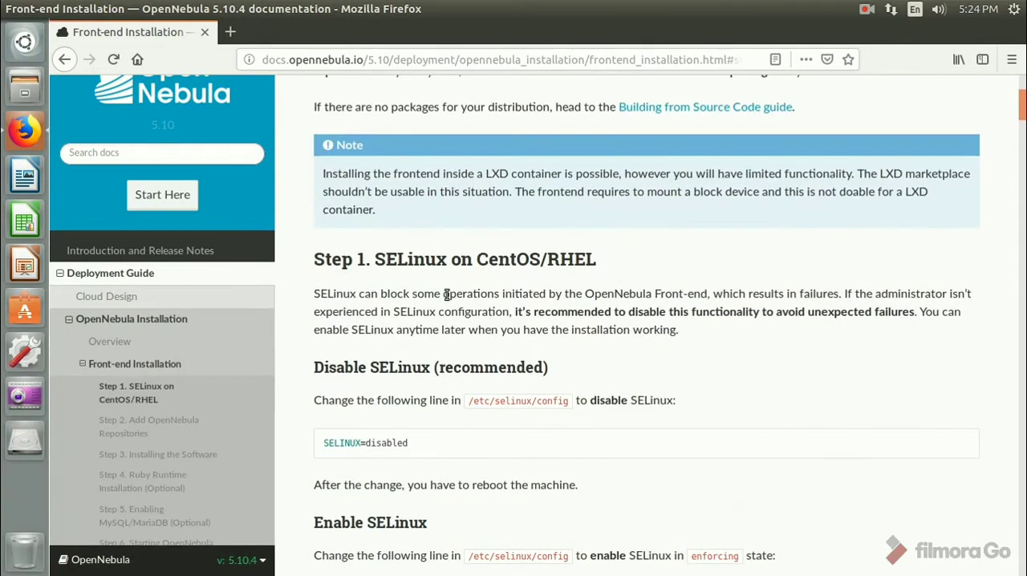
pyautogui.scroll(3)
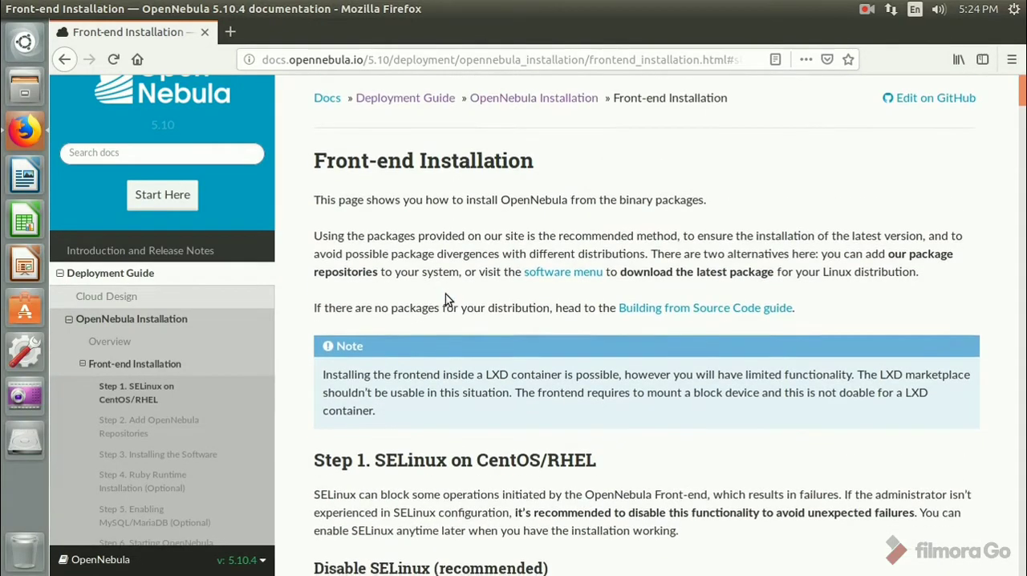
pyautogui.scroll(-3)
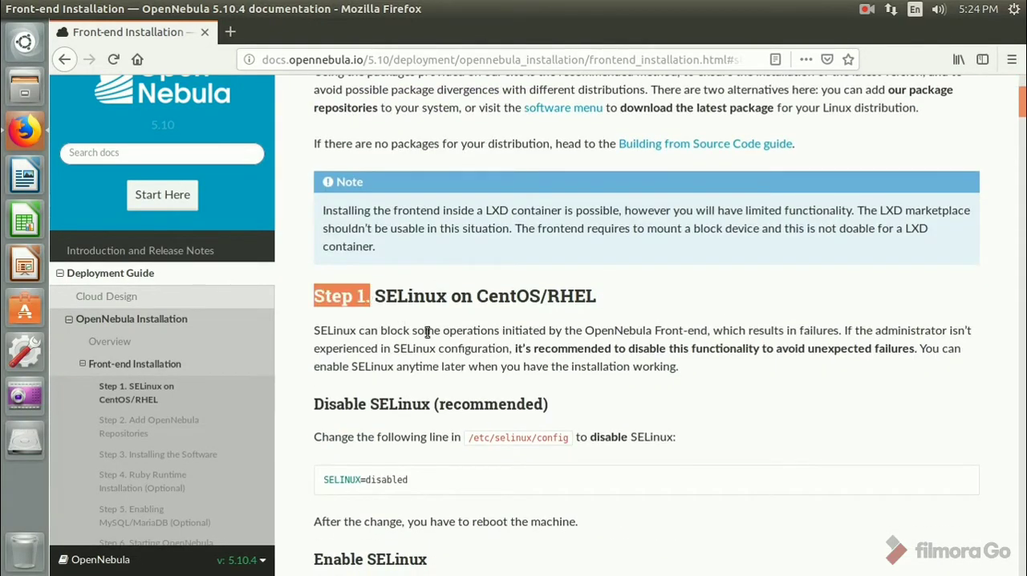
pyautogui.scroll(-3)
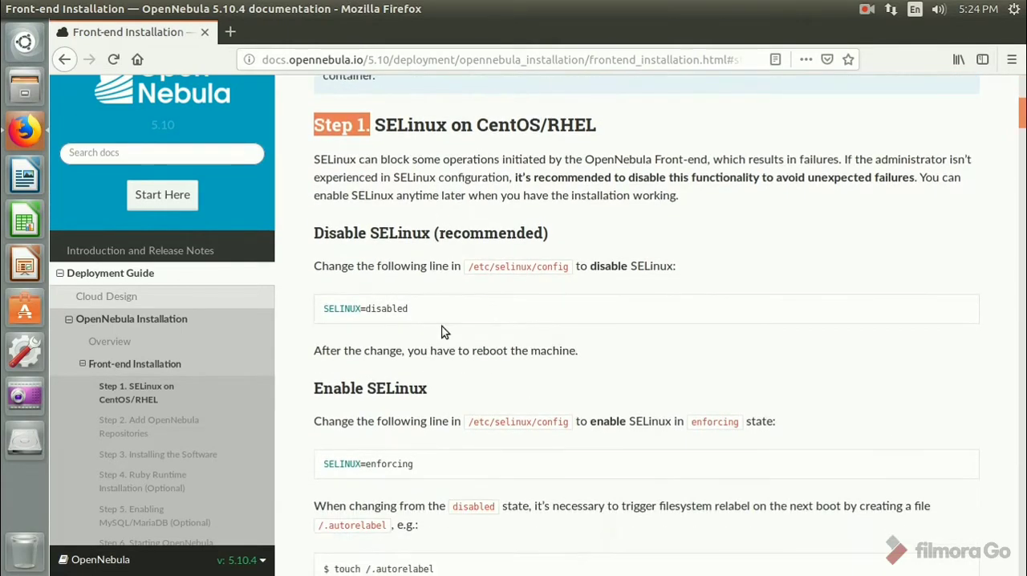
pyautogui.scroll(-3)
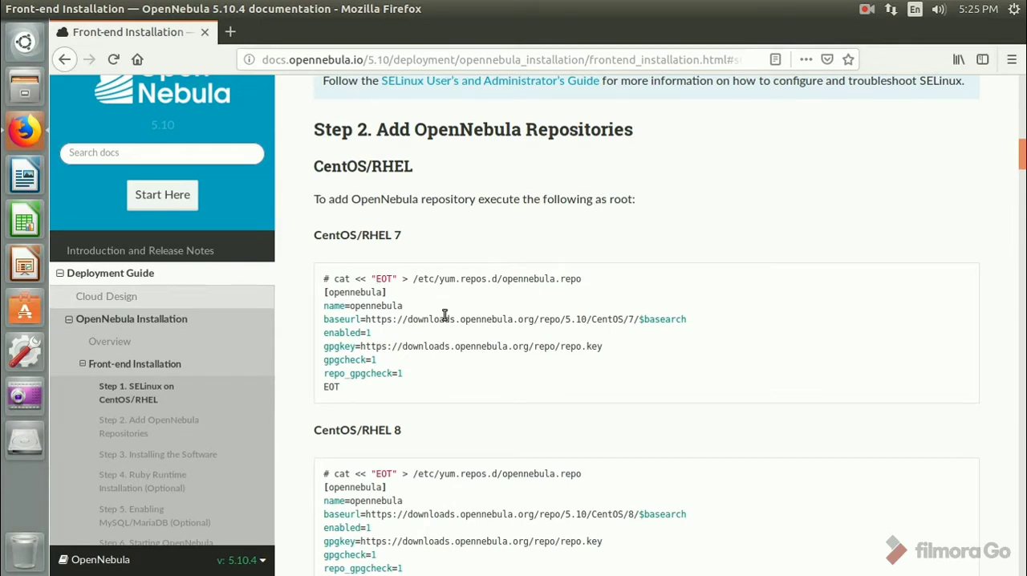
pyautogui.scroll(-3)
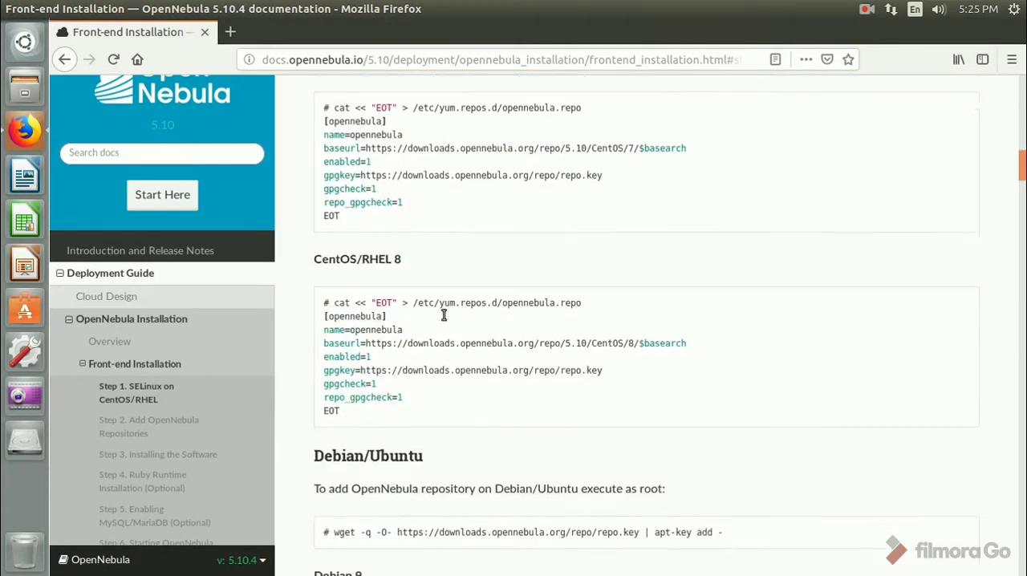
pyautogui.scroll(-3)
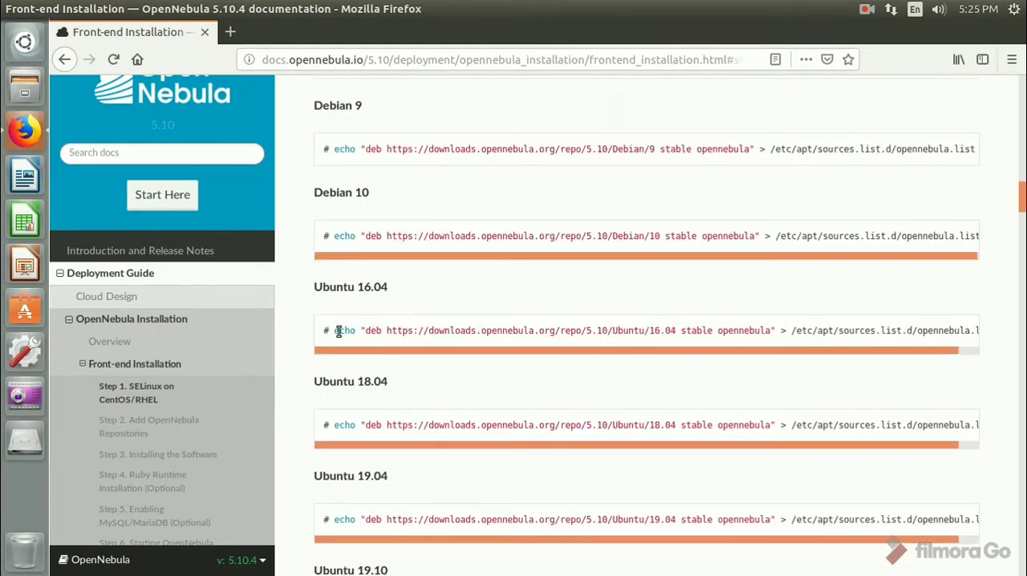
# Select the Ubuntu 16.04 repository echo command and bring up a terminal window
pyautogui.doubleClick(343, 330)
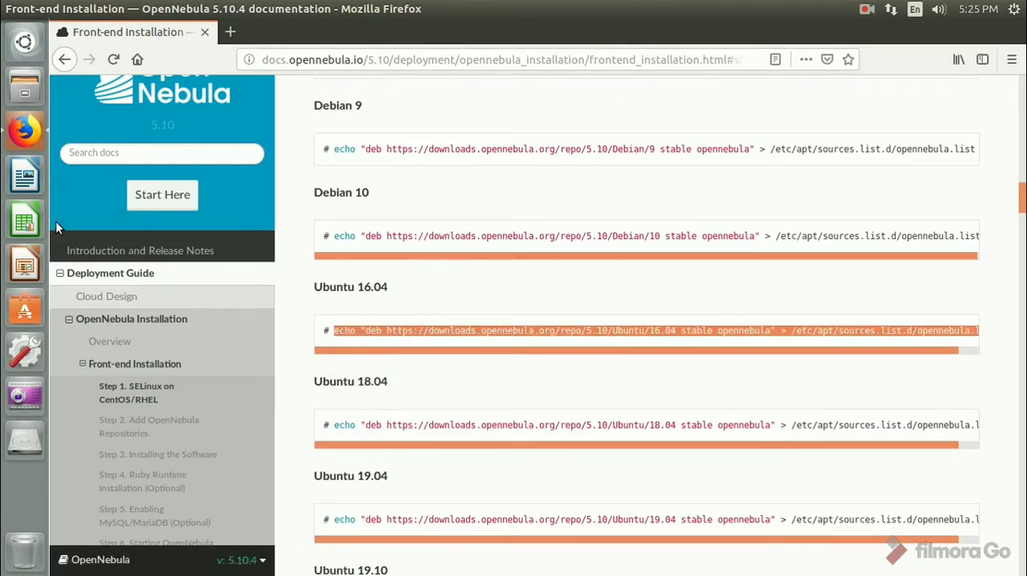
pyautogui.click(24, 394)
pyautogui.write('sudo su')
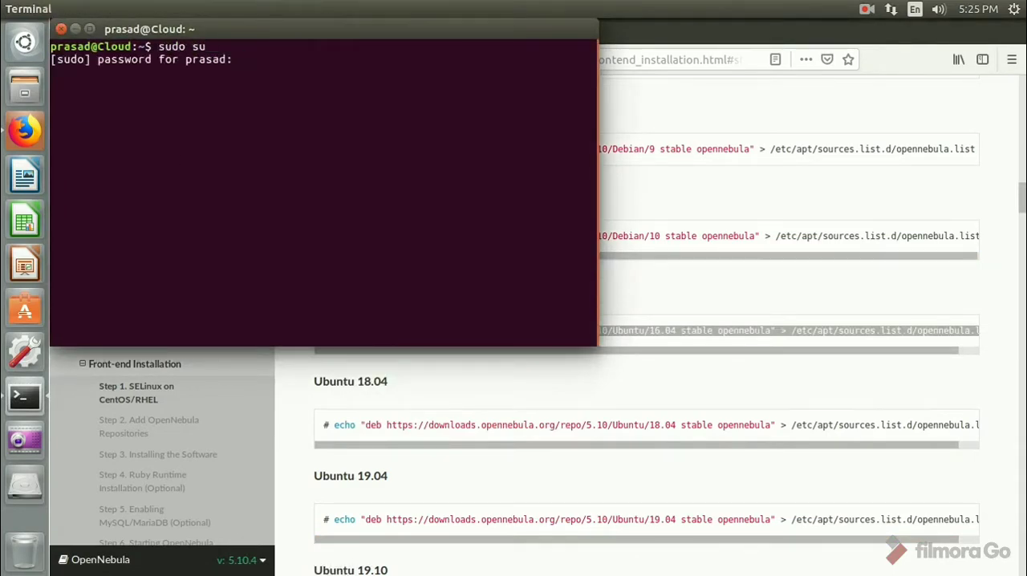
# Become root and run the echo adding the OpenNebula 5.10 Ubuntu 16.04 repo to opennebula.list
pyautogui.press('Return')
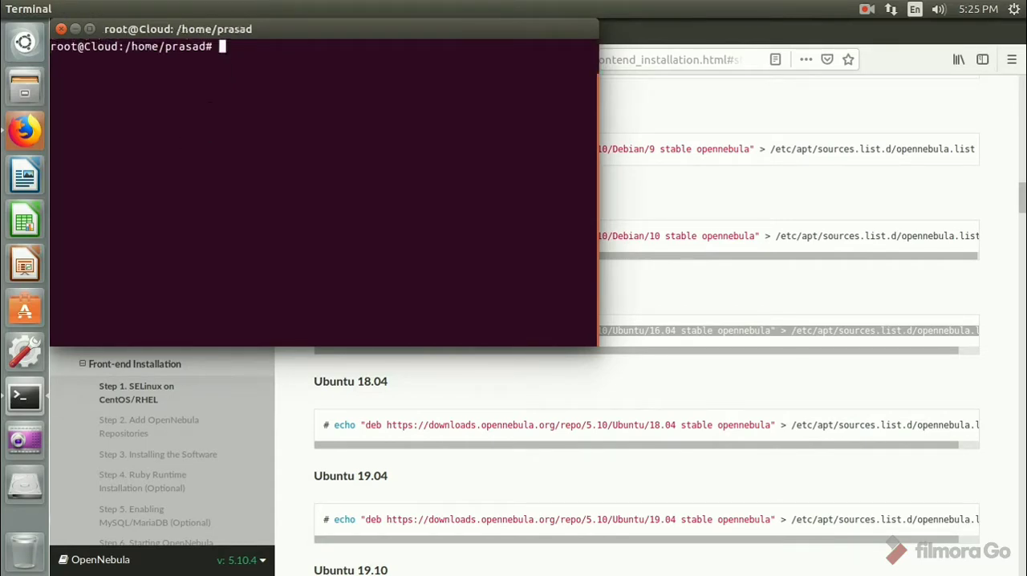
pyautogui.write('echo "deb https://downloads.opennebula.org/repo/5.10/Ubuntu/16.04 stable opennebula" > /etc/apt/sources.list.d/opennebula.list')
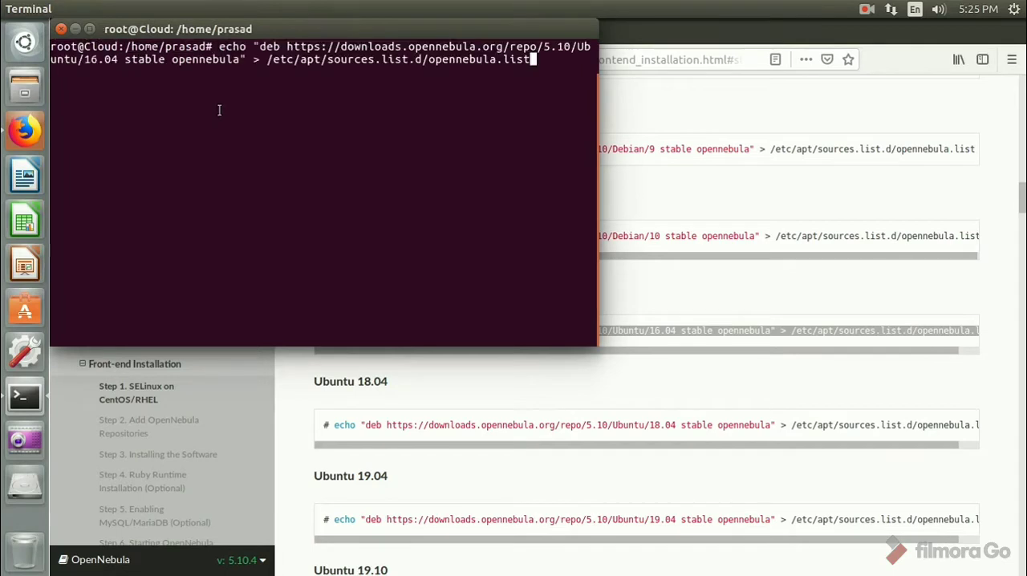
pyautogui.press('Return')
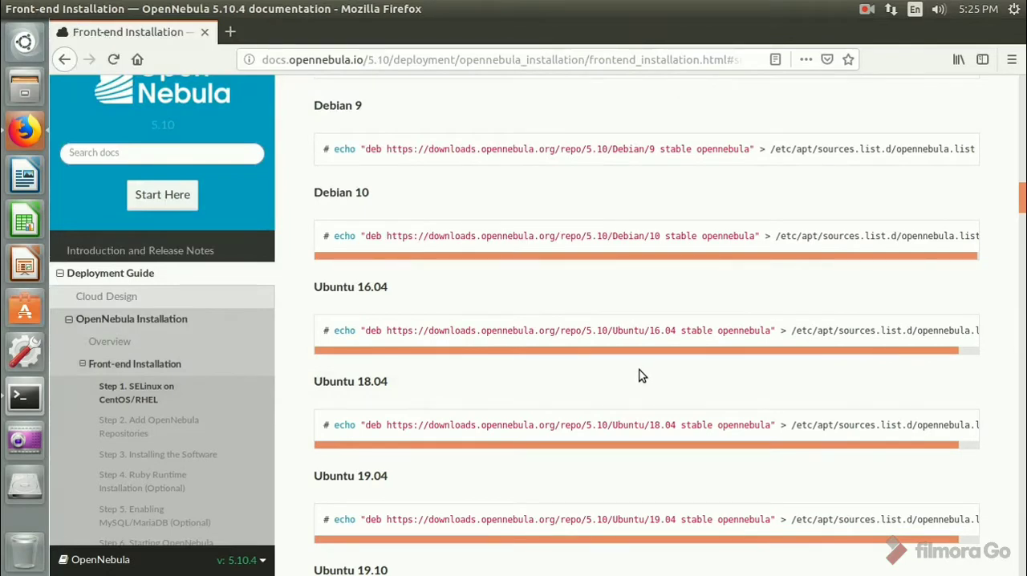
# Scroll the guide to the 'Installing on Debian/Ubuntu' commands and package description list
pyautogui.scroll(-3)
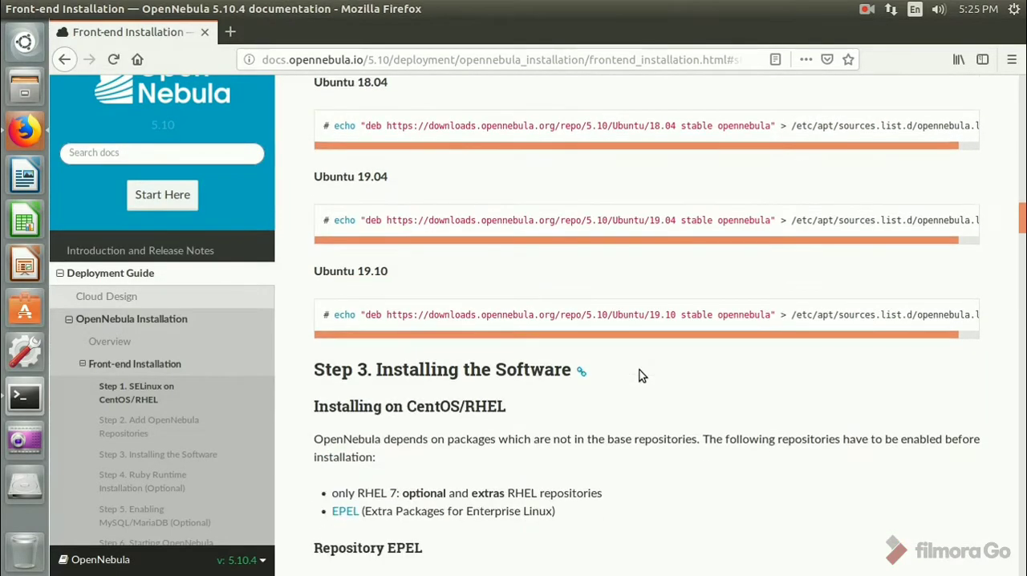
pyautogui.scroll(-3)
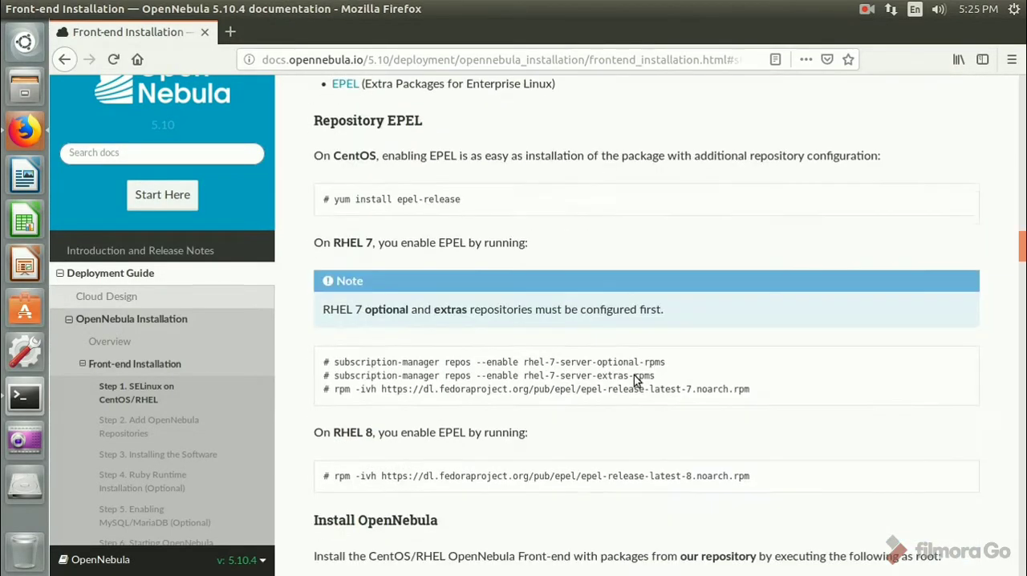
pyautogui.scroll(-3)
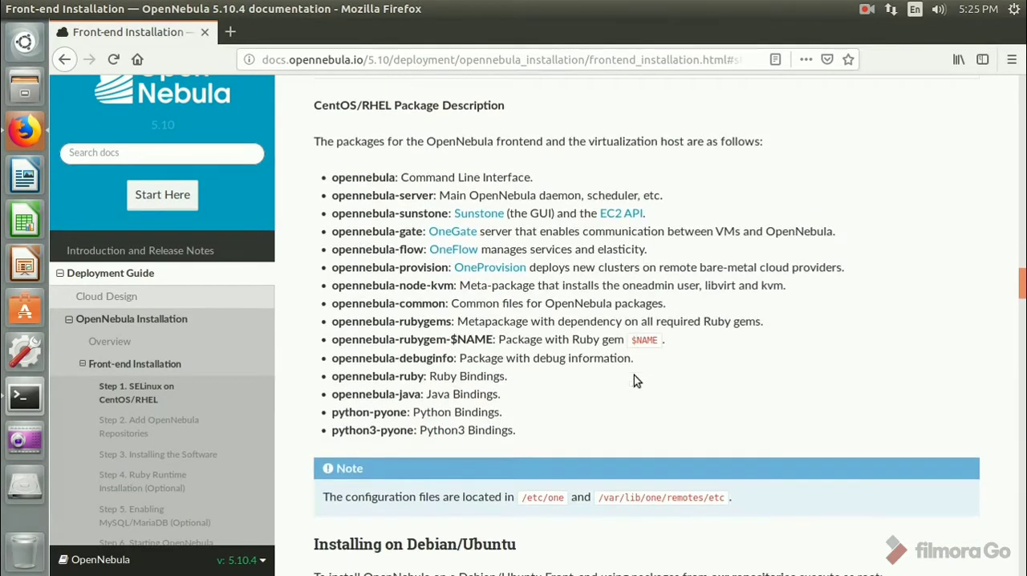
pyautogui.scroll(-3)
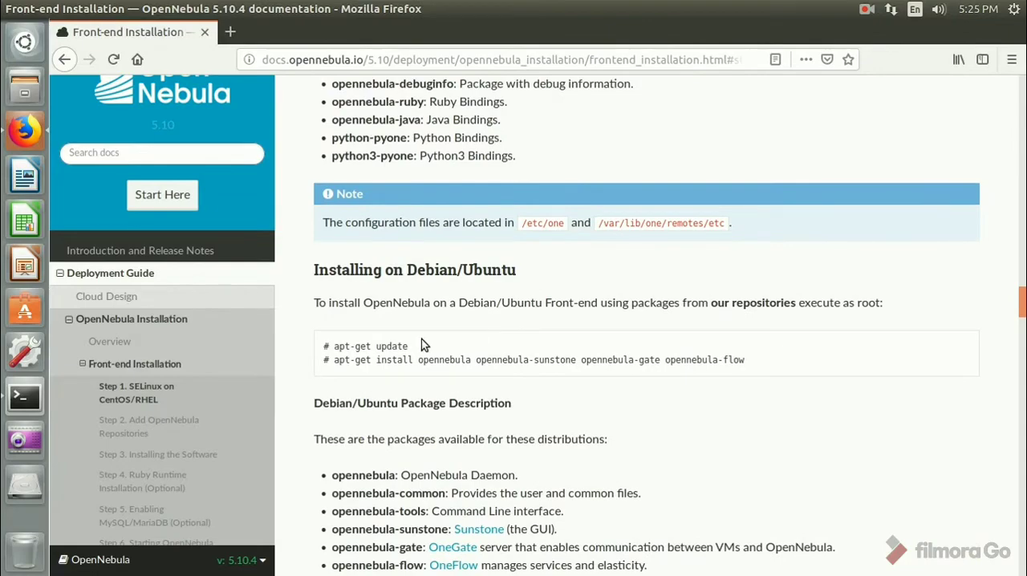
pyautogui.moveTo(505, 398)
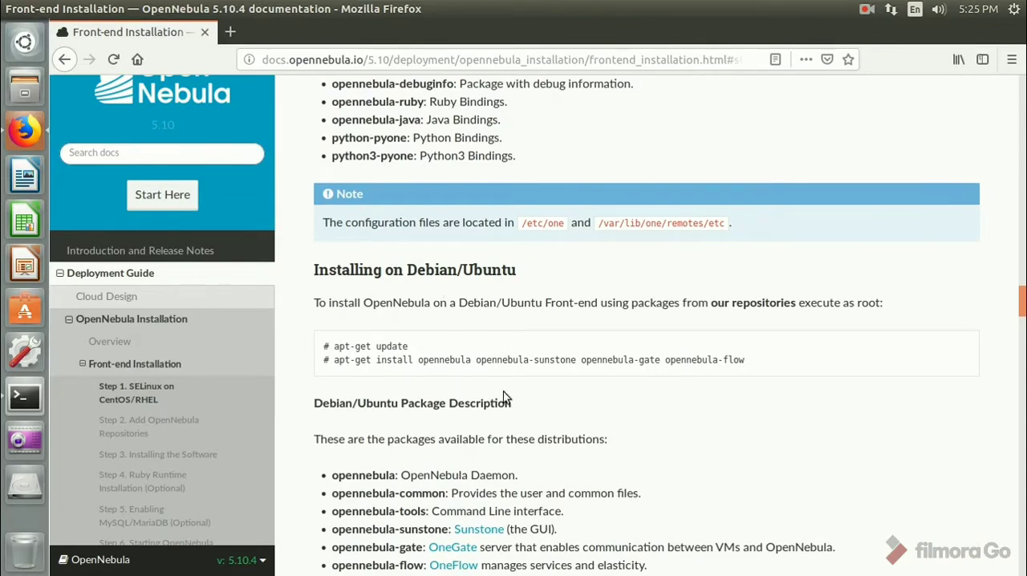
pyautogui.scroll(-3)
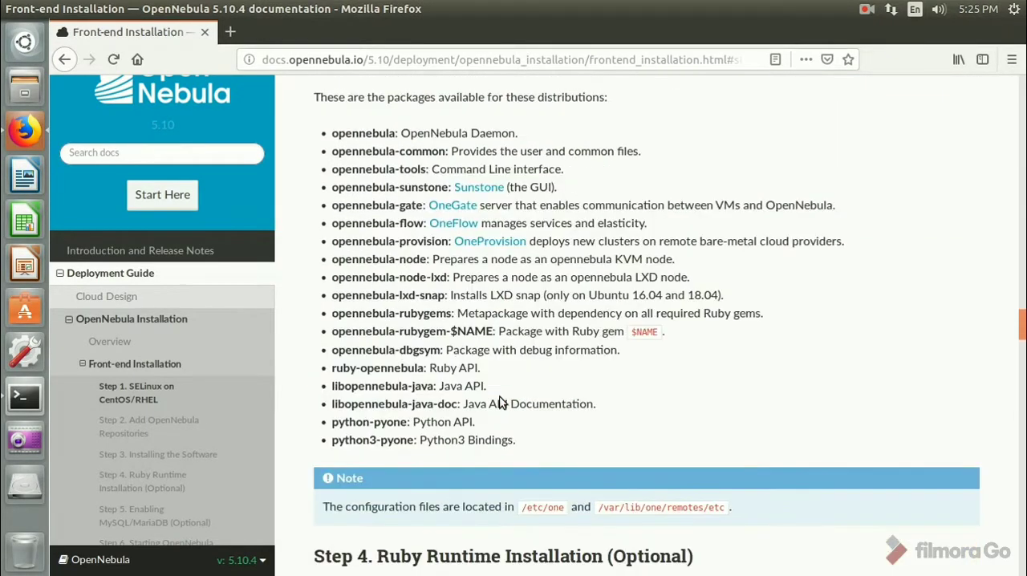
pyautogui.scroll(-3)
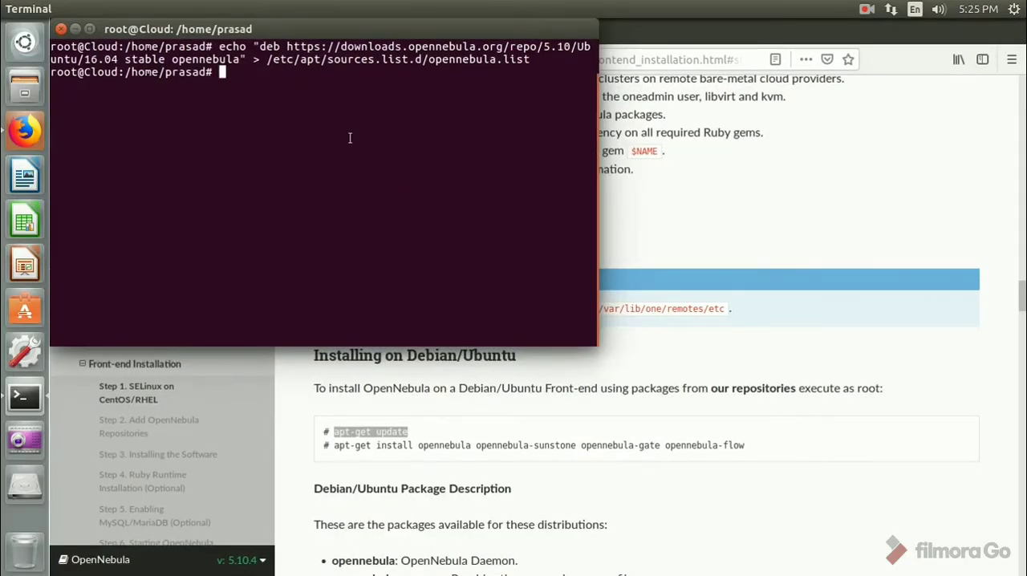
# Run apt-get update as root, which reports a NO_PUBKEY 592F7F0585E16EBF signature error
pyautogui.write('apt-get update')
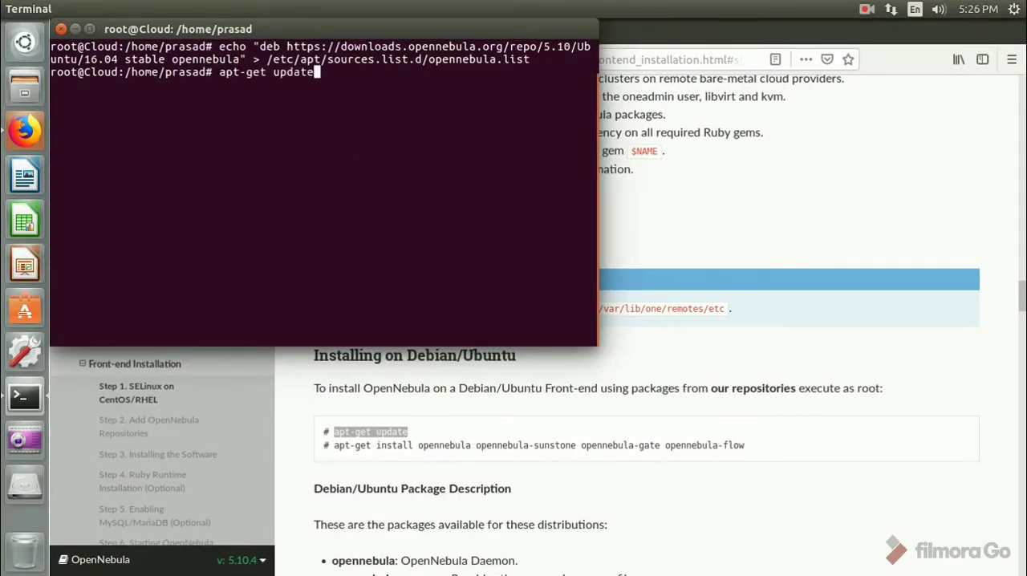
pyautogui.press('Return')
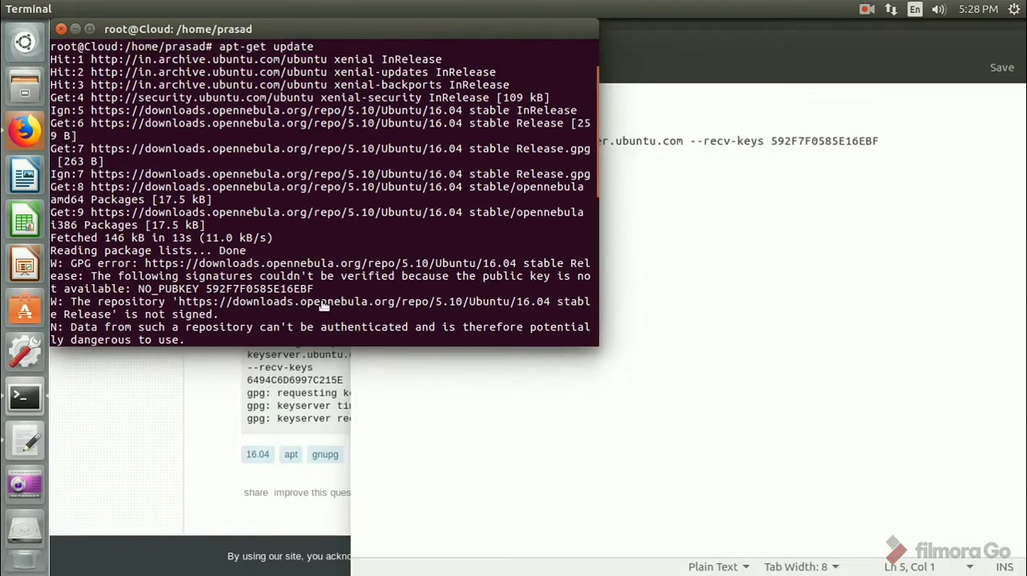
pyautogui.moveTo(299, 244)
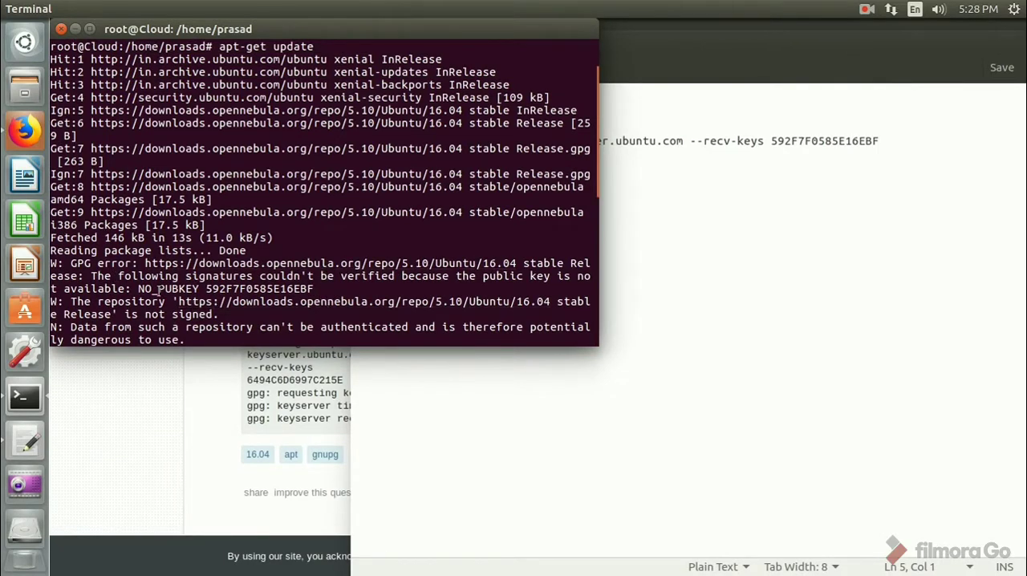
# Put key ID 592F7F0585E16EBF into the apt-key adv command in gedit and run it in Terminal
pyautogui.doubleClick(258, 289)
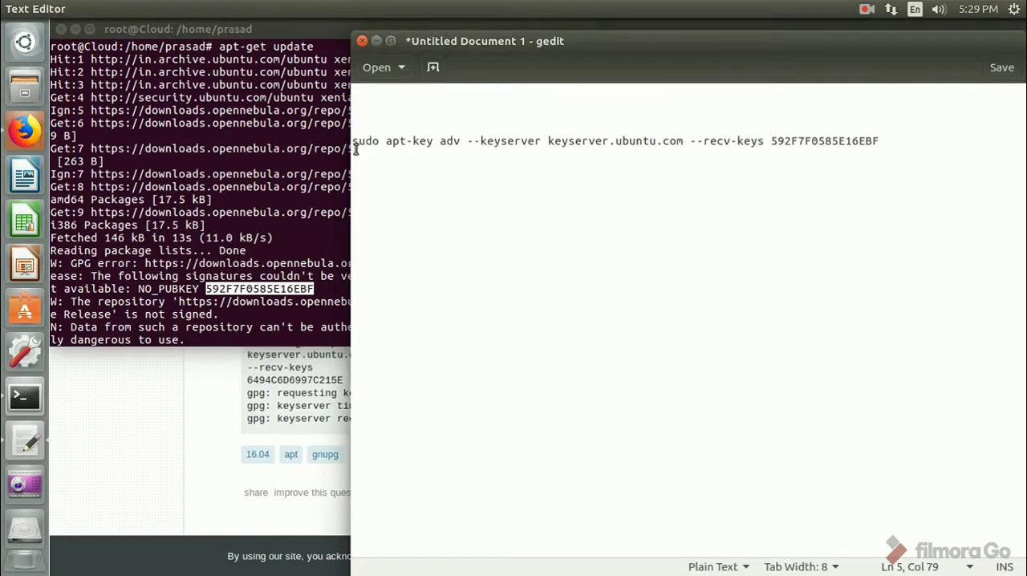
pyautogui.moveTo(353, 141); pyautogui.dragTo(639, 141)
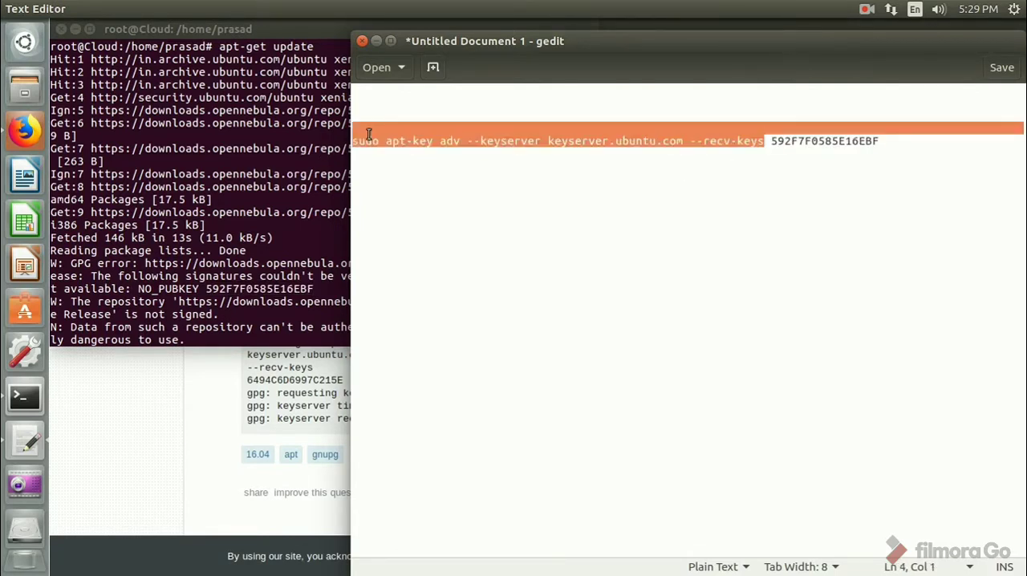
pyautogui.click(811, 141)
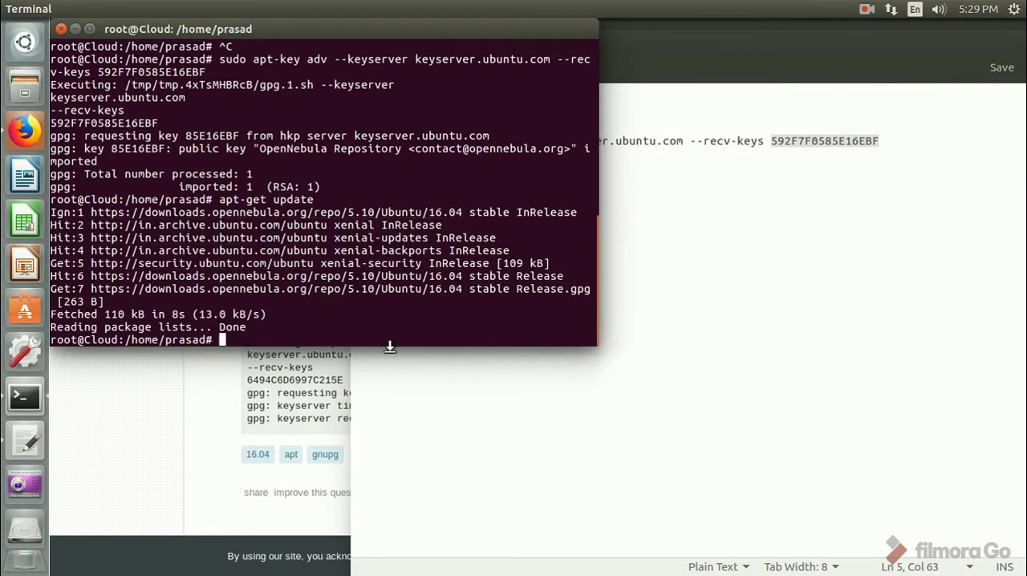
pyautogui.moveTo(393, 339)
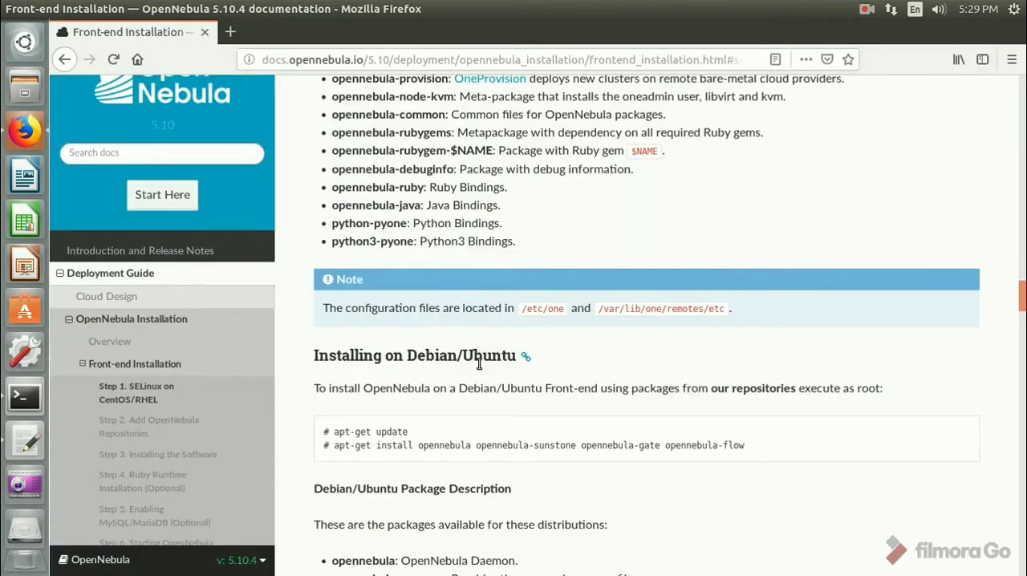
# Copy the apt-get install command from the Debian/Ubuntu section of the guide
pyautogui.scroll(-3)
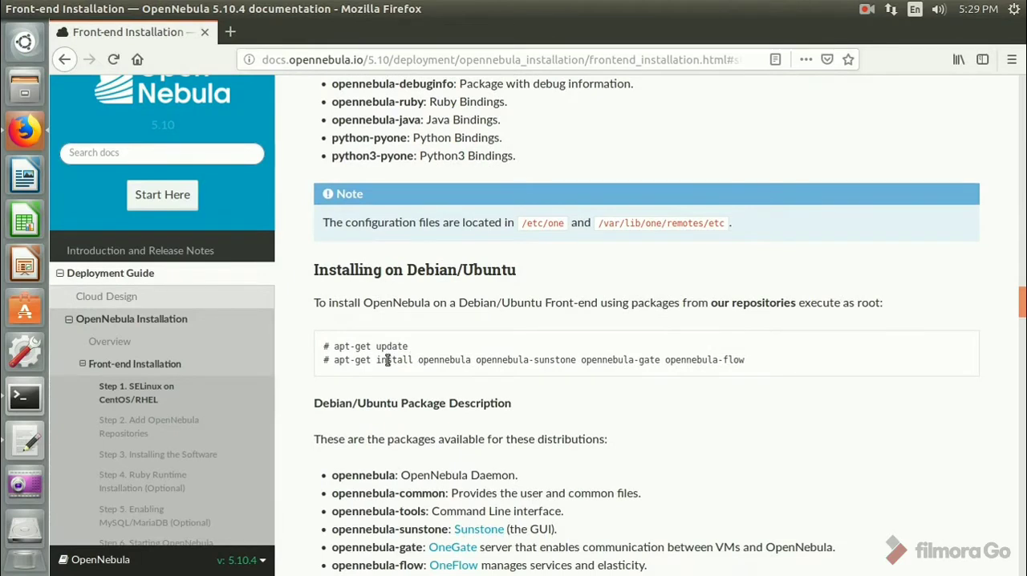
pyautogui.tripleClick(537, 359)
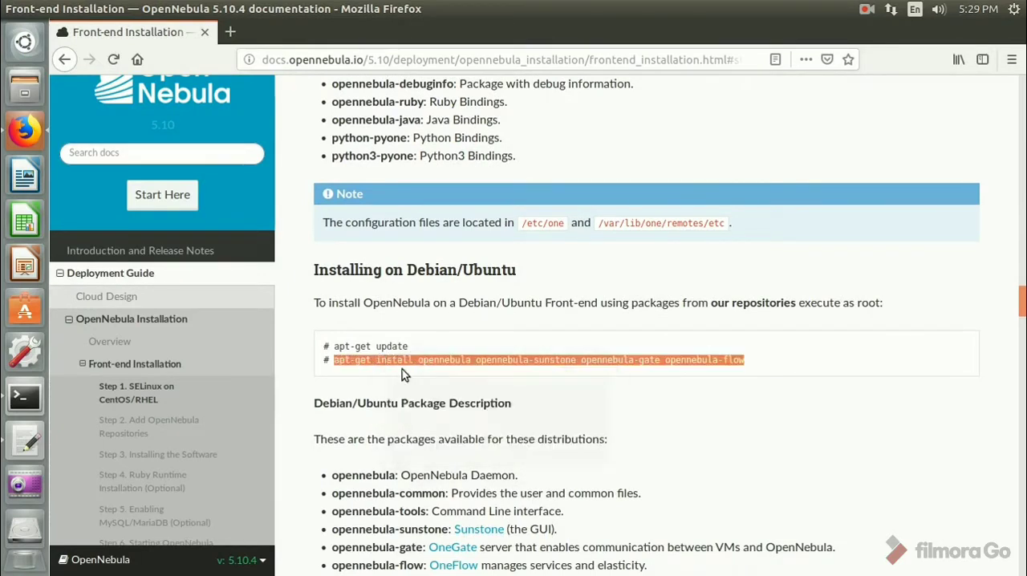
pyautogui.moveTo(617, 357)
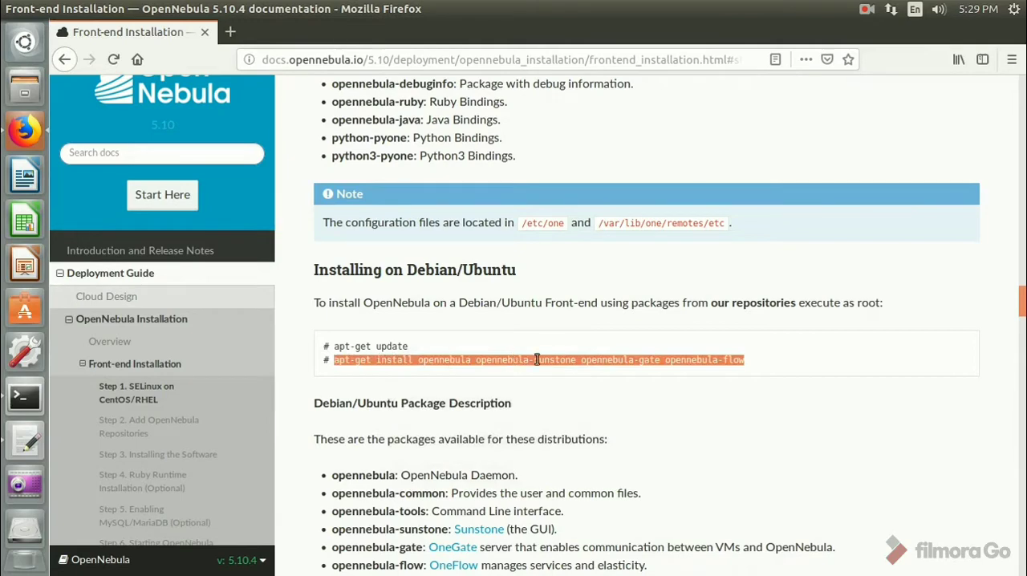
pyautogui.rightClick(475, 367)
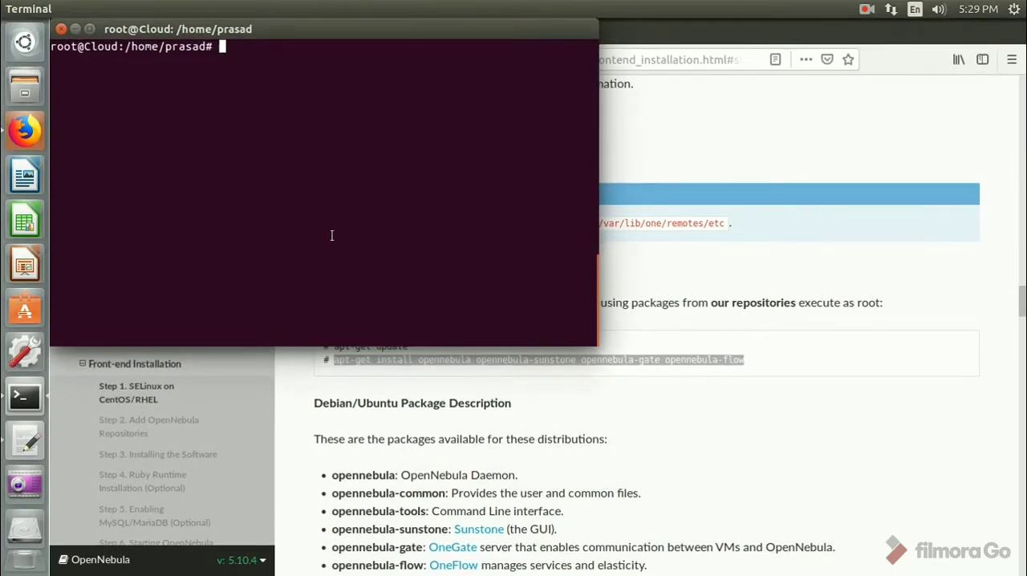
# Install opennebula, opennebula-sunstone, opennebula-gate and opennebula-flow, answering y to continue
pyautogui.write('apt-get install opennebula opennebula-sunstone opennebula-gate opennebula-flow')
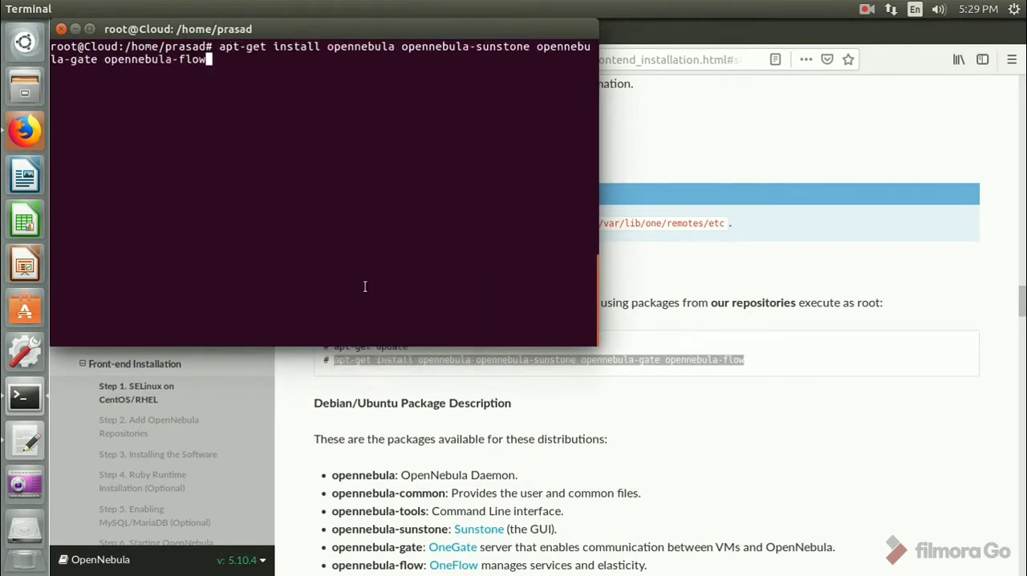
pyautogui.press('Return')
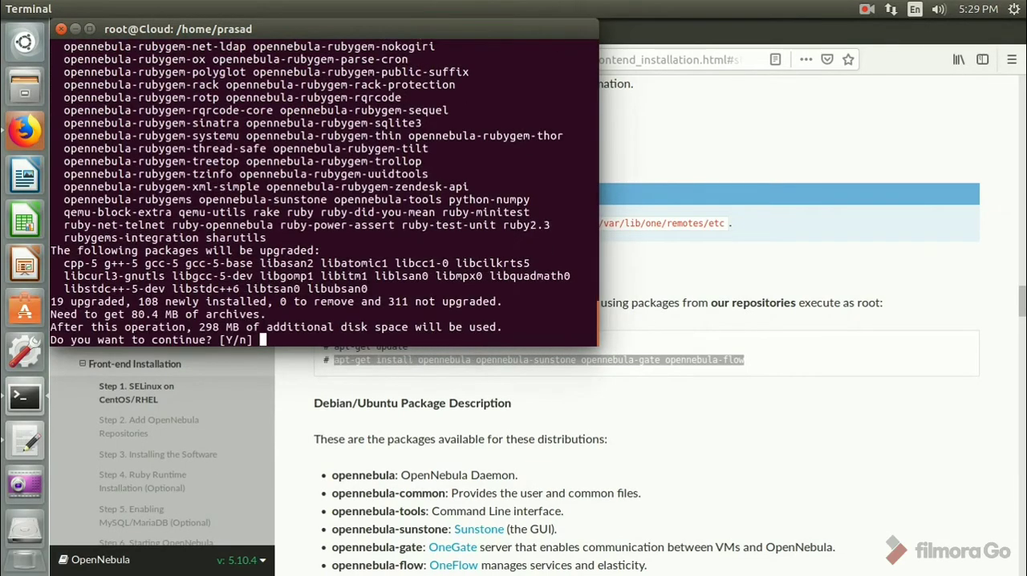
pyautogui.write('y')
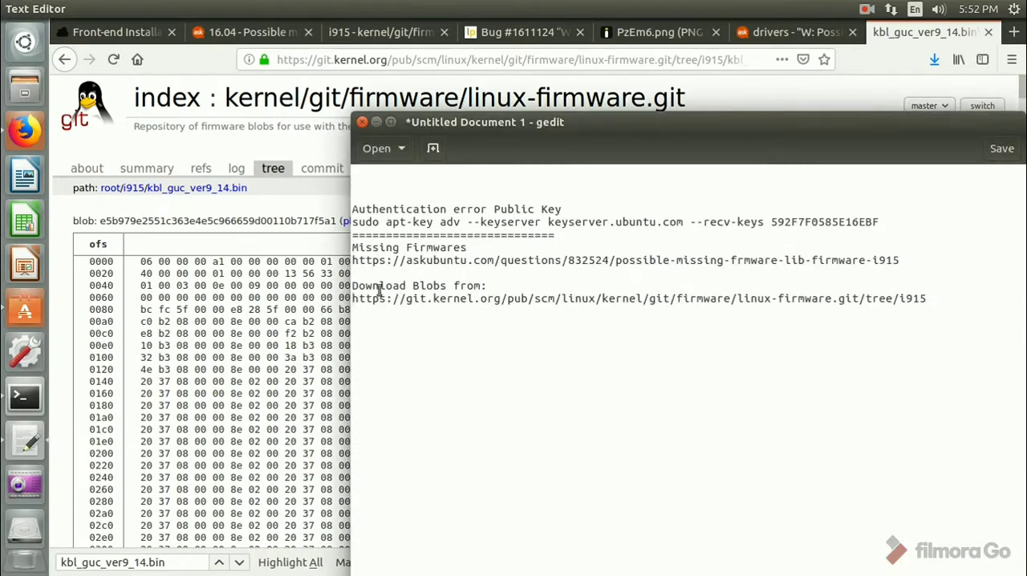
# Note the cp firmware and update-initramfs -u commands from Ask Ubuntu, then return to the OpenNebula guide
pyautogui.doubleClick(376, 247)
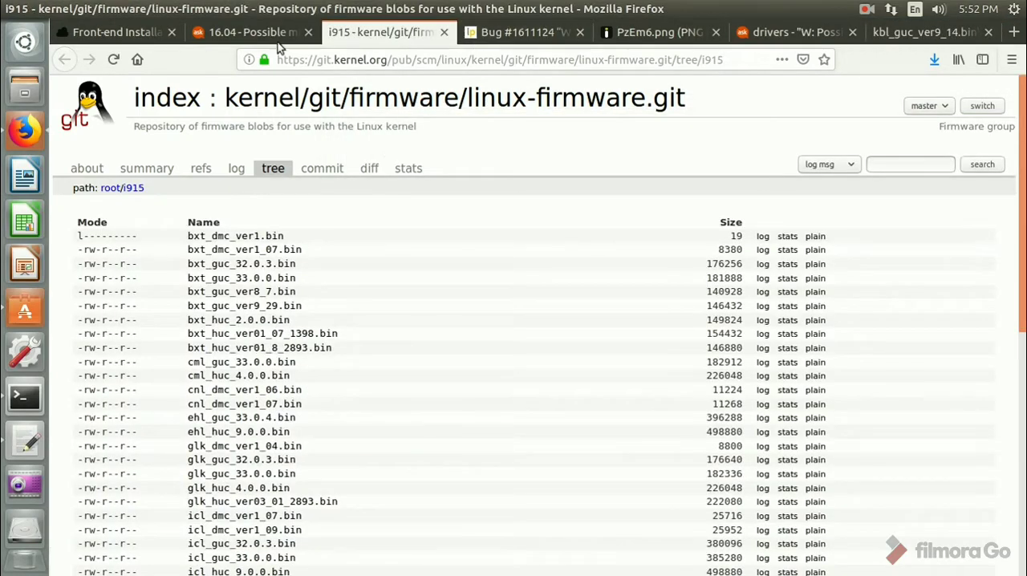
pyautogui.click(248, 32)
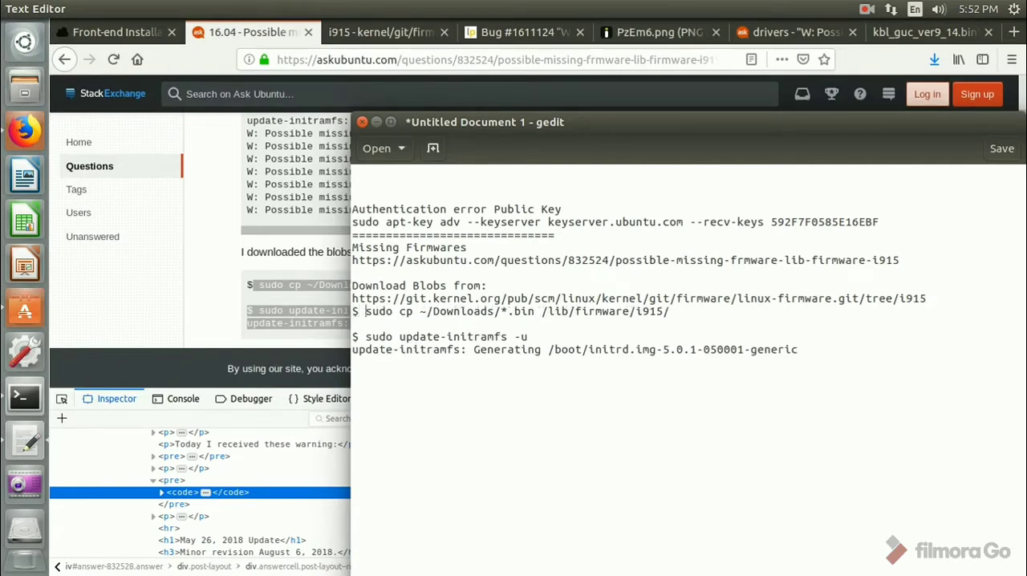
pyautogui.click(1001, 147)
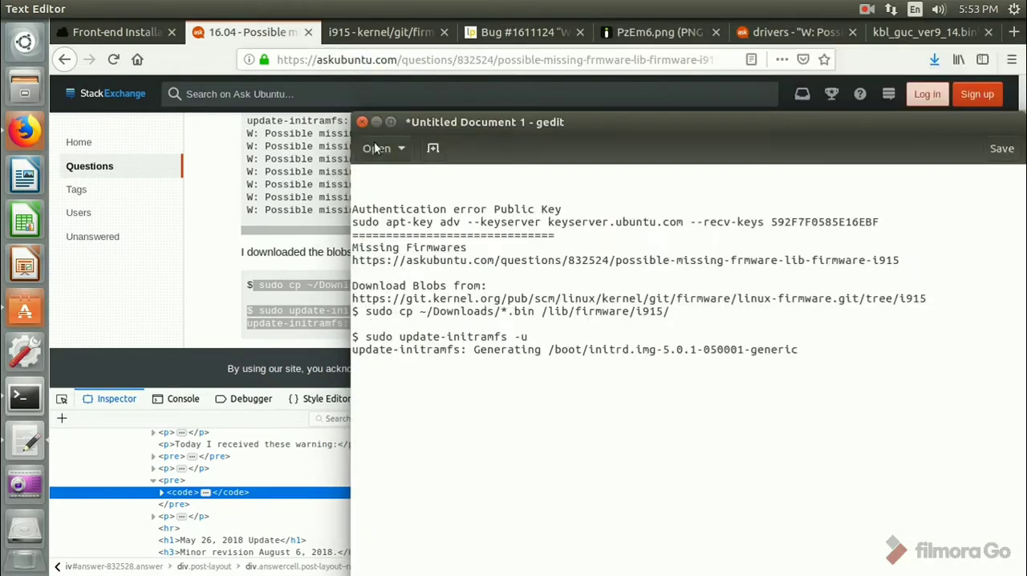
pyautogui.click(363, 122)
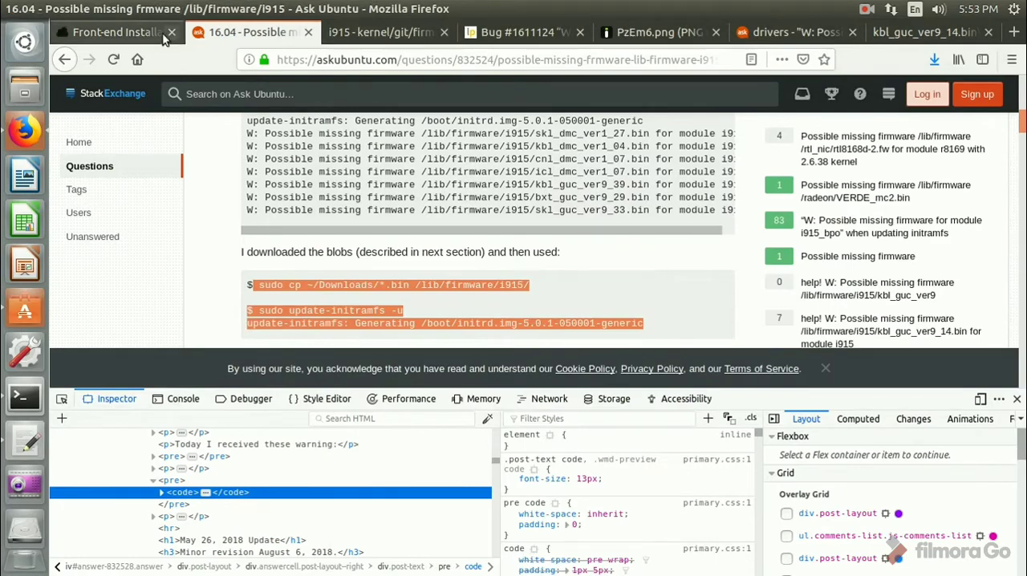
pyautogui.click(112, 32)
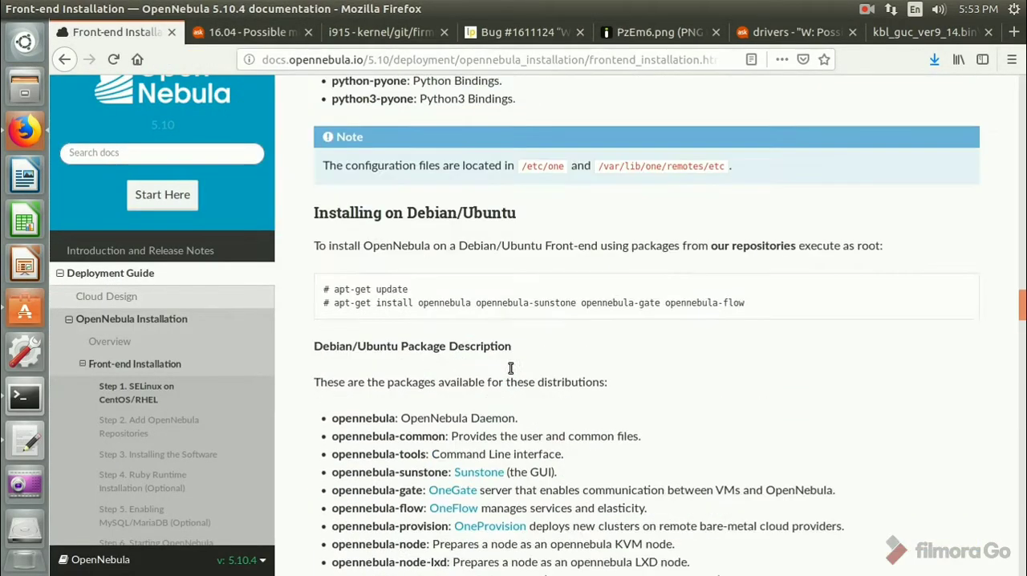
pyautogui.scroll(-3)
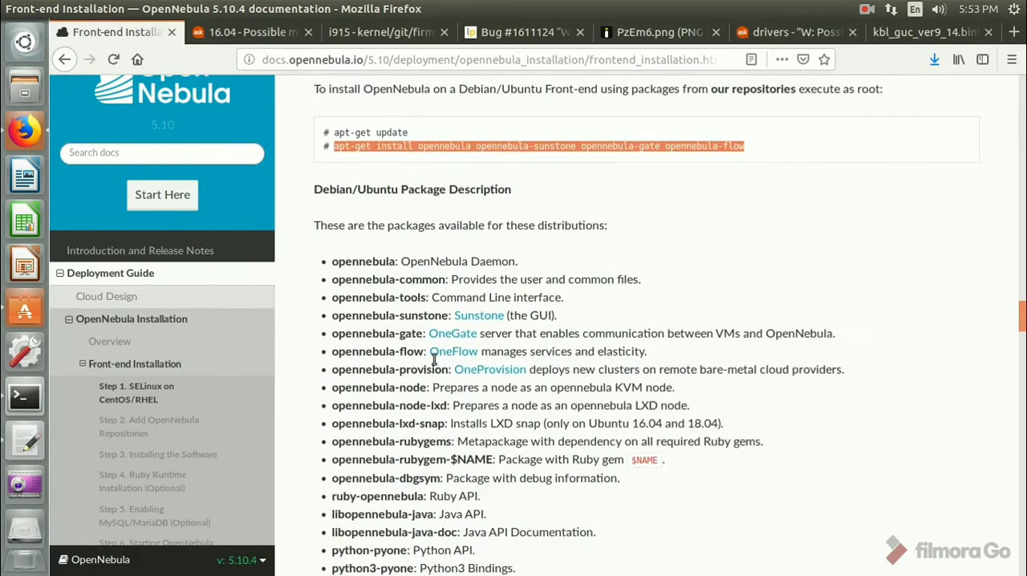
pyautogui.scroll(-3)
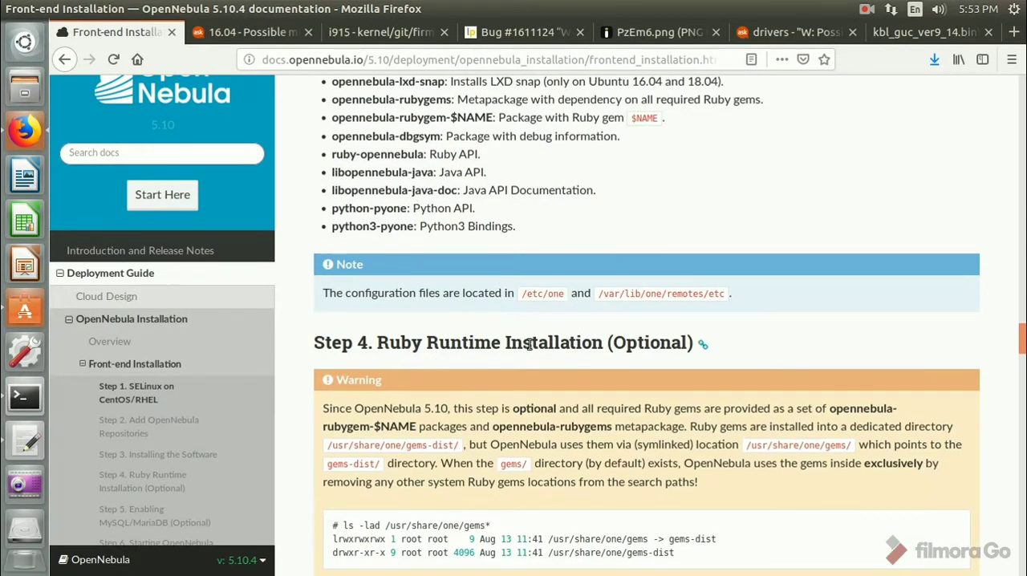
pyautogui.doubleClick(650, 343)
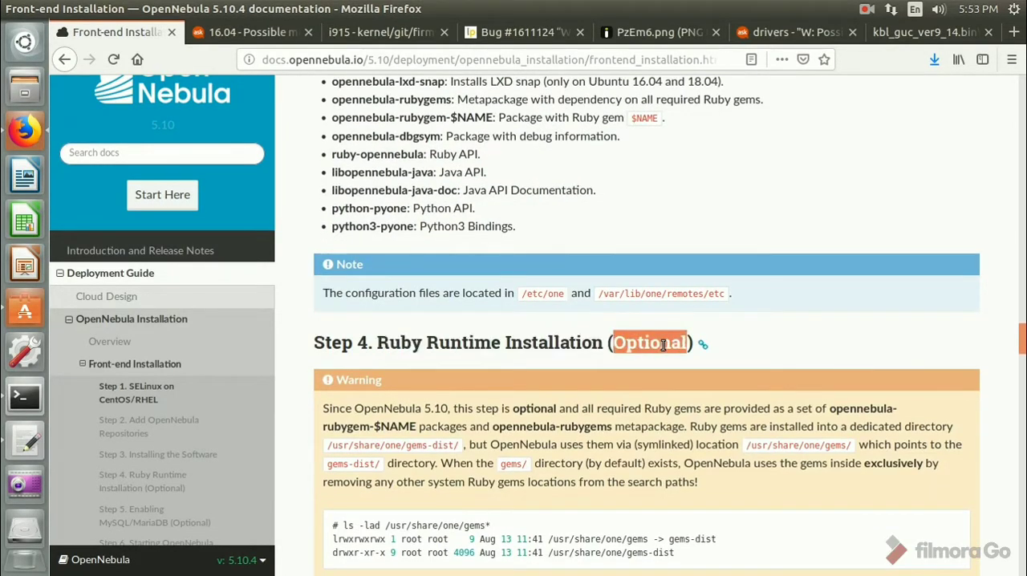
pyautogui.scroll(-3)
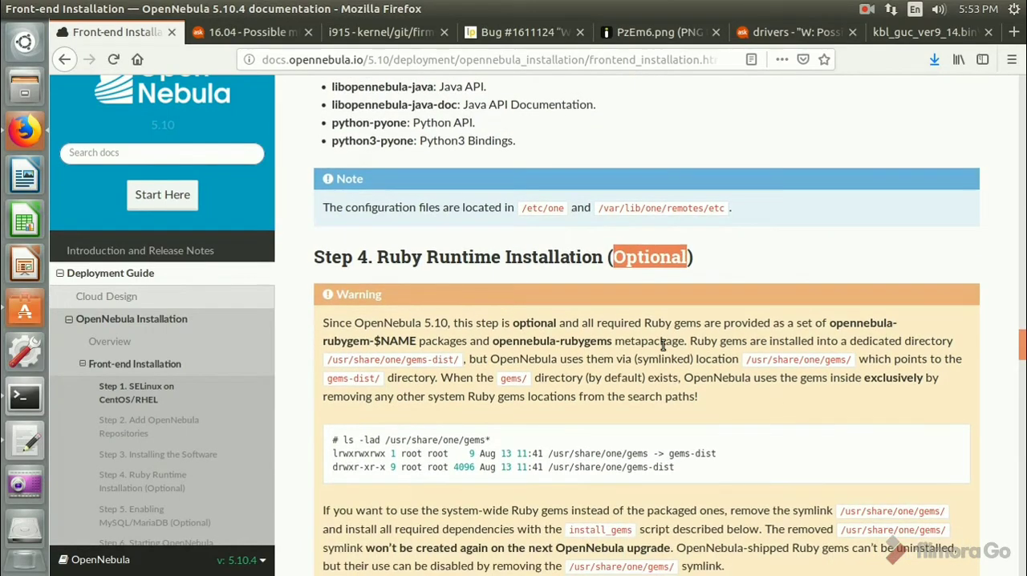
pyautogui.scroll(-3)
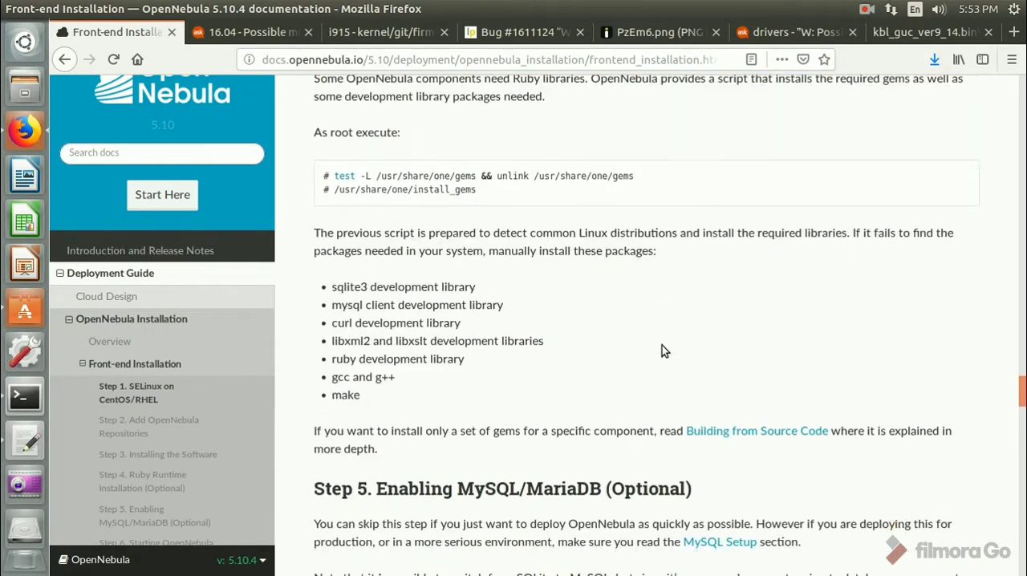
pyautogui.scroll(3)
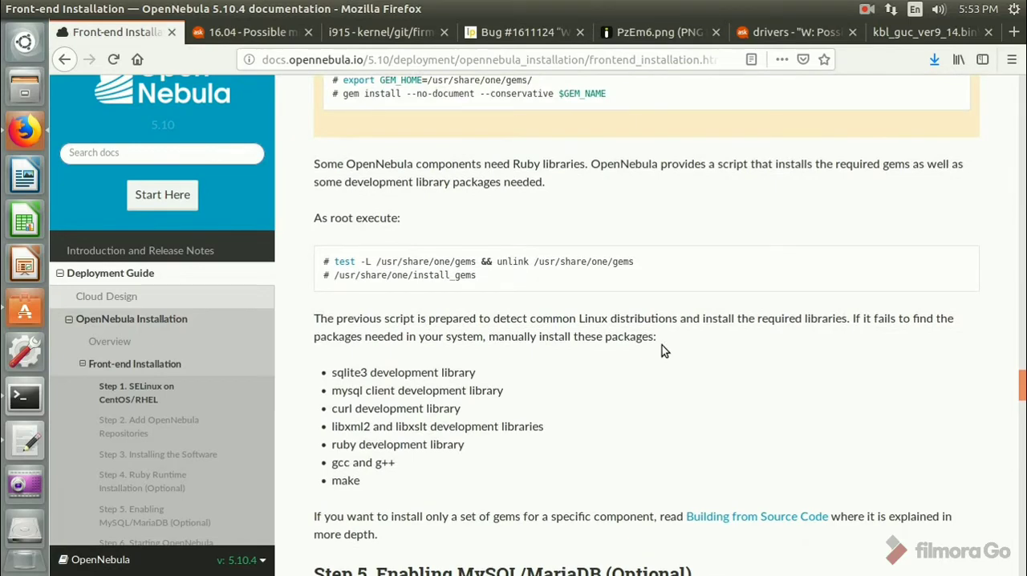
pyautogui.scroll(-3)
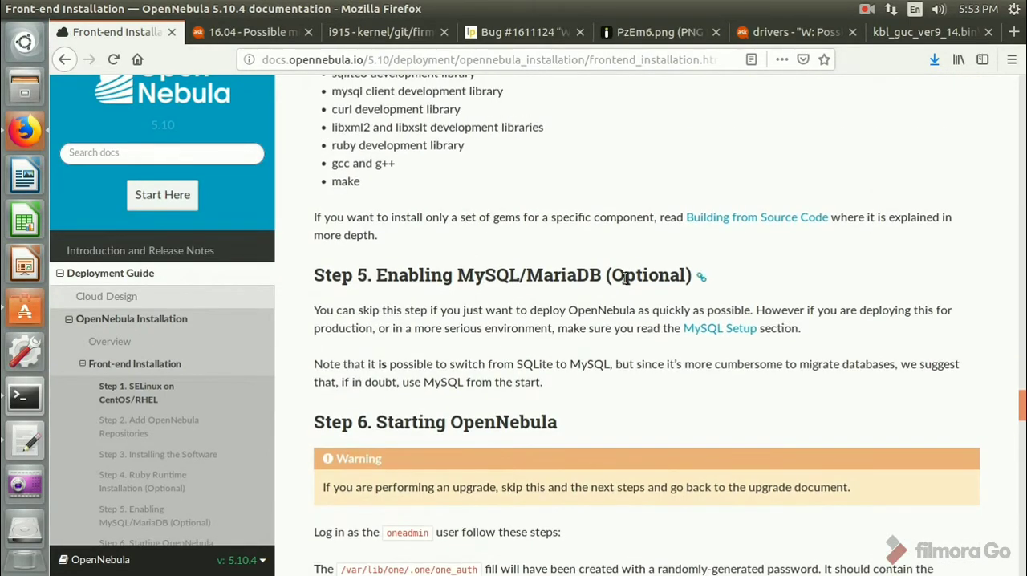
pyautogui.scroll(-3)
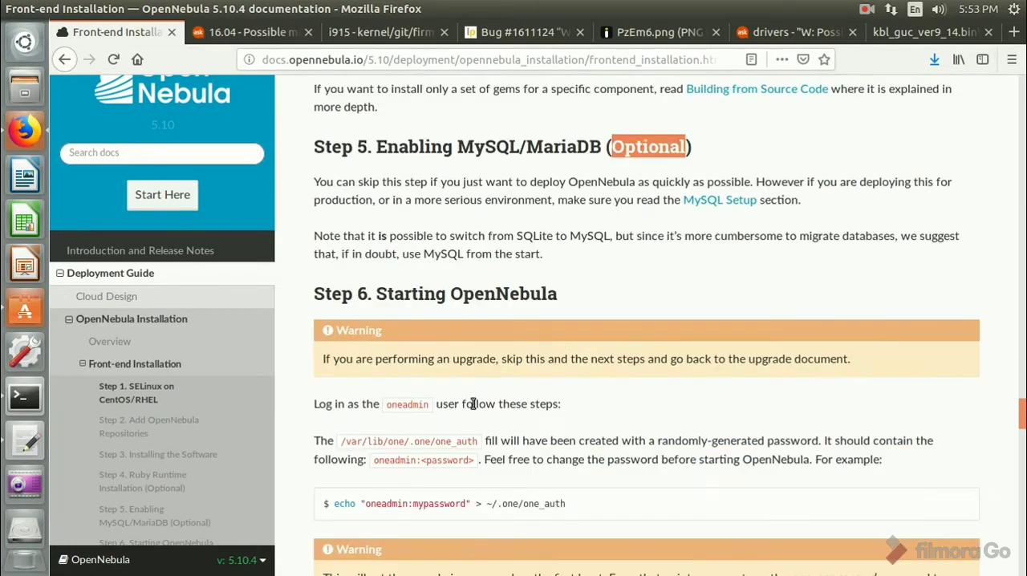
pyautogui.moveTo(609, 305)
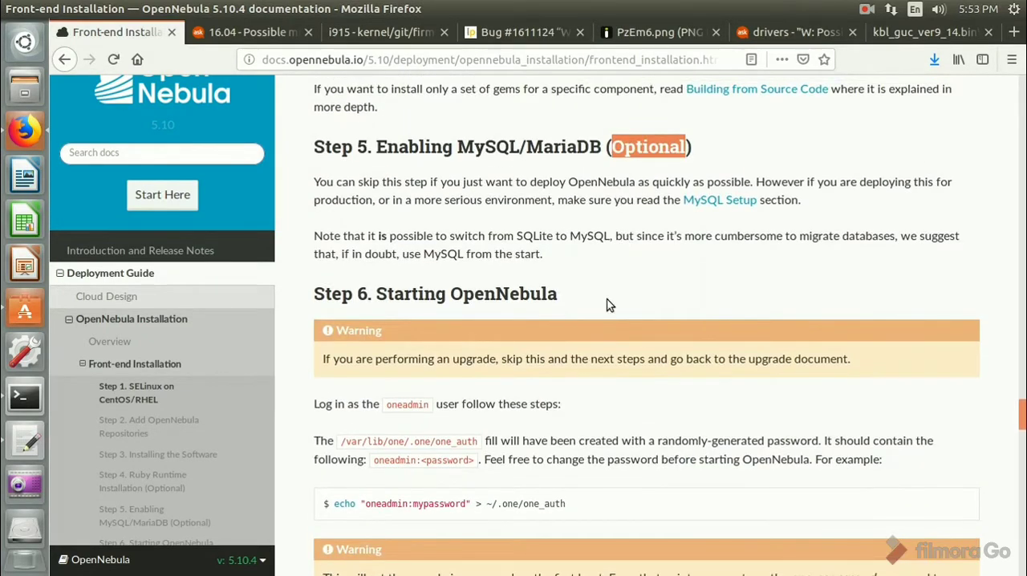
pyautogui.scroll(-3)
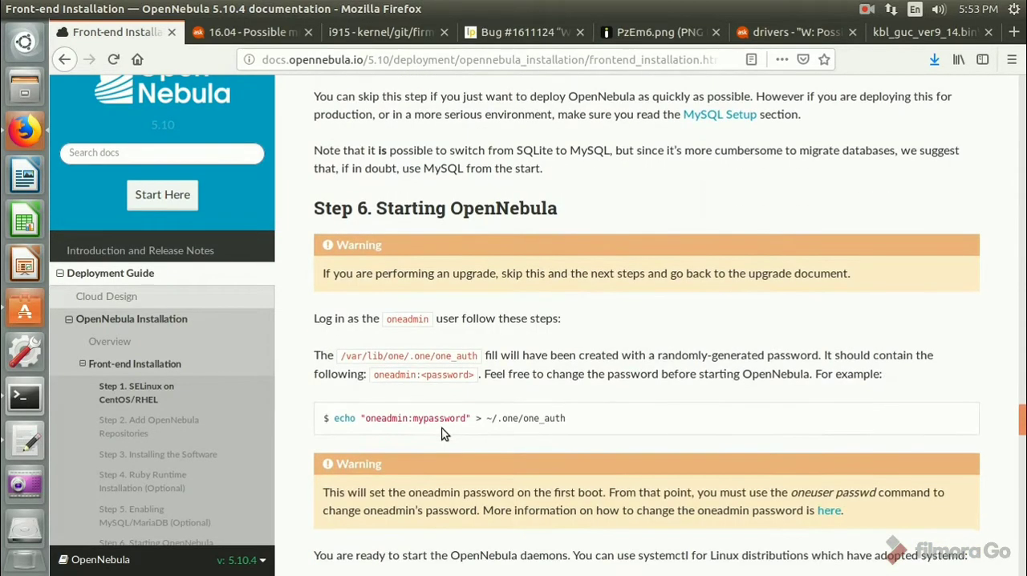
pyautogui.scroll(-3)
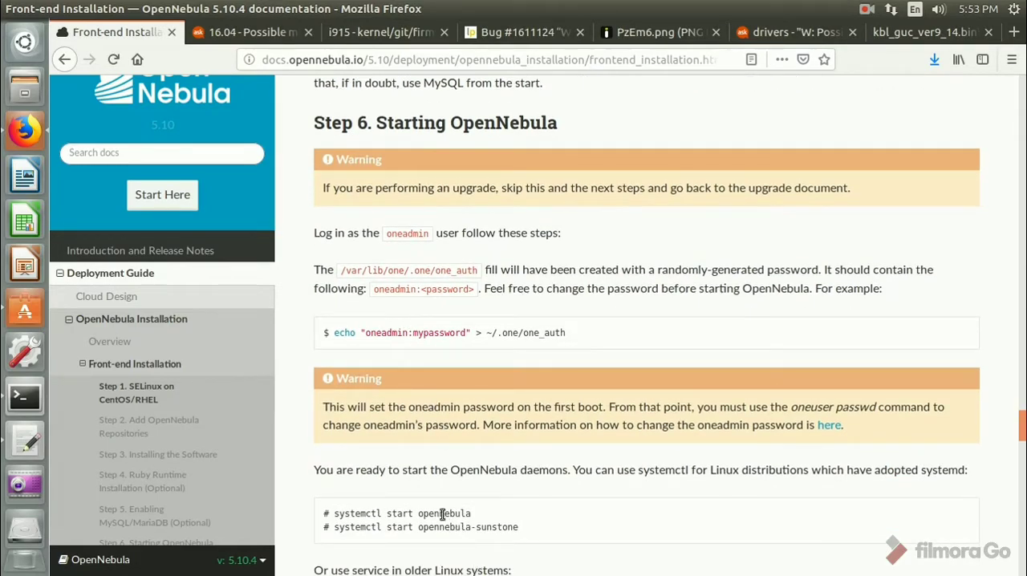
pyautogui.scroll(-3)
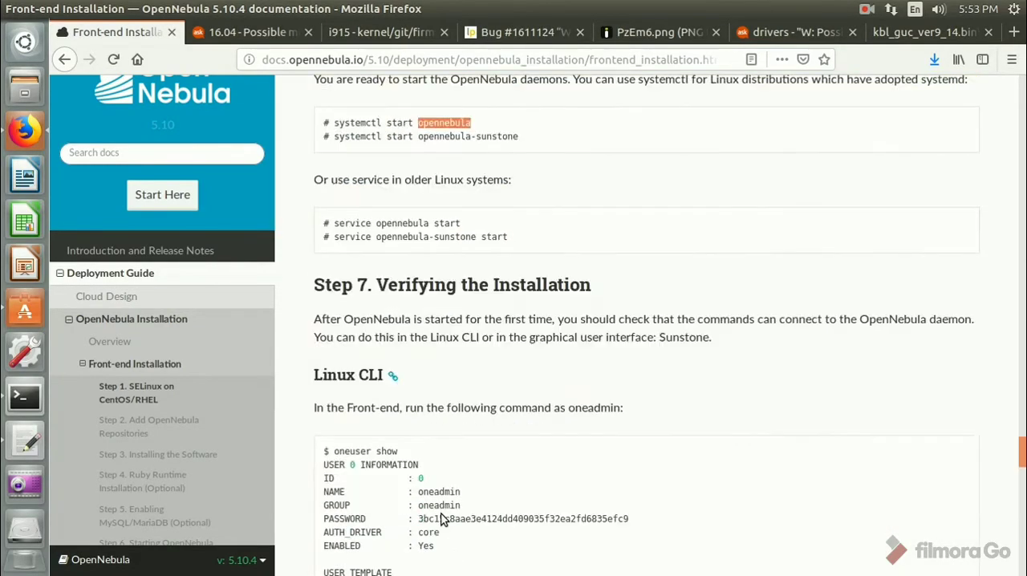
pyautogui.scroll(-3)
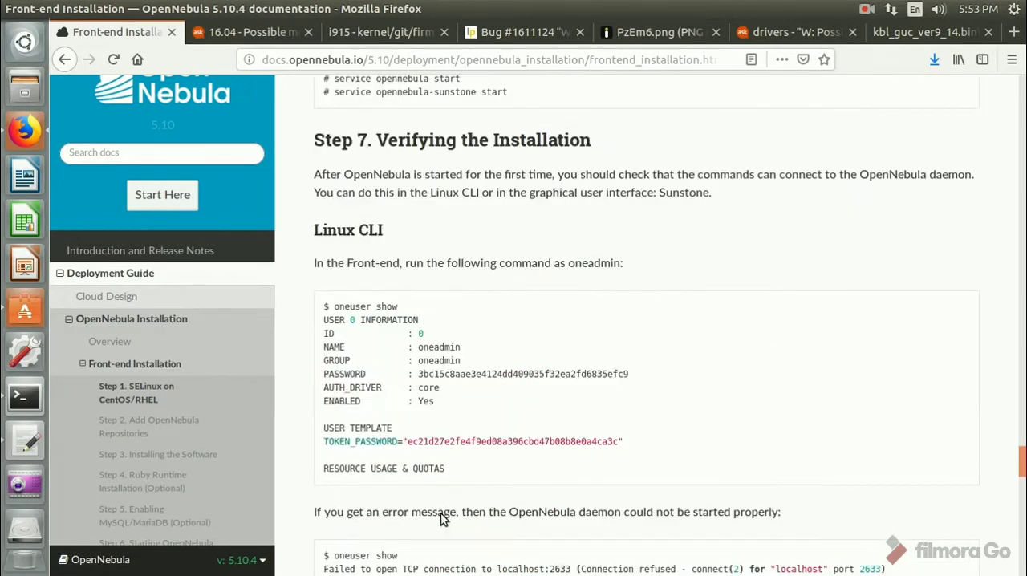
pyautogui.scroll(3)
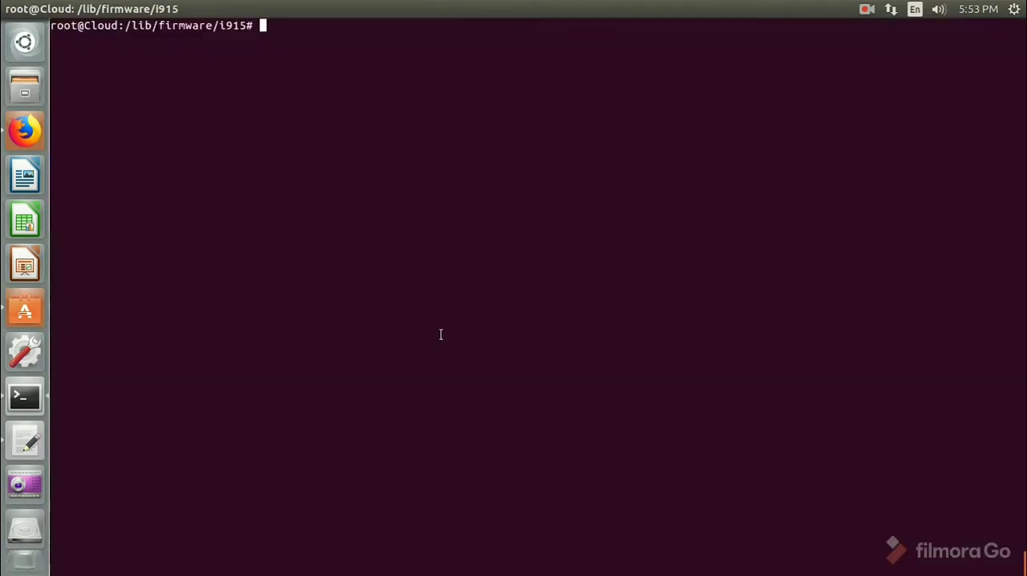
# Clear the root terminal and run 'service opennebula start'
pyautogui.write('clear')
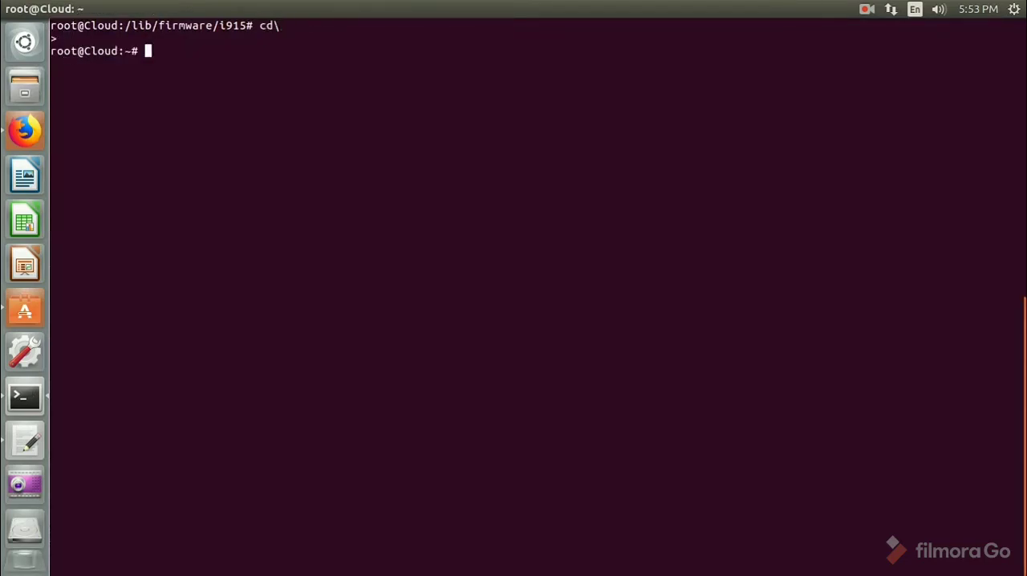
pyautogui.write('ser')
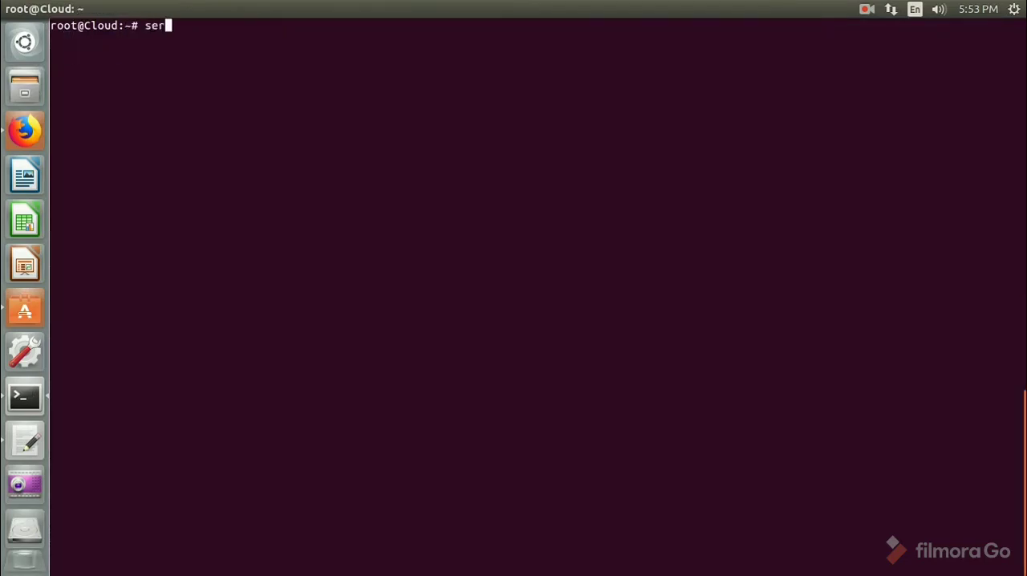
pyautogui.write('vice opennebula start')
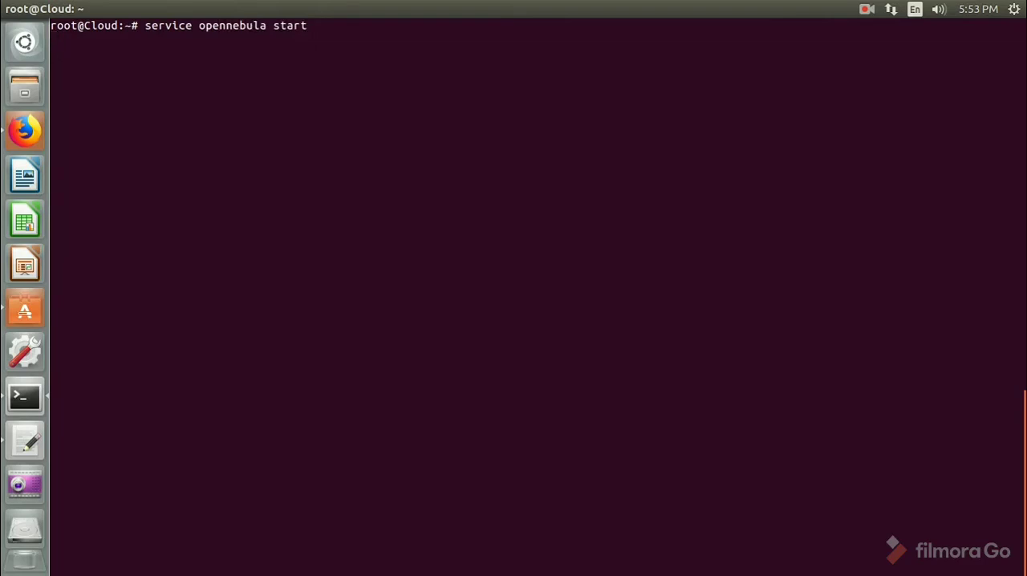
pyautogui.press('Return')
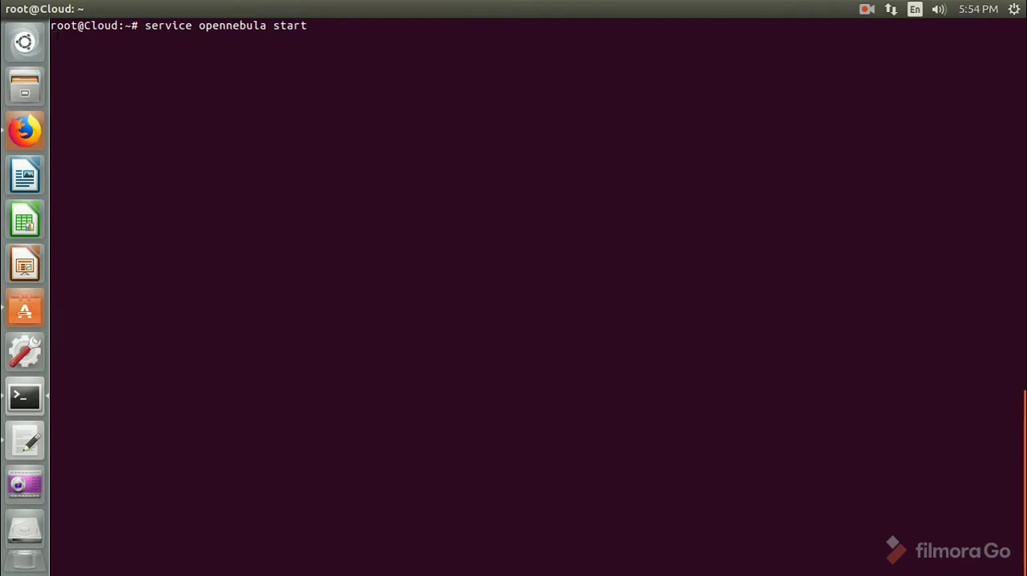
# Recall the start command and run 'service opennebula-sunstone start'
pyautogui.press('Return')
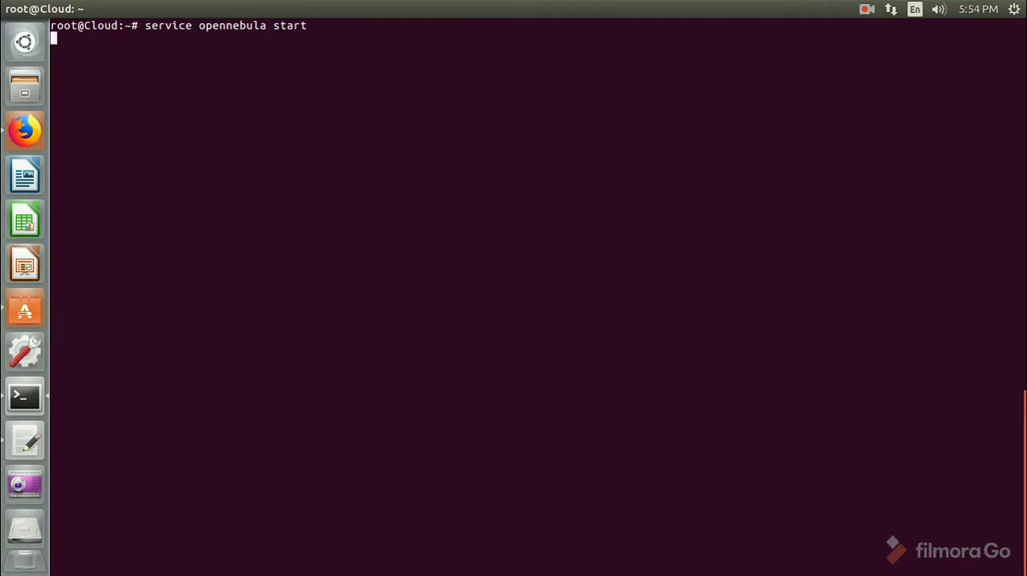
pyautogui.press('Return')
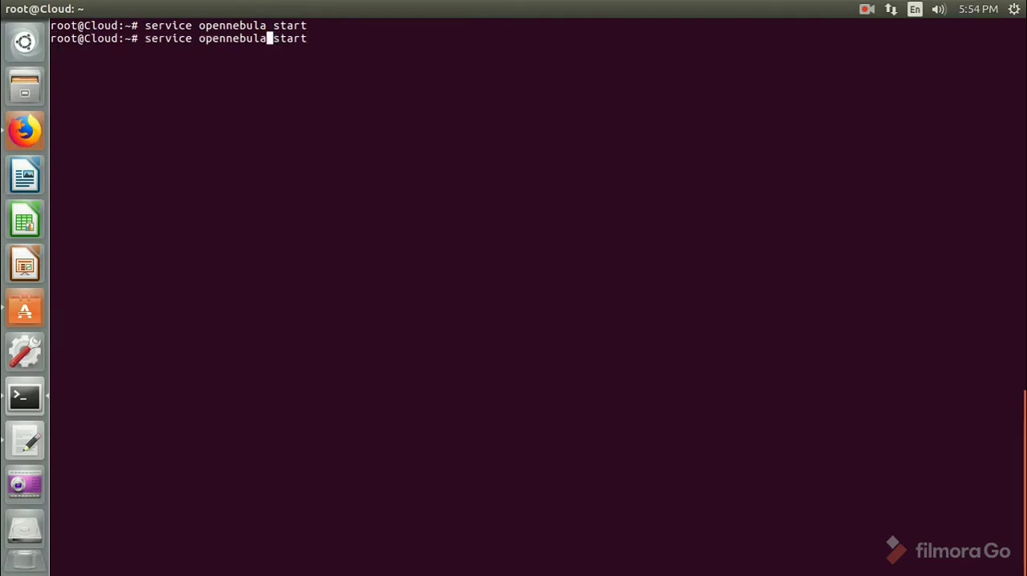
pyautogui.write('-sunstone')
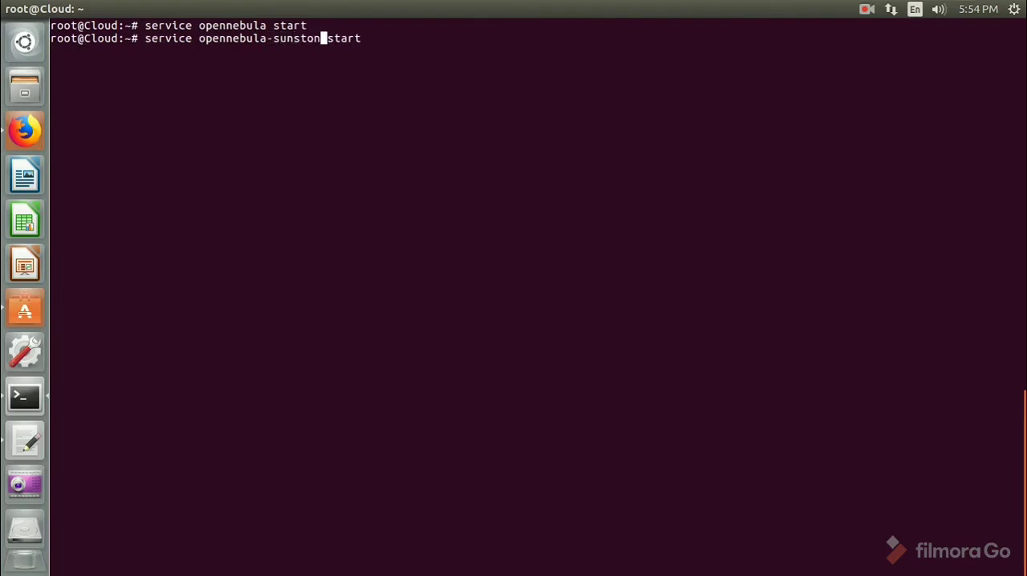
pyautogui.press('Return')
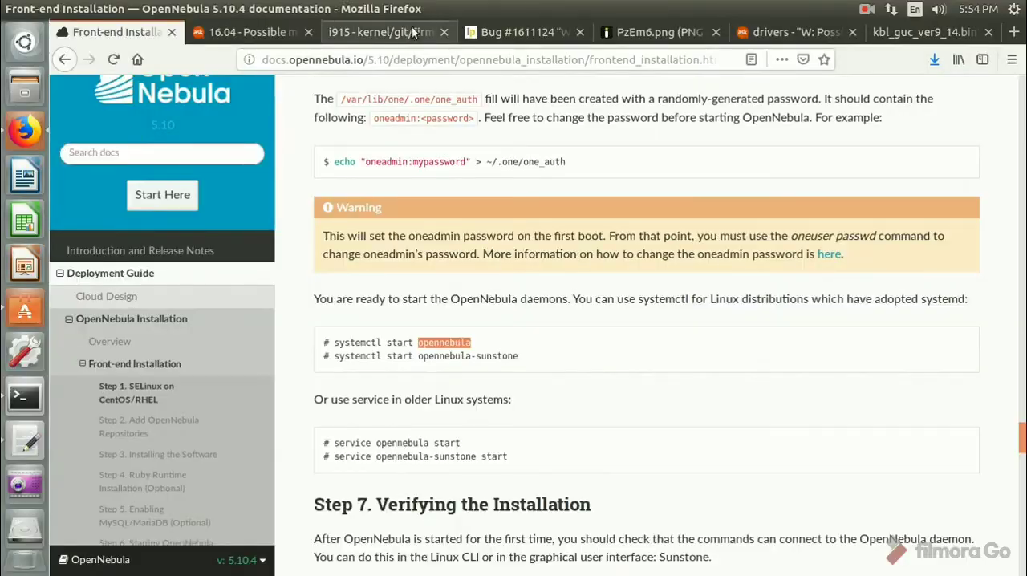
# Enter the localhost address in the second Firefox tab to reach Sunstone
pyautogui.click(249, 32)
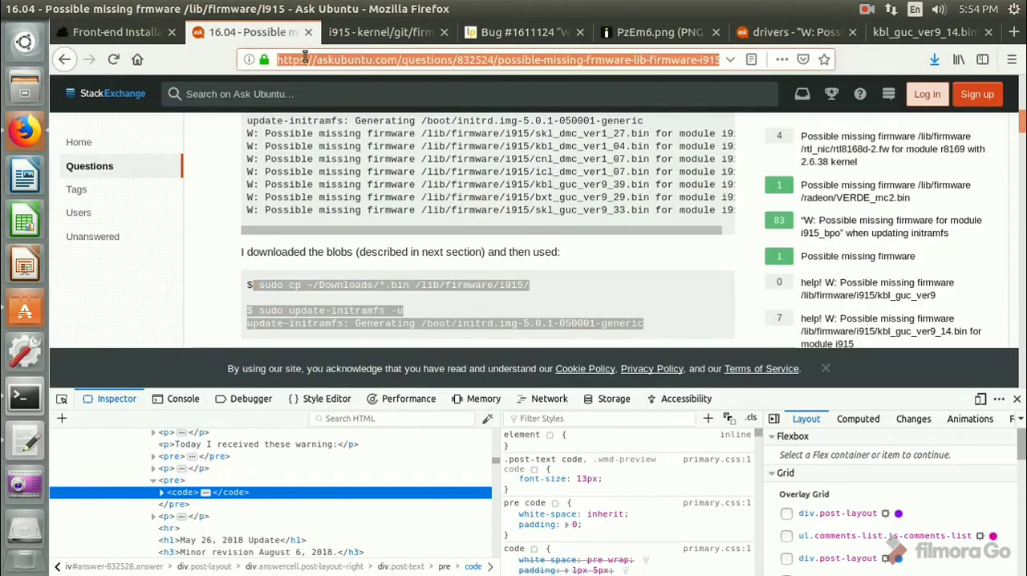
pyautogui.write('local')
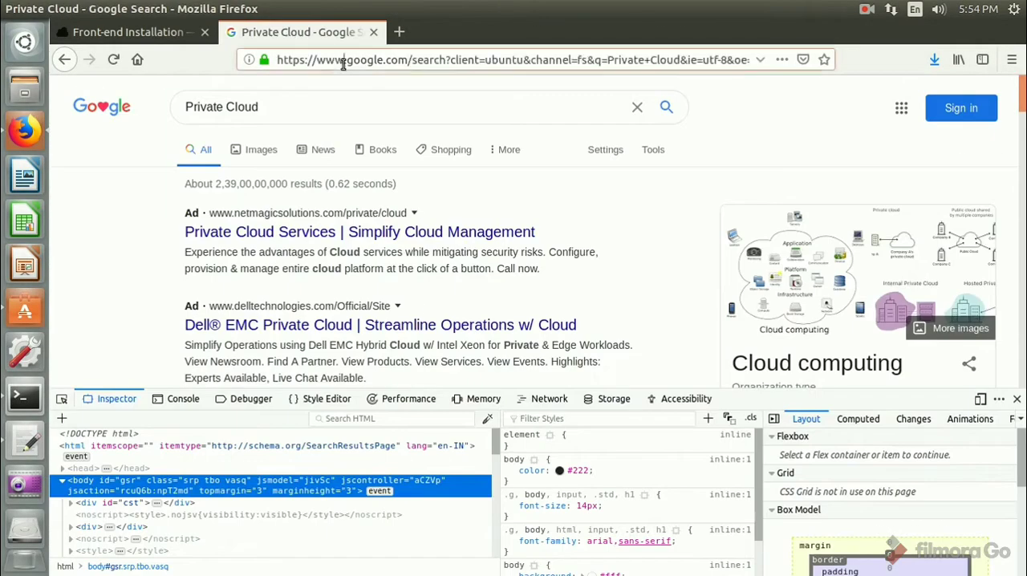
pyautogui.write('localhost')
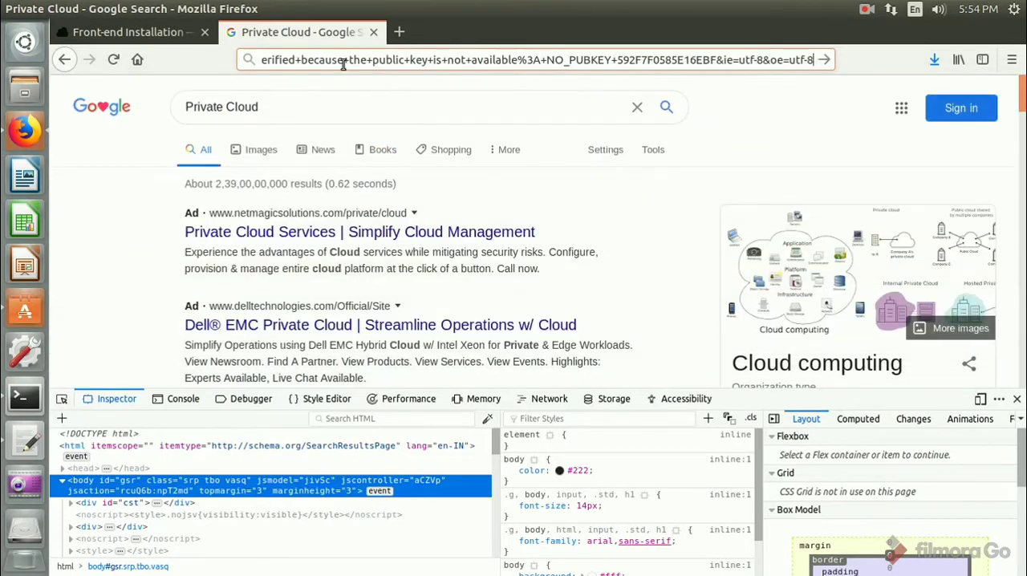
pyautogui.write('loc')
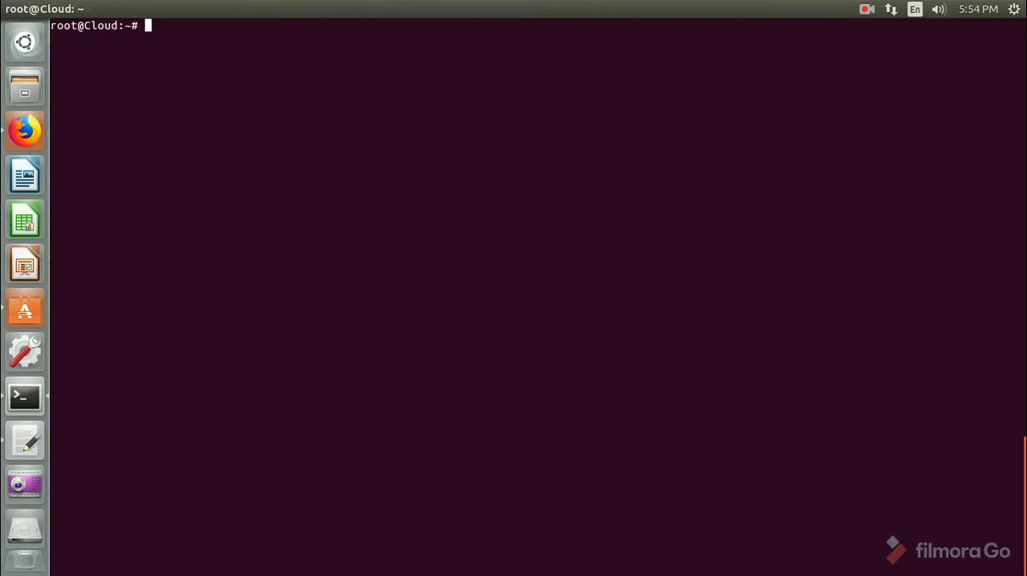
# Switch the shell to the oneadmin user with su - oneadmin
pyautogui.write('su -')
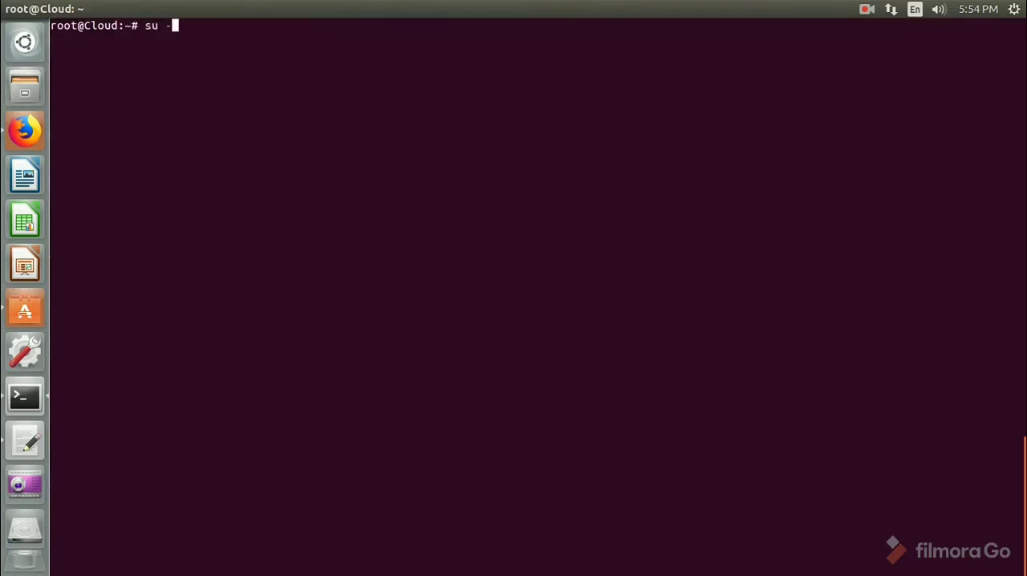
pyautogui.write('oneadmin')
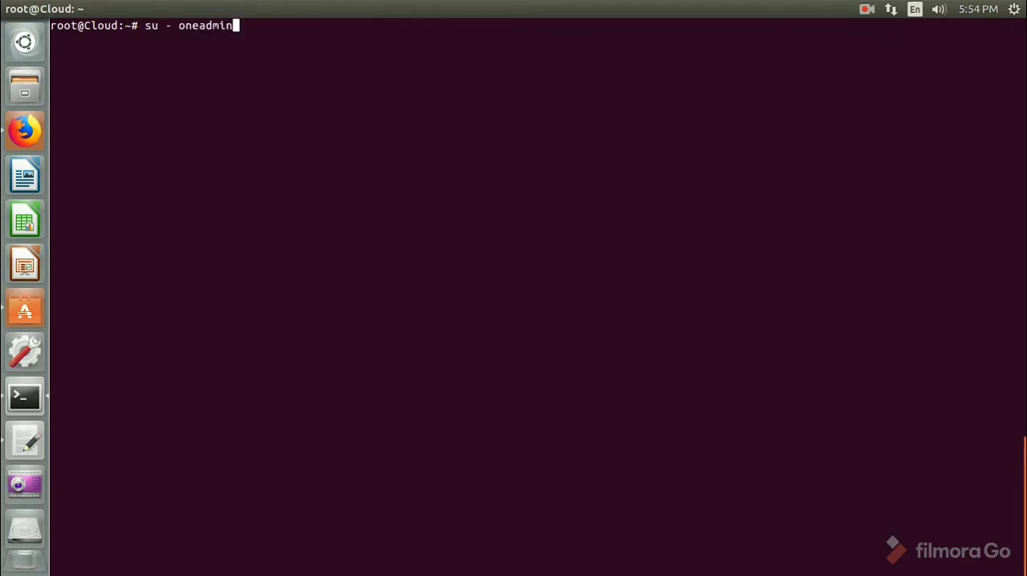
pyautogui.press('Return')
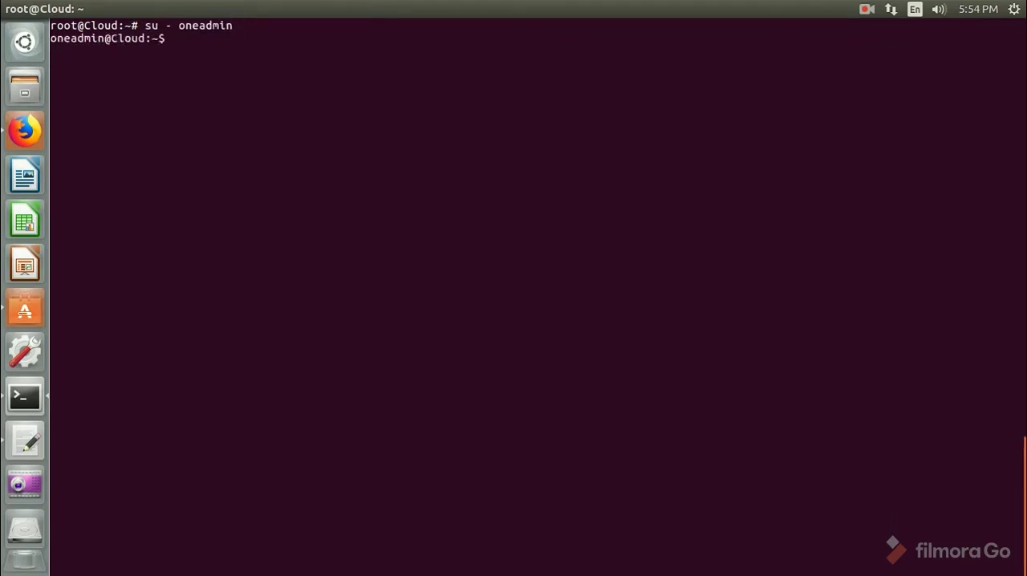
# Show .one/one_auth and copy the oneadmin password from it
pyautogui.write('cat .one/')
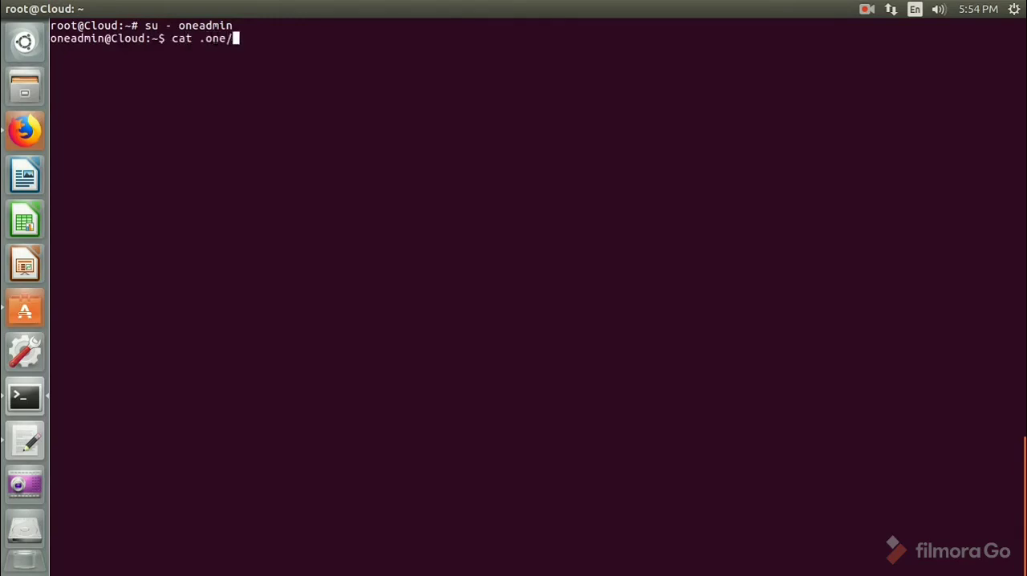
pyautogui.write('one')
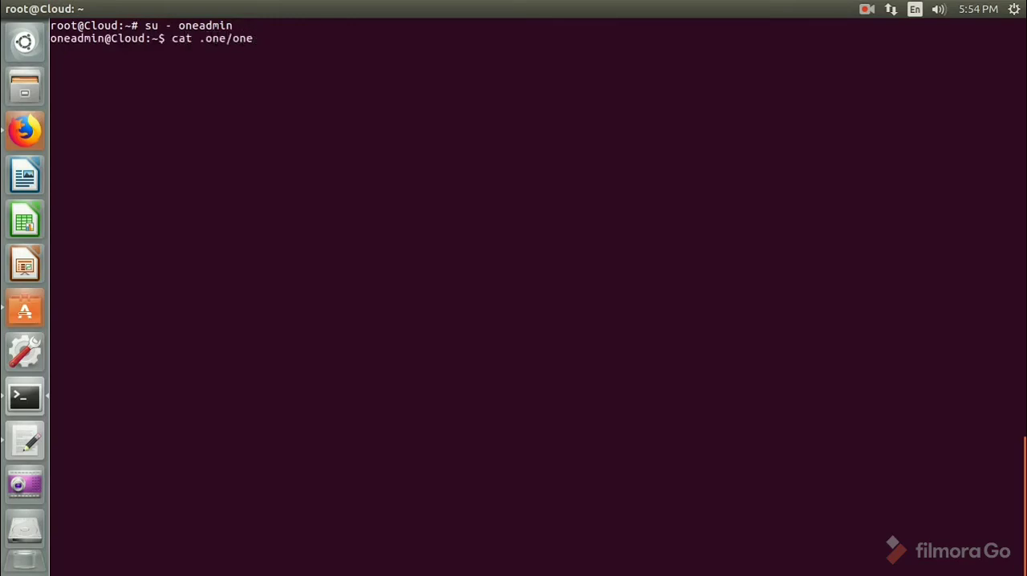
pyautogui.write('_auth')
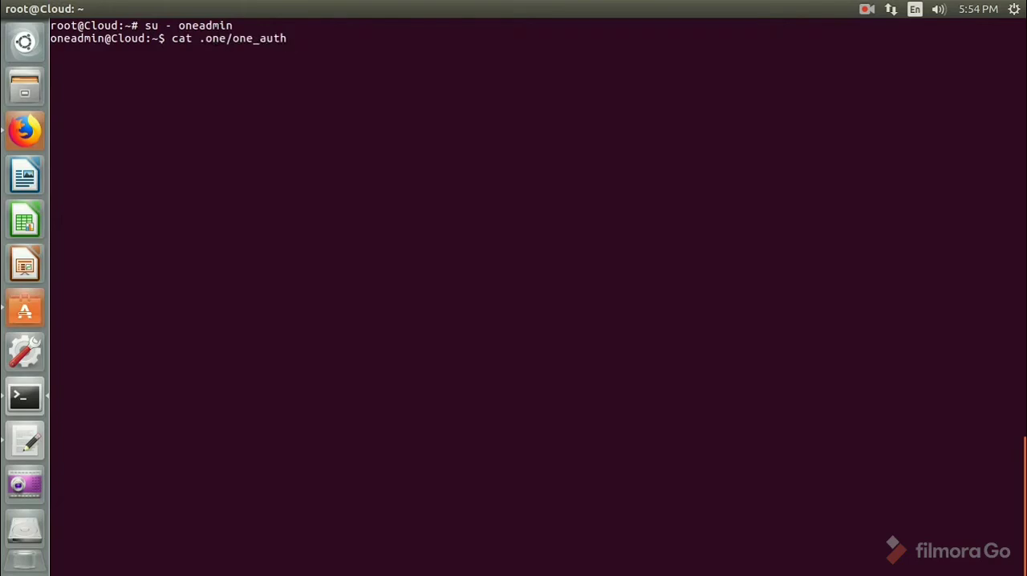
pyautogui.press('Return')
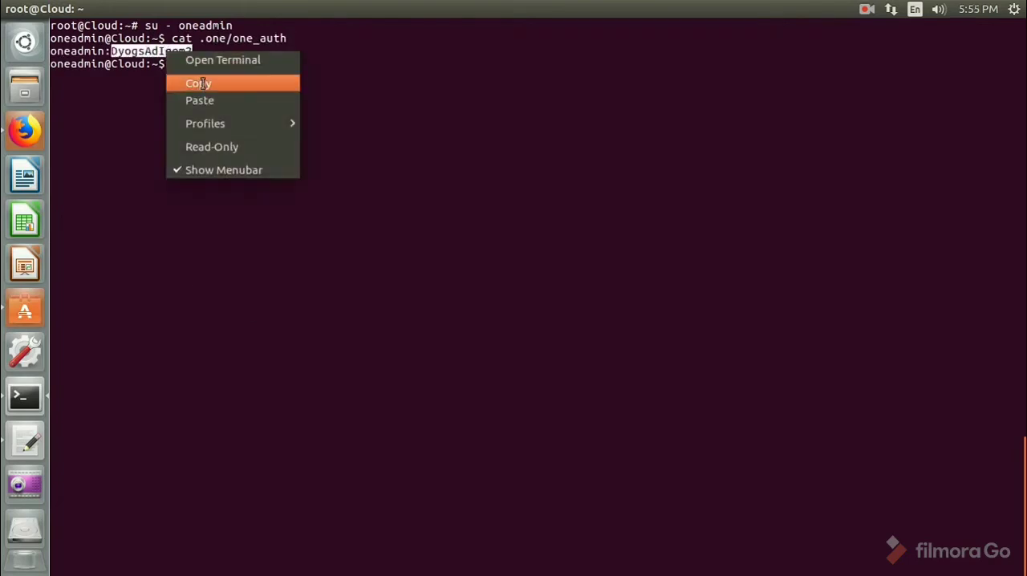
pyautogui.click(199, 83)
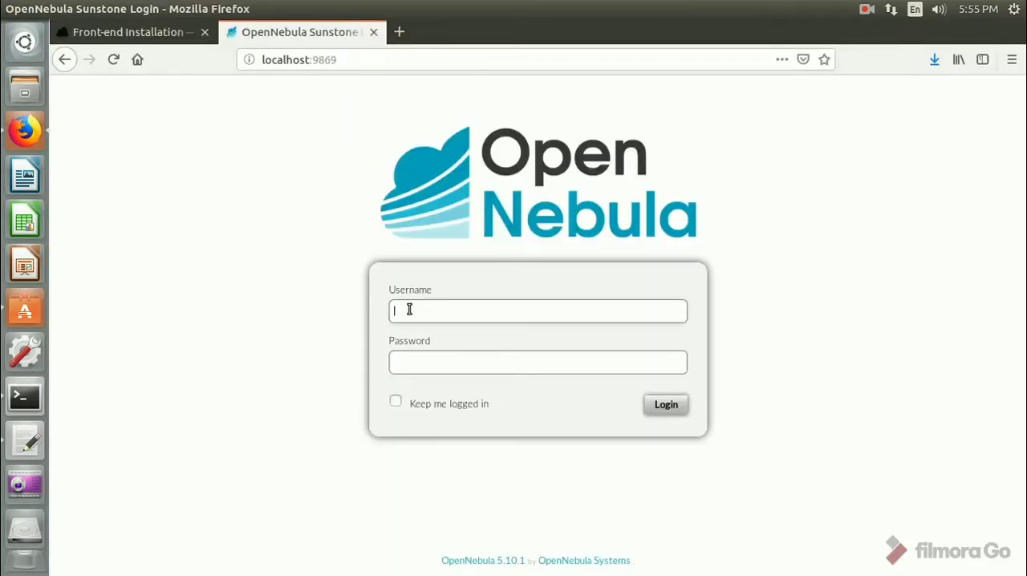
# Log in to Sunstone as oneadmin and go to the Users list
pyautogui.write('oneadmin')
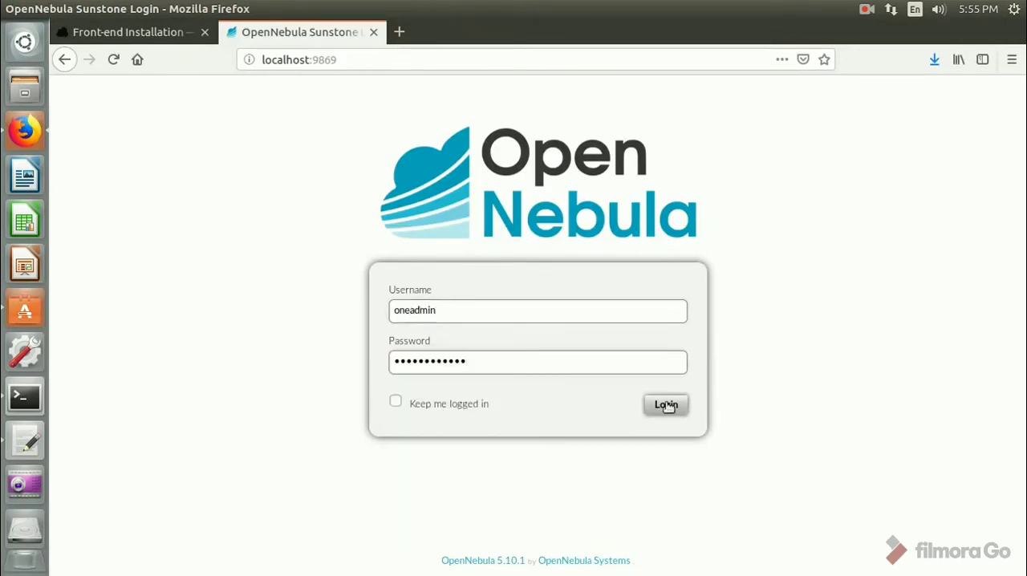
pyautogui.click(666, 405)
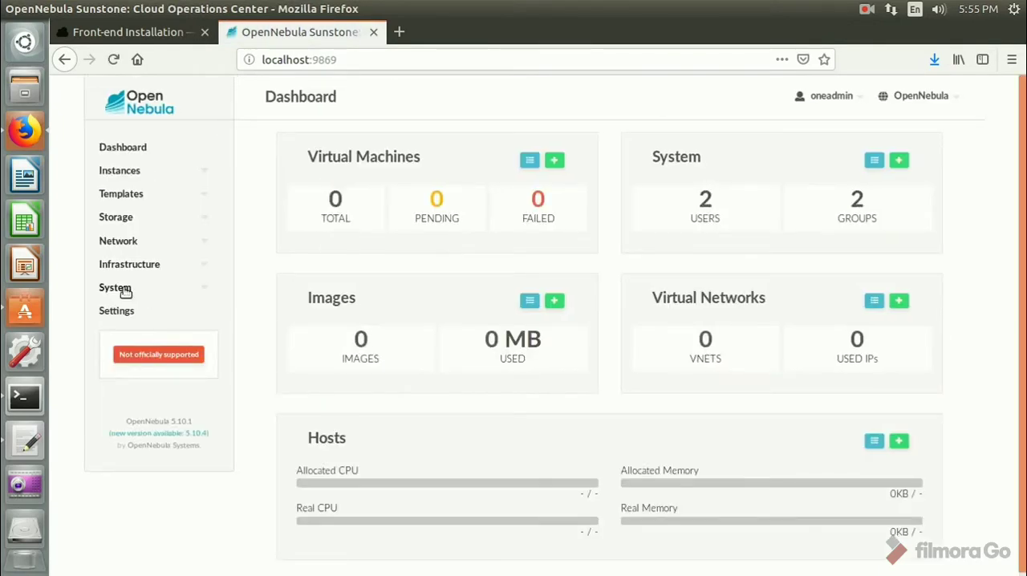
pyautogui.click(115, 287)
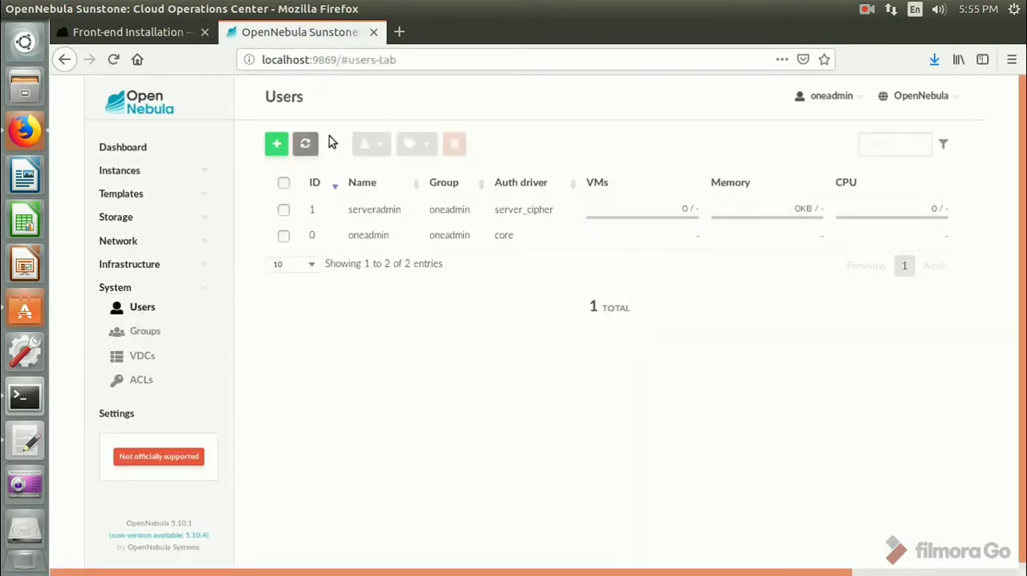
# Create user prasad with a password and main group oneadmin
pyautogui.click(276, 145)
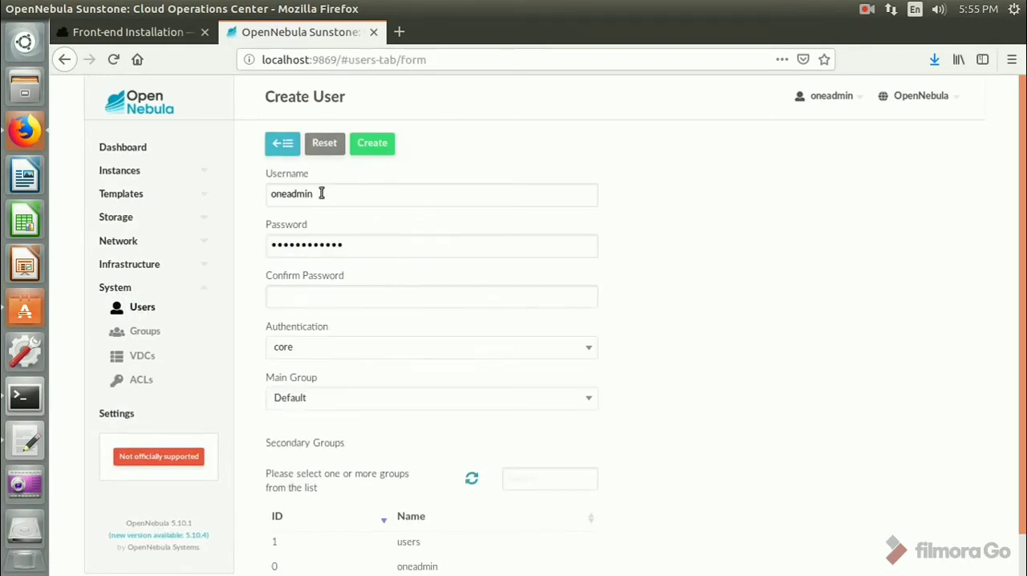
pyautogui.write('prasad')
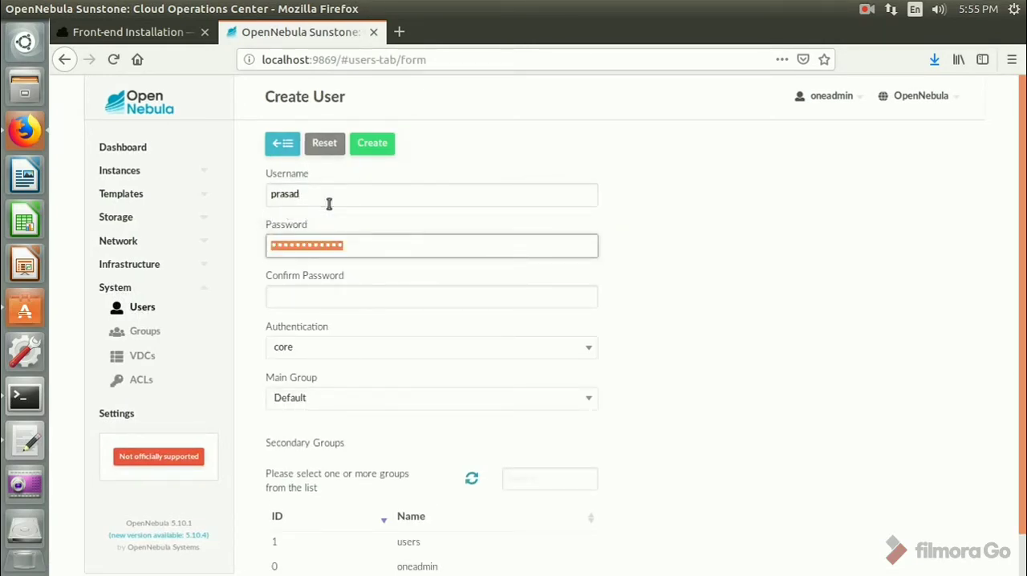
pyautogui.click(430, 296)
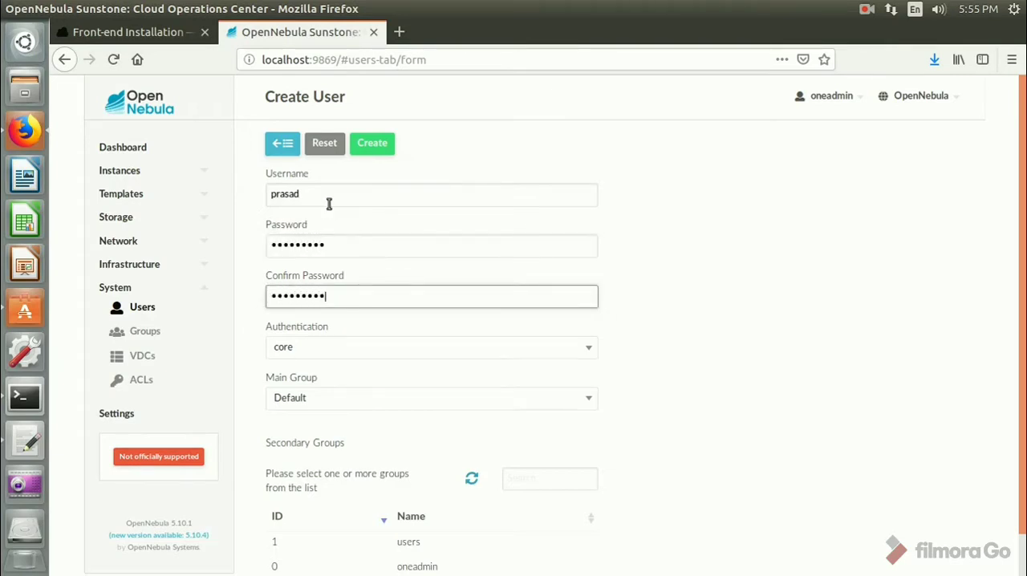
pyautogui.click(430, 398)
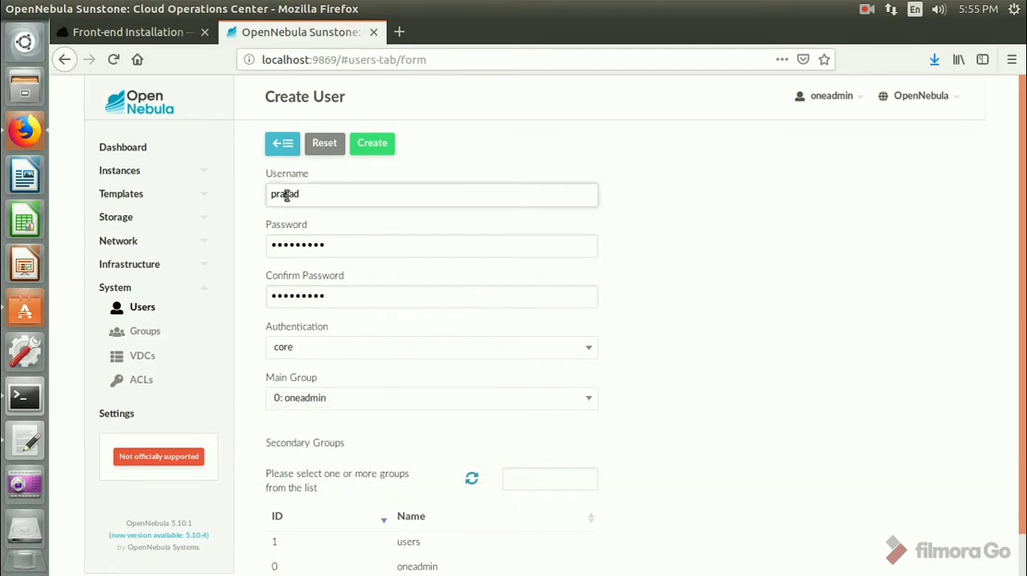
pyautogui.click(373, 143)
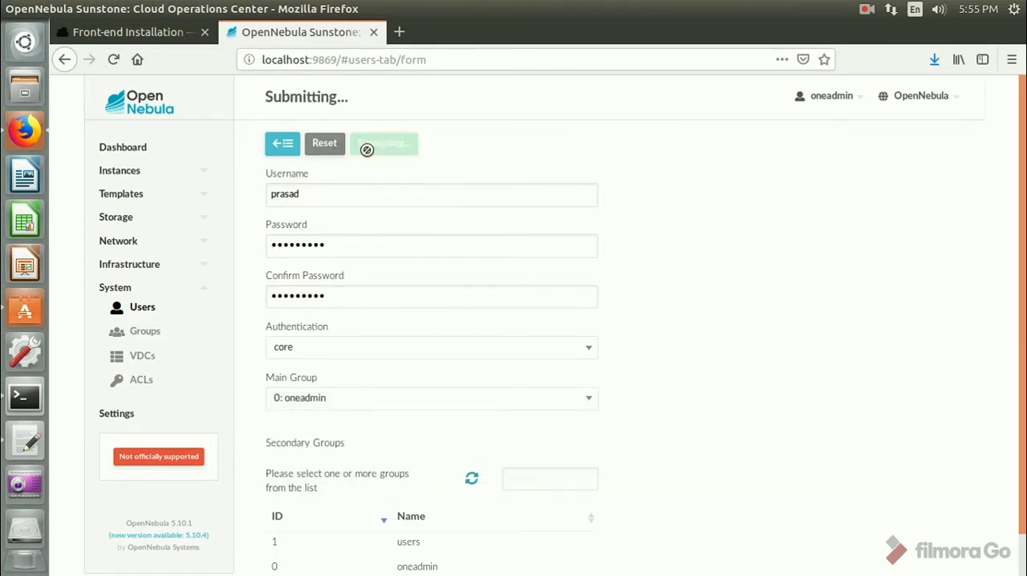
pyautogui.click(385, 143)
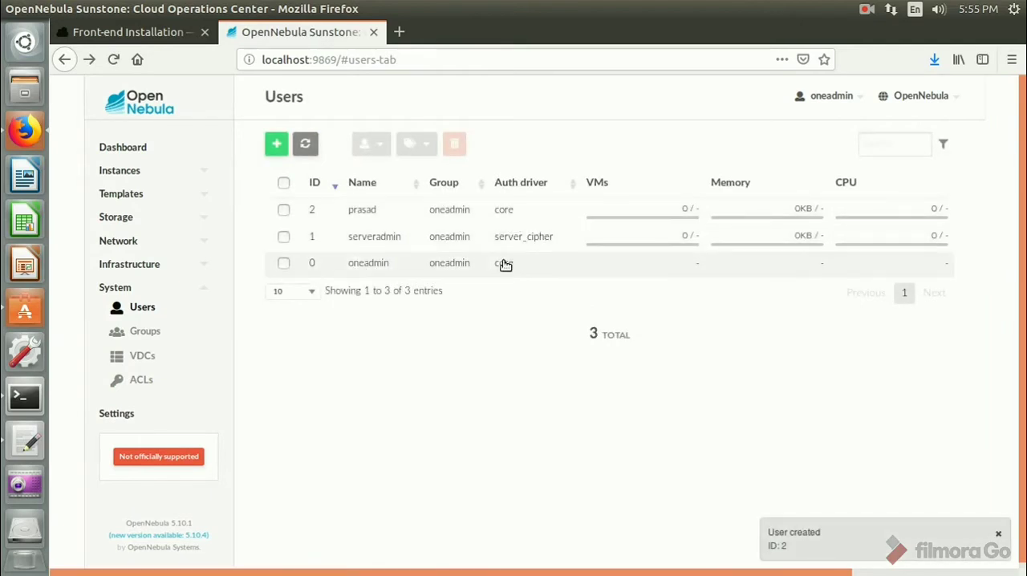
pyautogui.moveTo(143, 307)
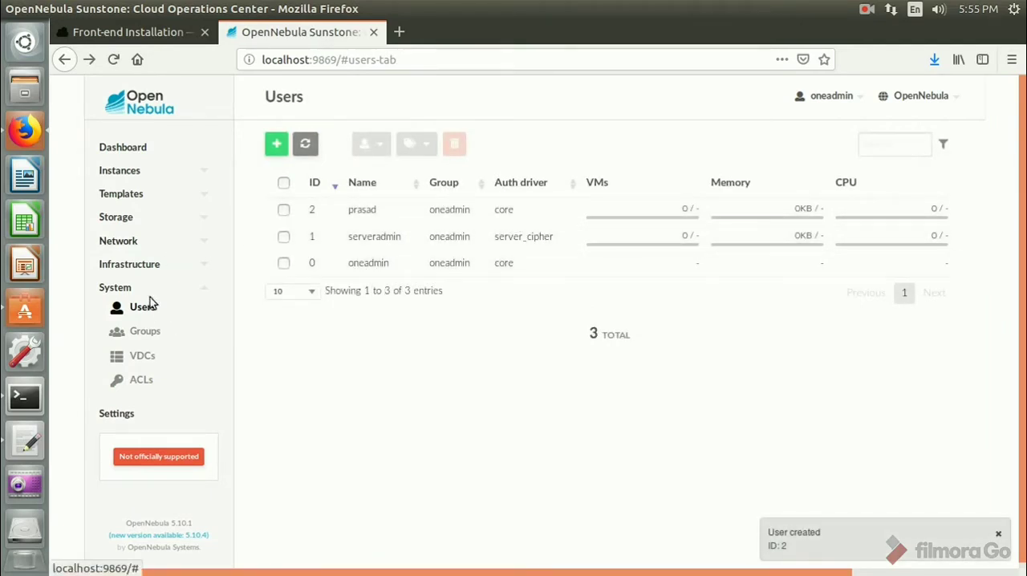
# Navigate the OpenNebula docs to KVM Node Installation's Debian/Ubuntu repository commands
pyautogui.click(129, 263)
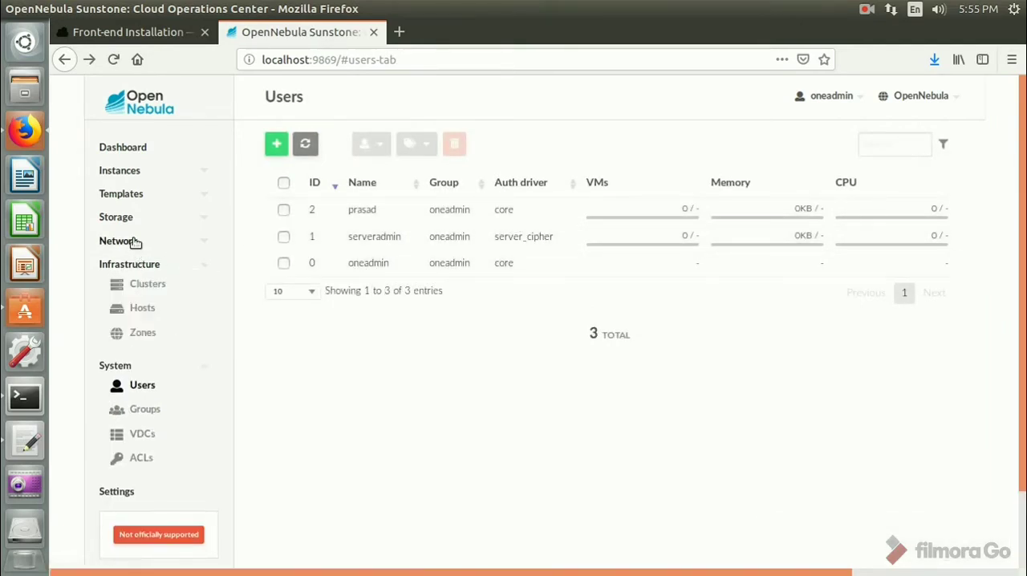
pyautogui.click(141, 308)
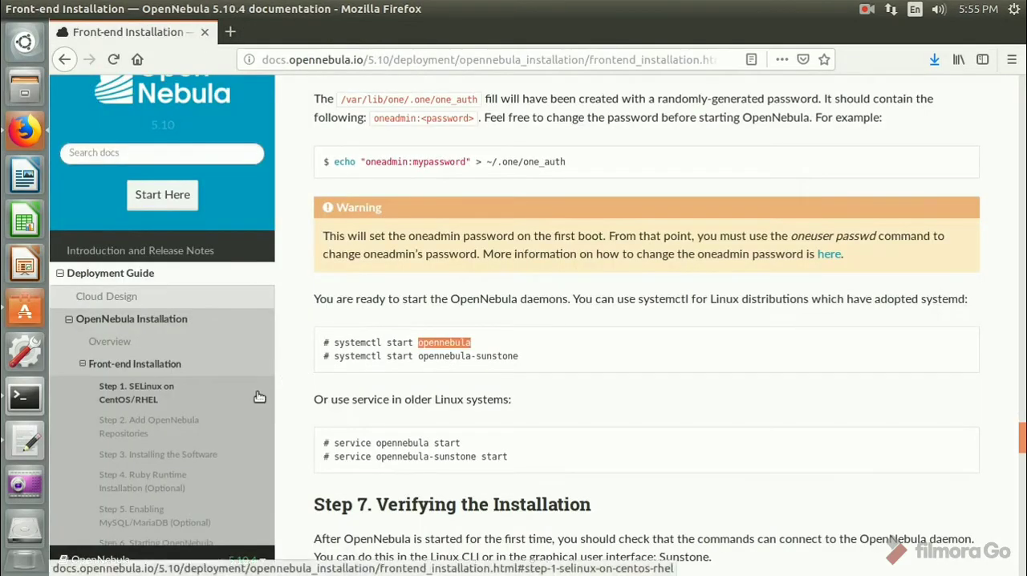
pyautogui.scroll(-3)
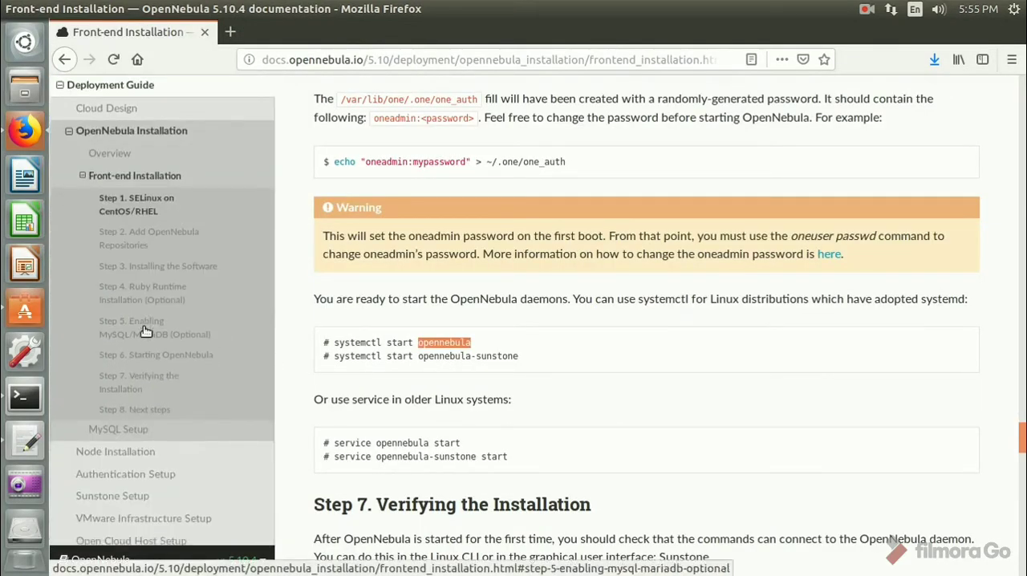
pyautogui.click(116, 450)
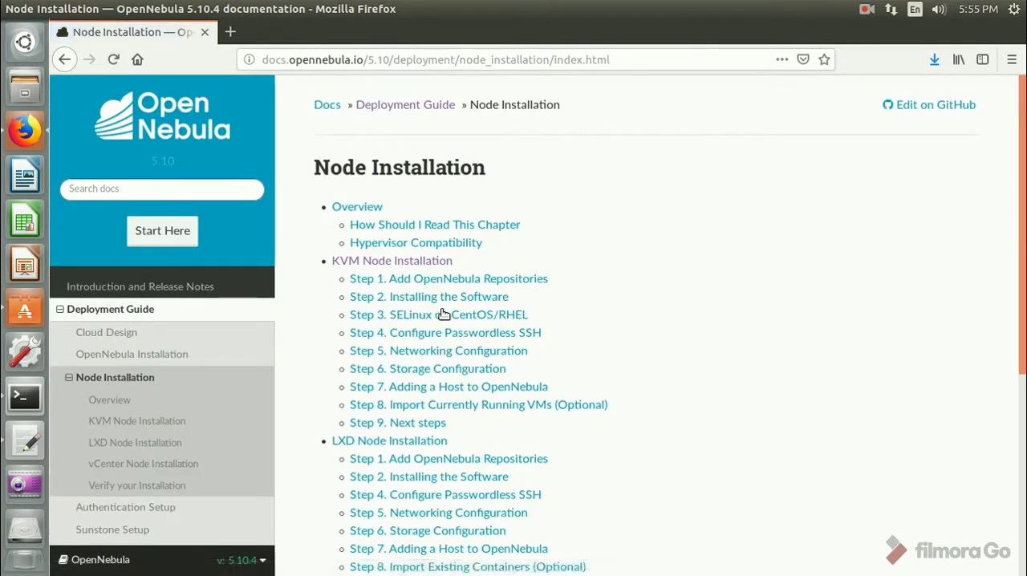
pyautogui.moveTo(485, 405)
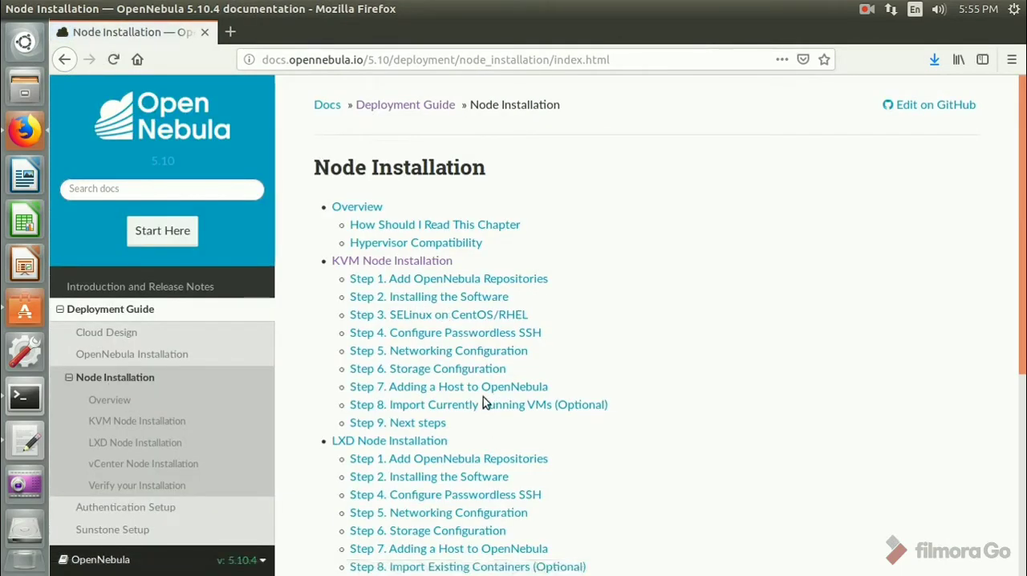
pyautogui.moveTo(446, 280)
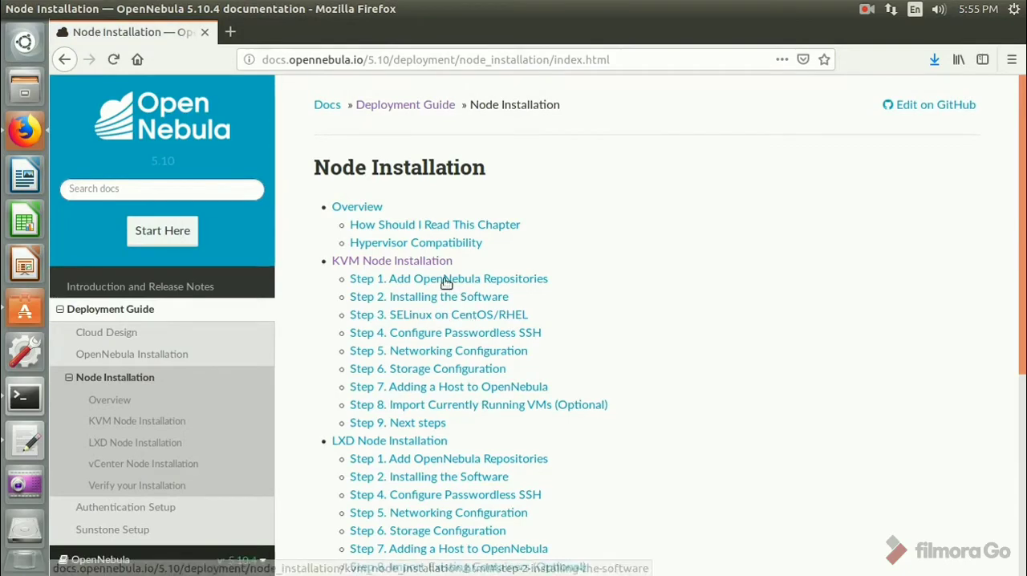
pyautogui.click(449, 279)
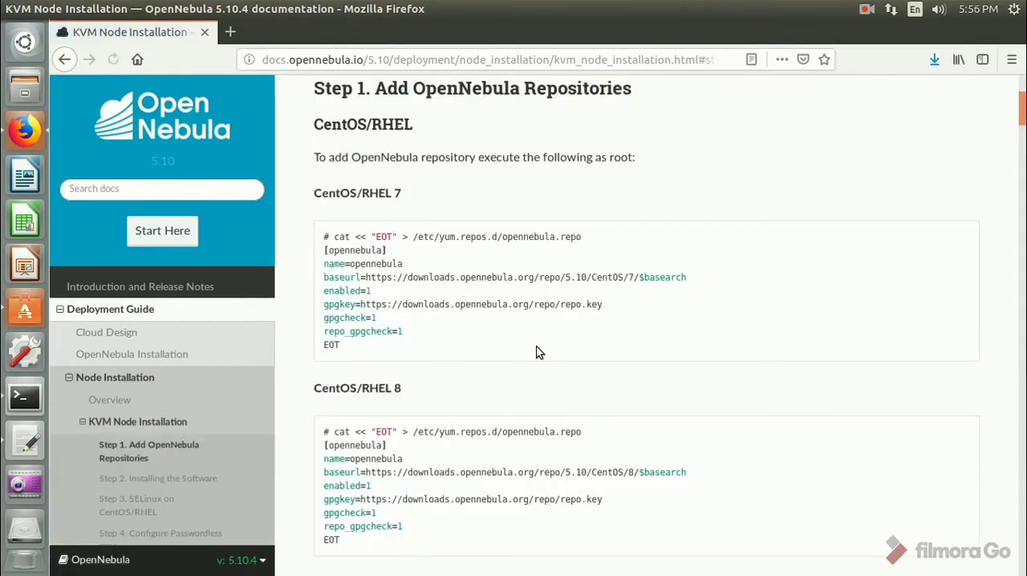
pyautogui.scroll(-3)
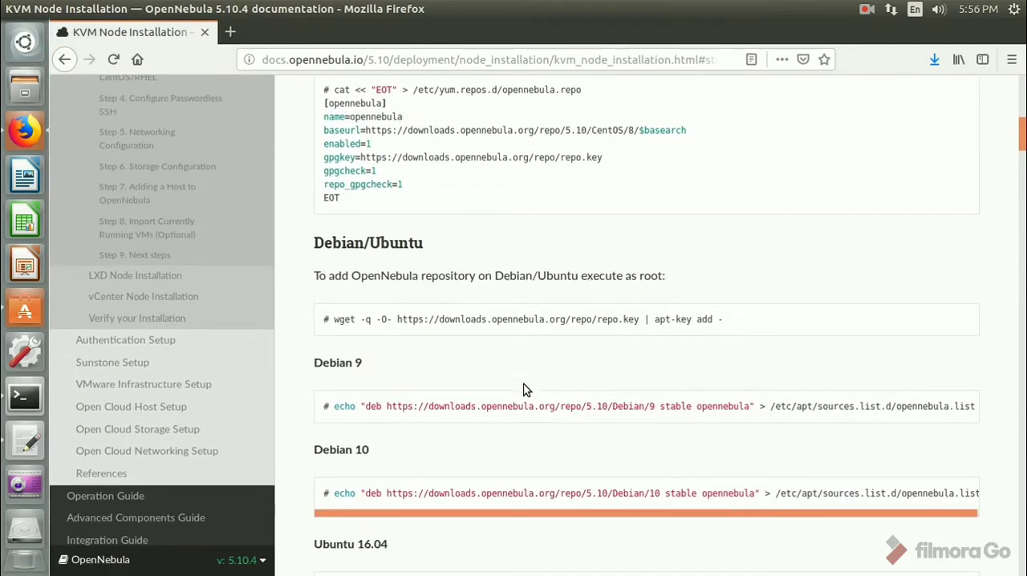
pyautogui.moveTo(452, 317)
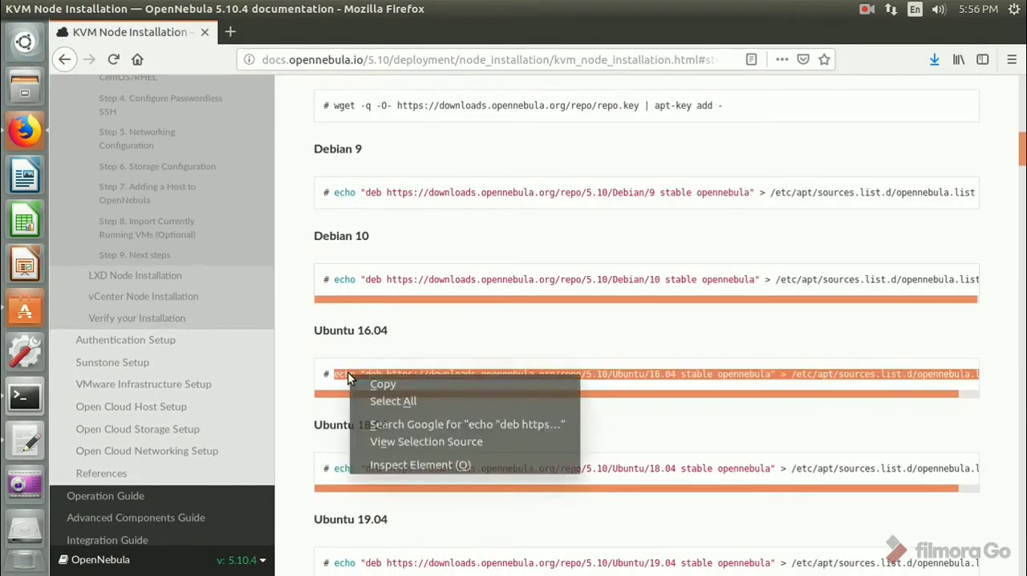
# Run the Ubuntu 16.04 repository echo command with sudo as oneadmin, then exit to root
pyautogui.click(24, 398)
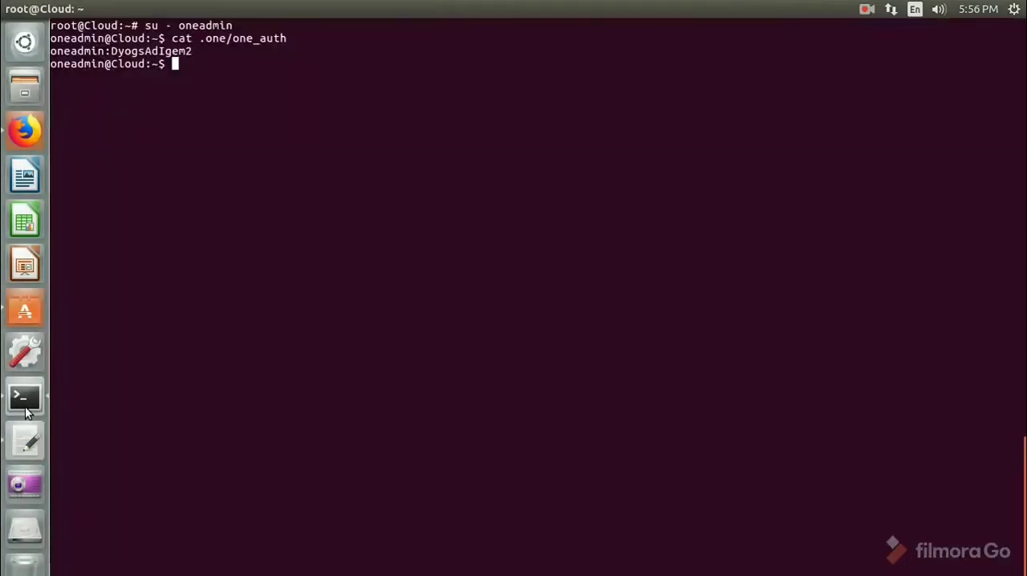
pyautogui.write('echo "deb https://downloads.opennebula.org/repo/5.10/Ubuntu/16.04 stable opennebula" > /etc/apt/sources.list.d/opennebula.list')
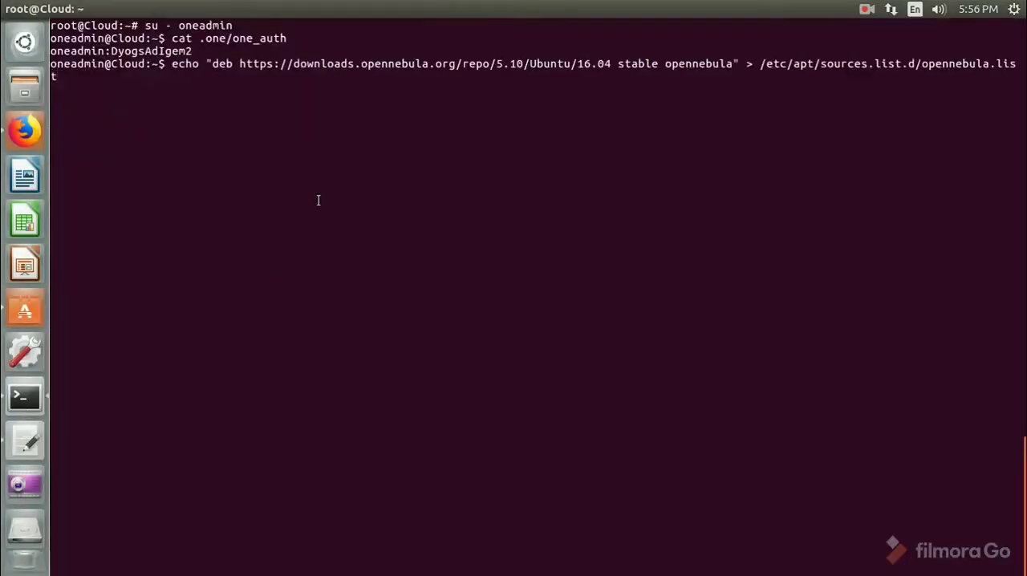
pyautogui.press('Return')
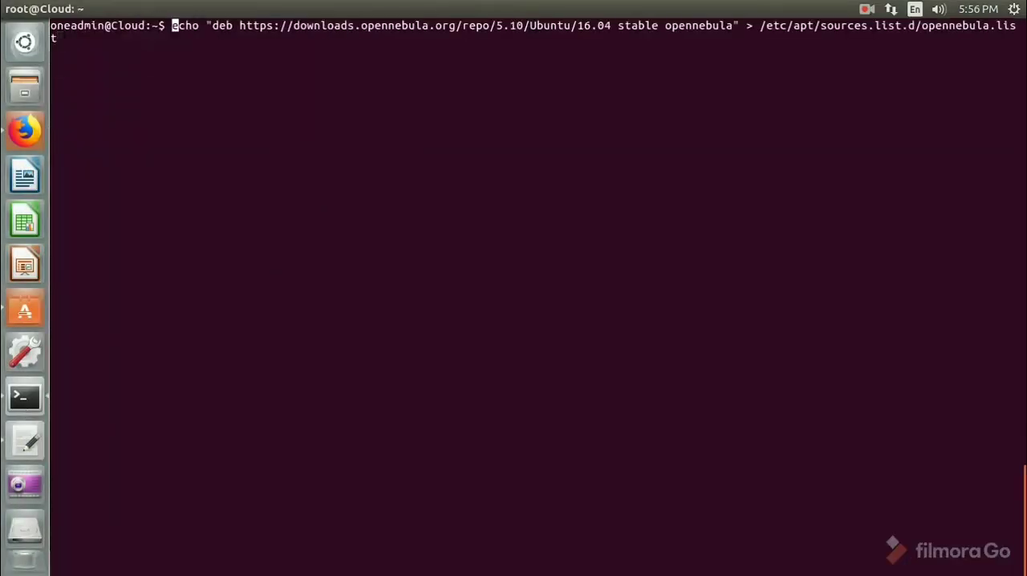
pyautogui.press('Return')
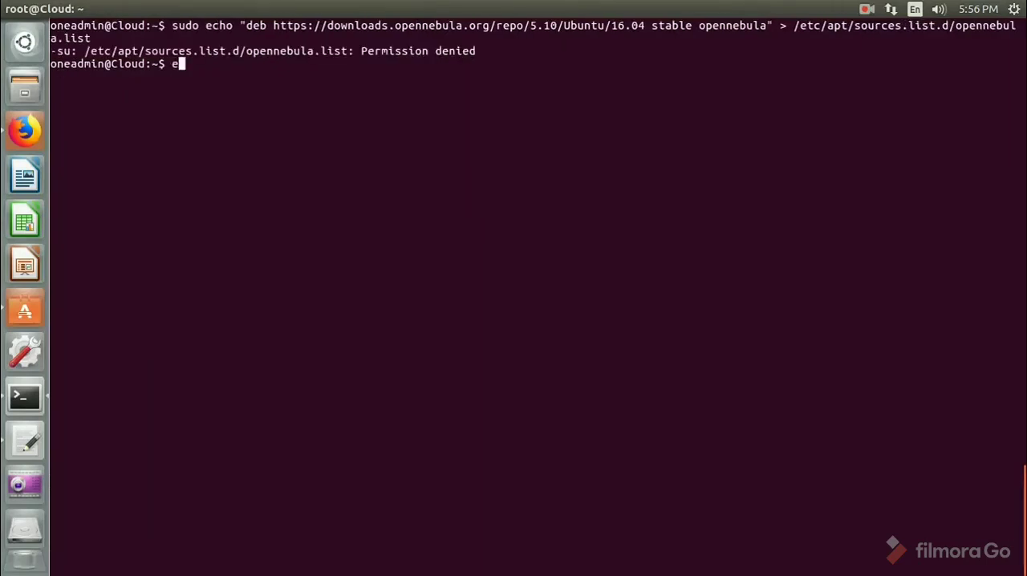
pyautogui.press('Return')
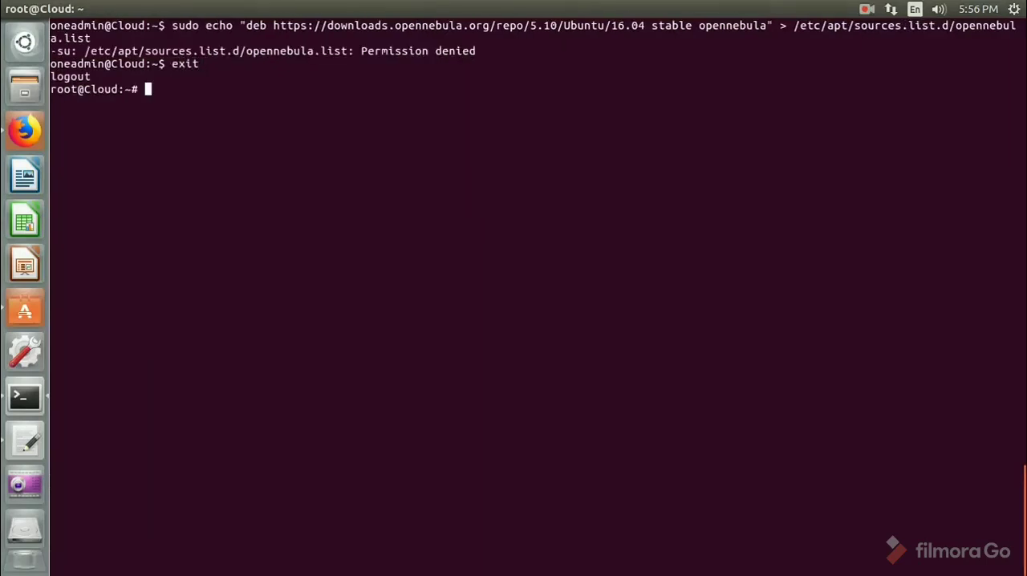
# Copy the Ubuntu 16.04 repository command again from the KVM guide
pyautogui.rightClick(369, 240)
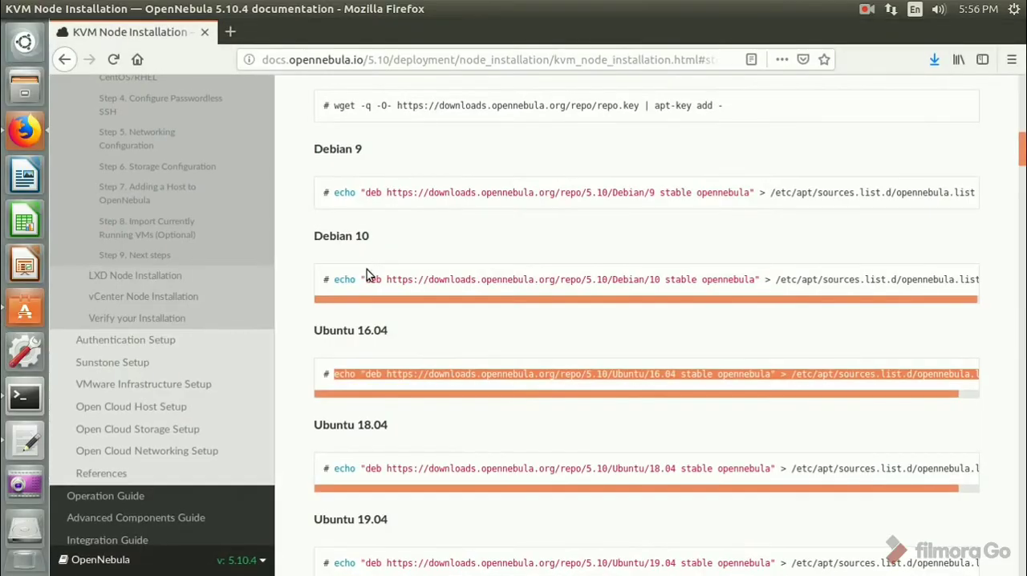
pyautogui.scroll(-3)
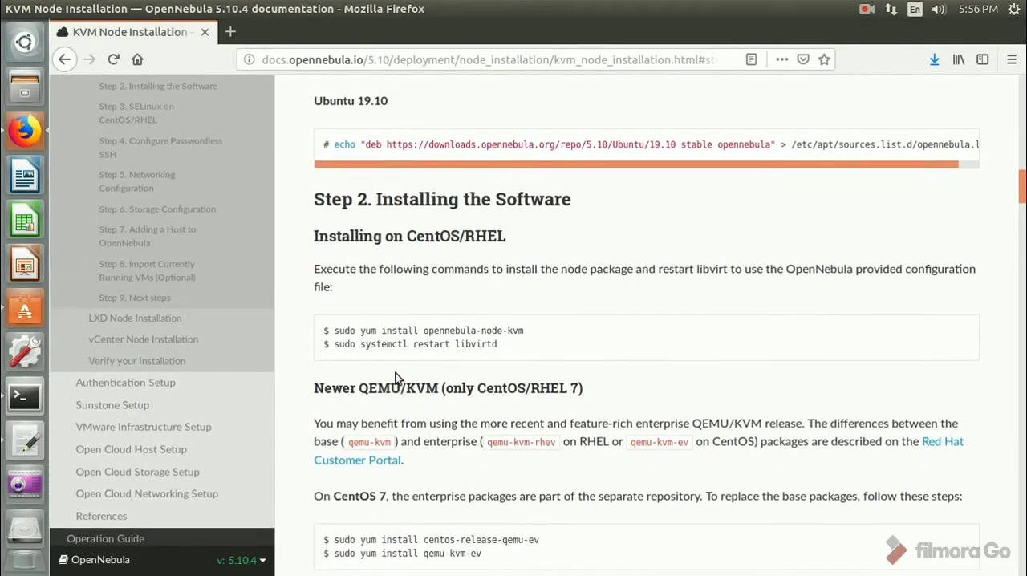
pyautogui.scroll(-3)
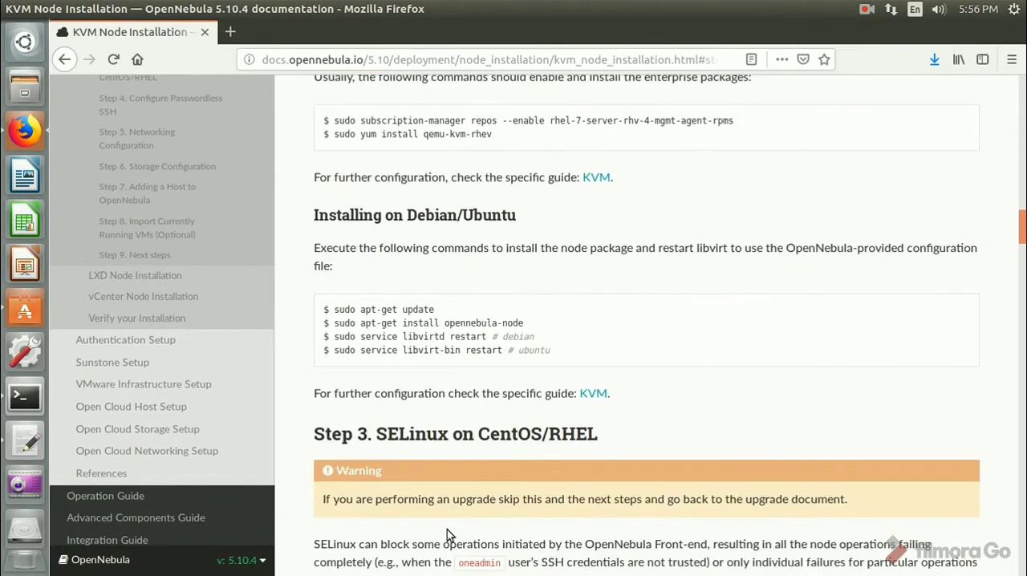
pyautogui.moveTo(410, 308)
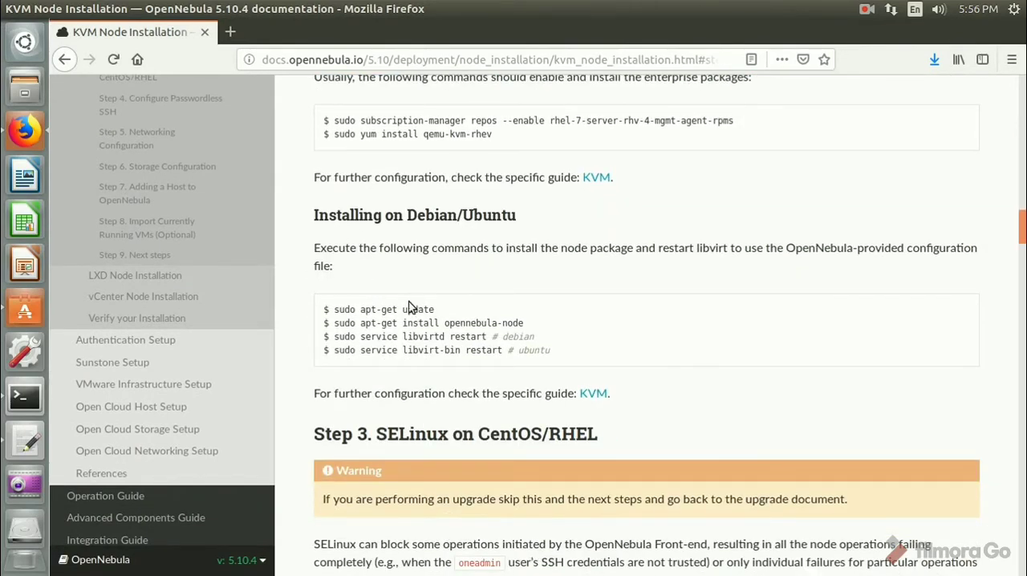
# Refresh the package lists with sudo apt-get update as root
pyautogui.click(24, 395)
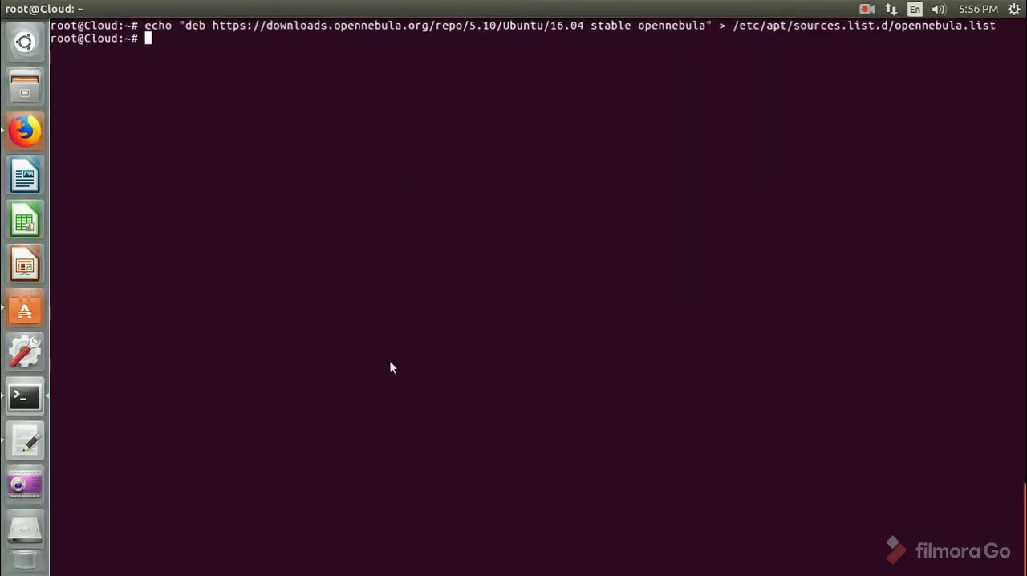
pyautogui.write('sudo apt-get update')
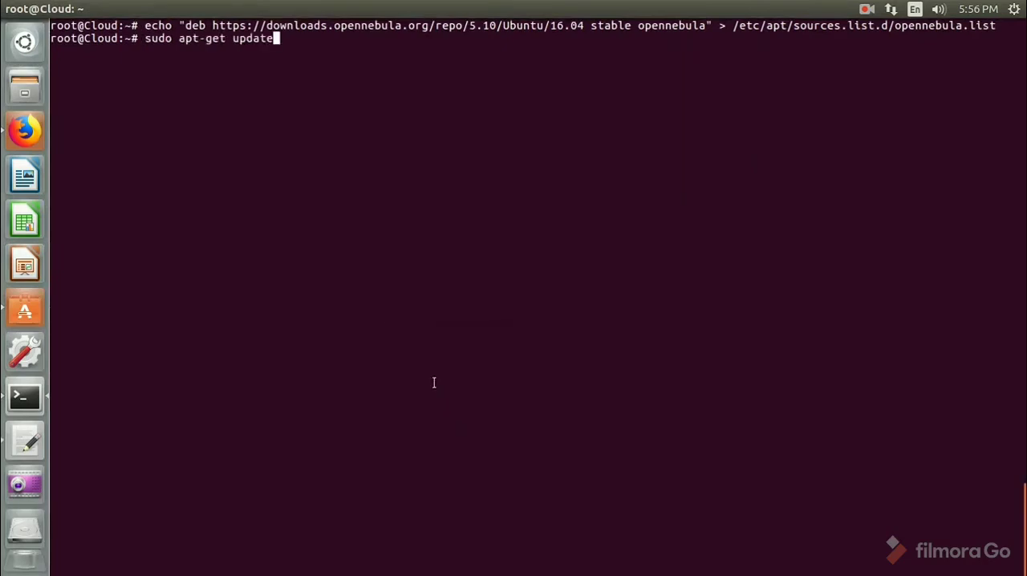
pyautogui.press('Return')
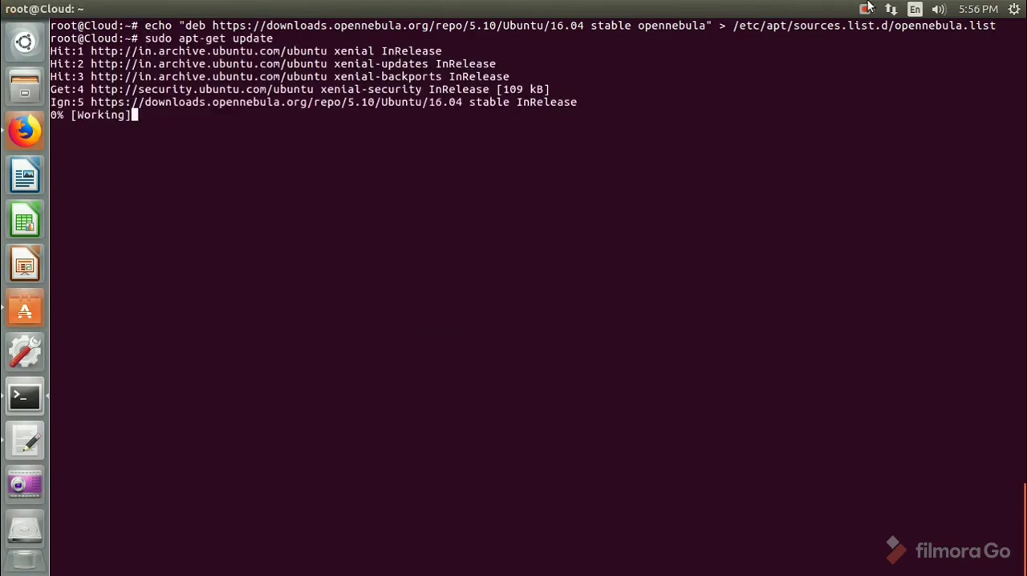
# Install the opennebula-node package, answering y at the prompt
pyautogui.click(867, 9)
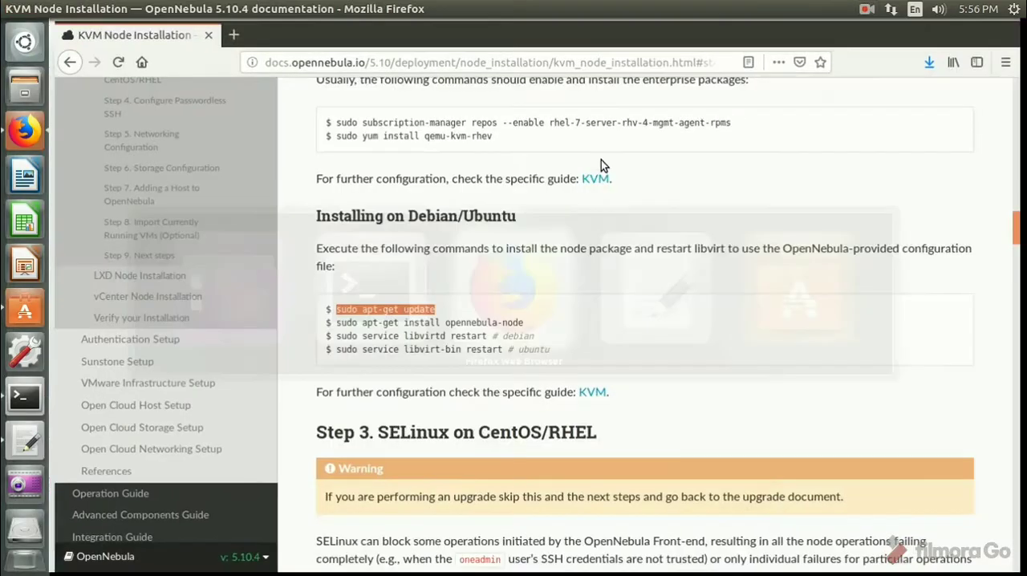
pyautogui.rightClick(436, 323)
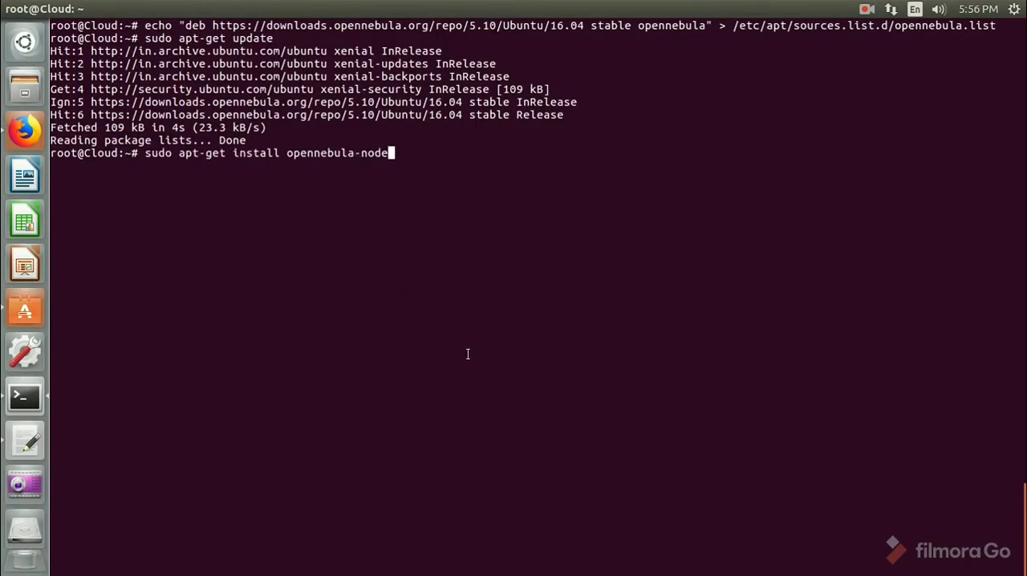
pyautogui.press('Return')
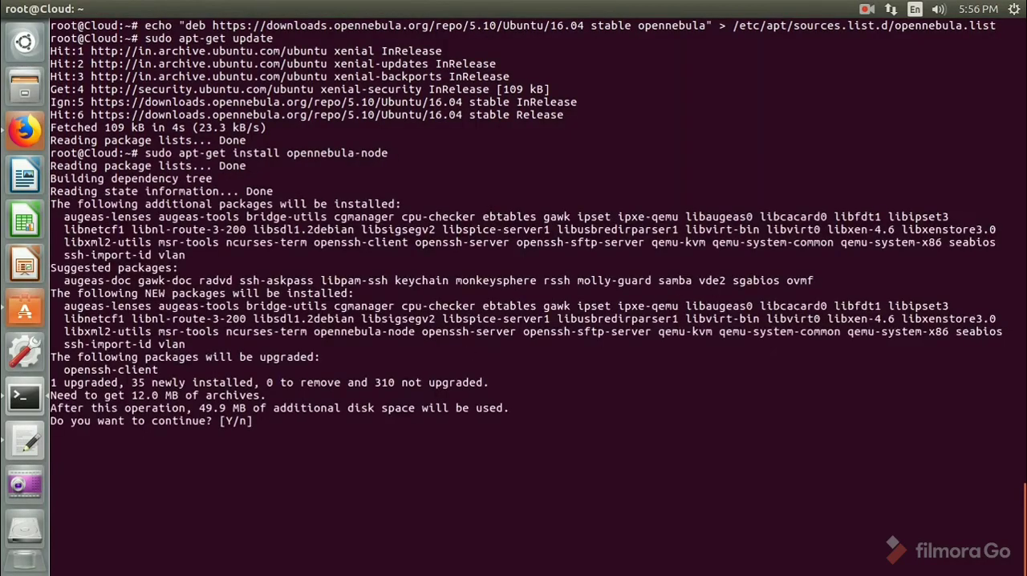
pyautogui.write('y')
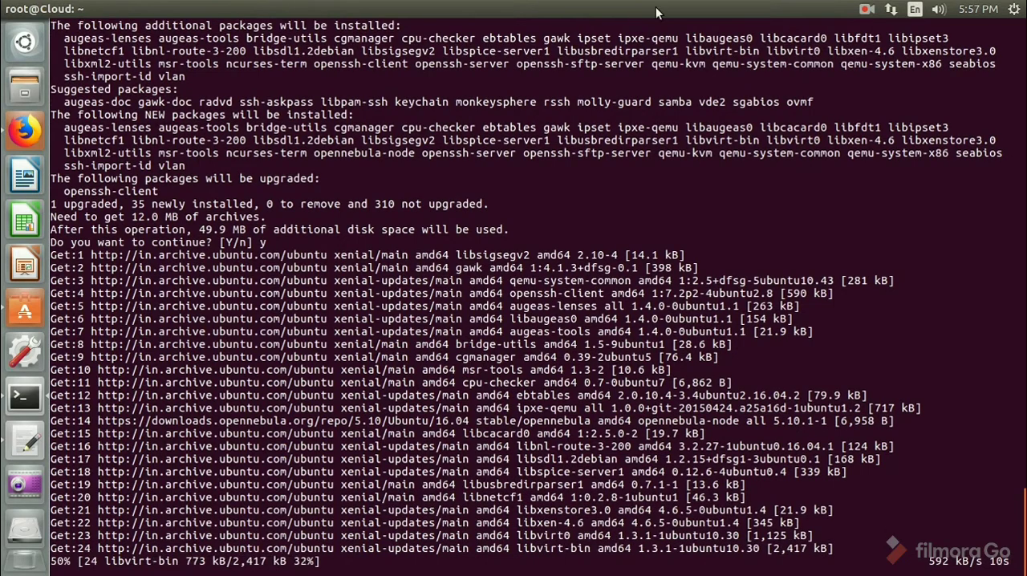
pyautogui.click(866, 10)
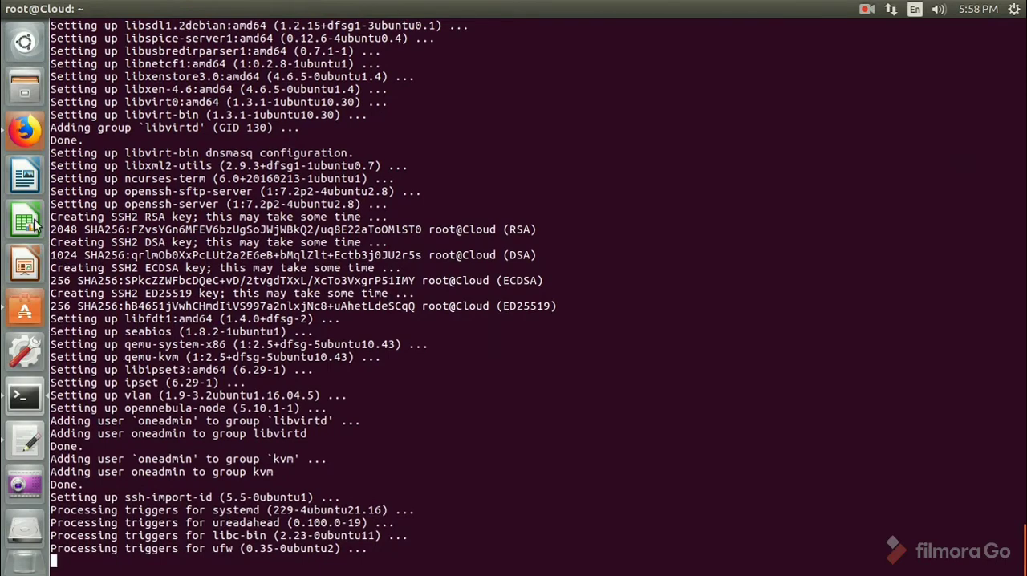
# Review the Ubuntu libvirt-bin restart command in the guide and return to the terminal
pyautogui.click(24, 132)
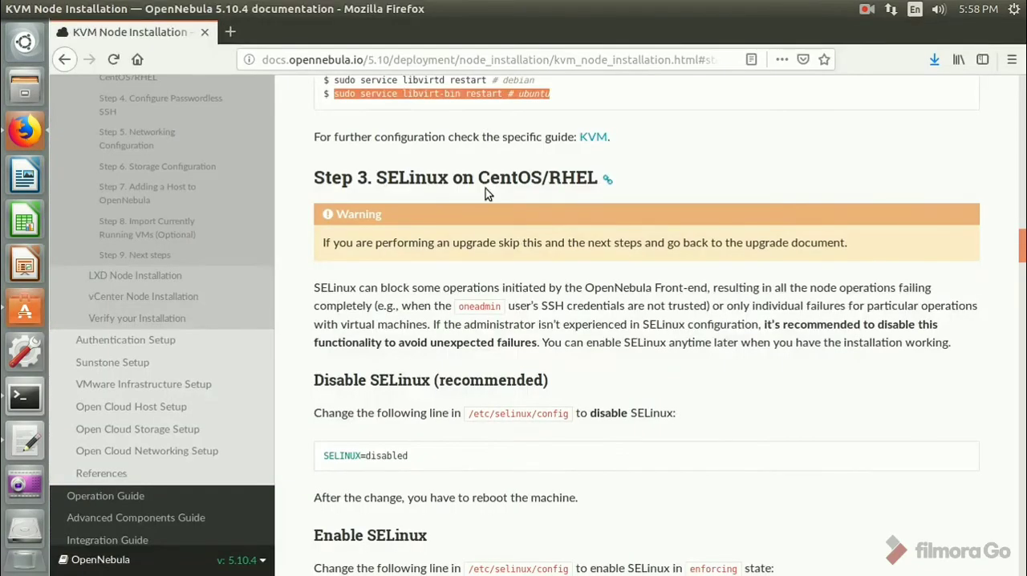
pyautogui.scroll(3)
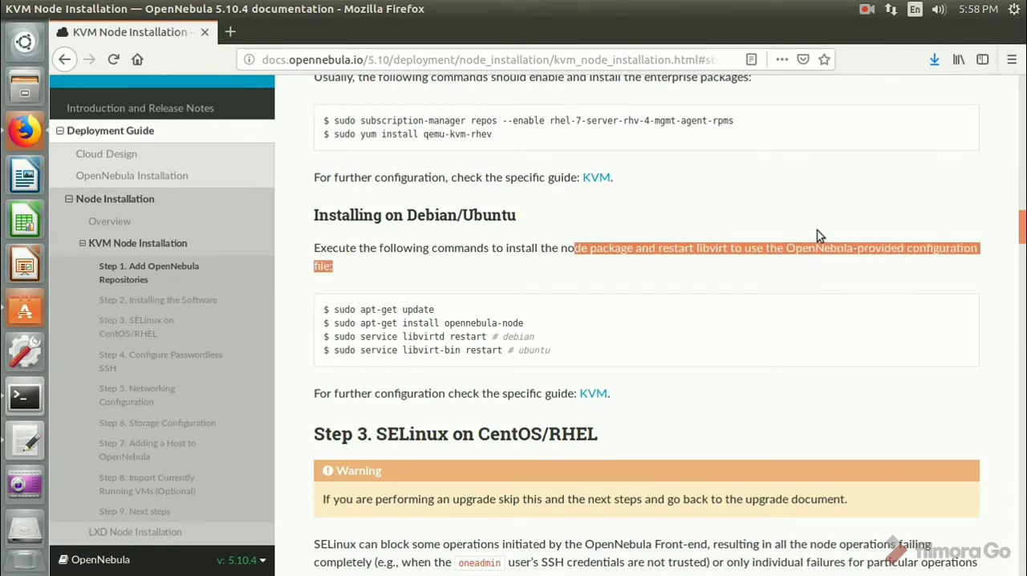
pyautogui.moveTo(790, 270)
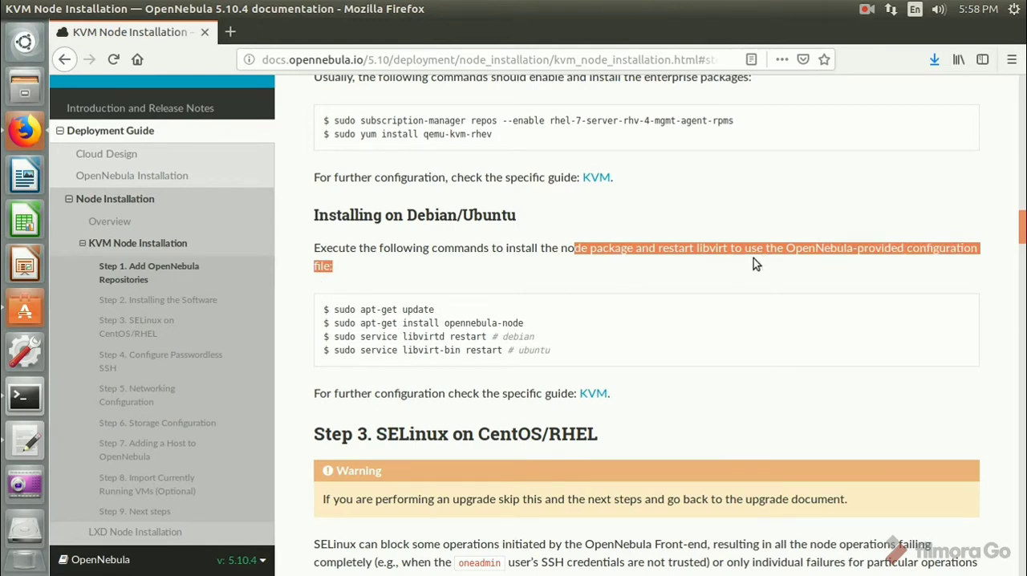
pyautogui.doubleClick(424, 335)
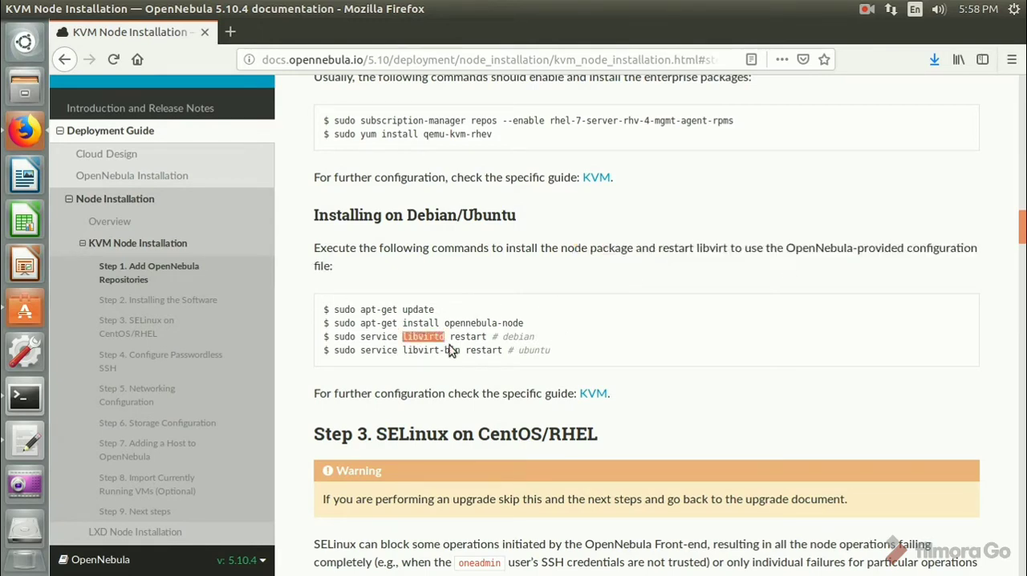
pyautogui.moveTo(517, 355)
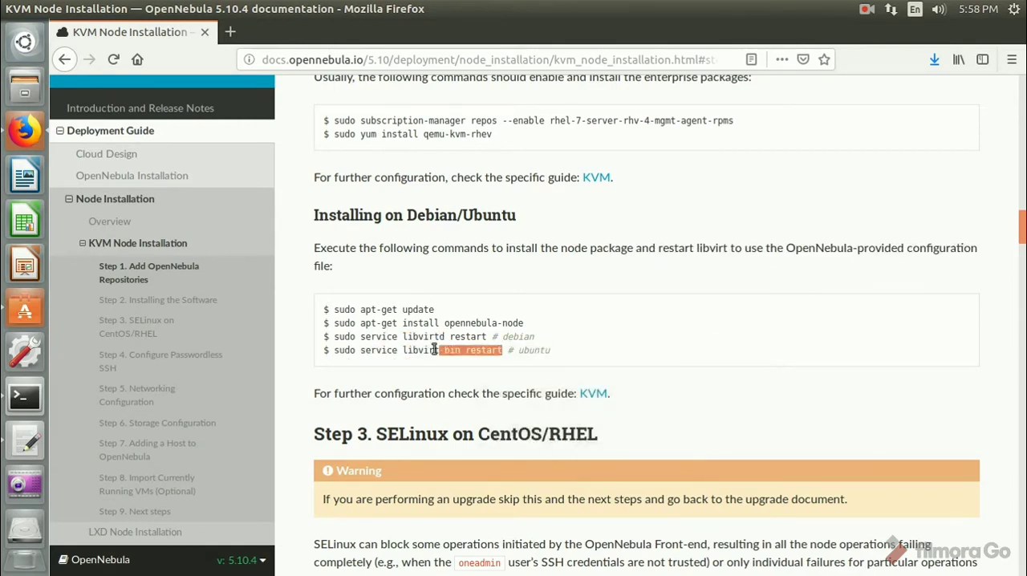
pyautogui.press('F12')
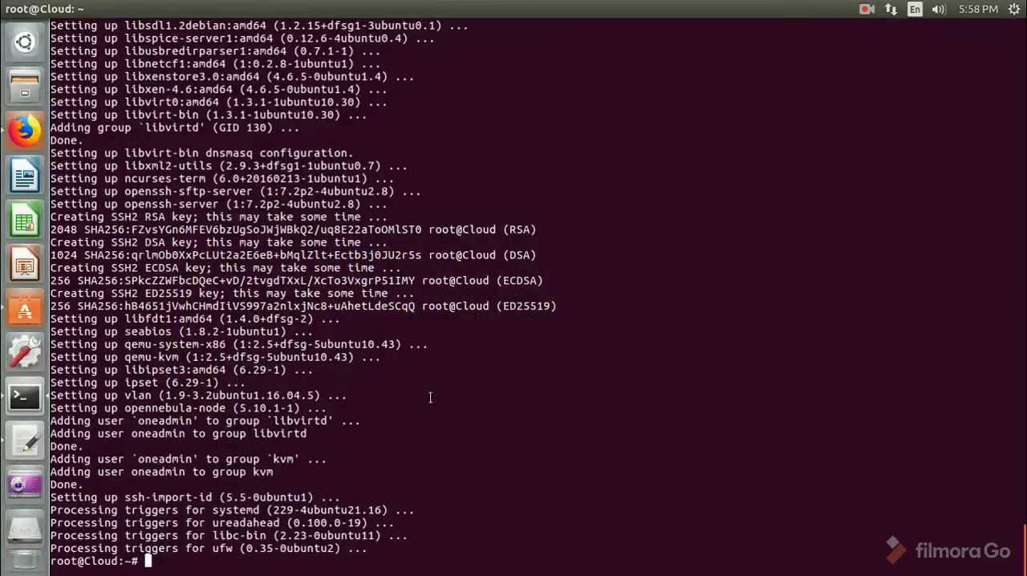
# Restart the libvirt-bin service with sudo service libvirt-bin restart
pyautogui.write('sudo service libvirt-bin restart')
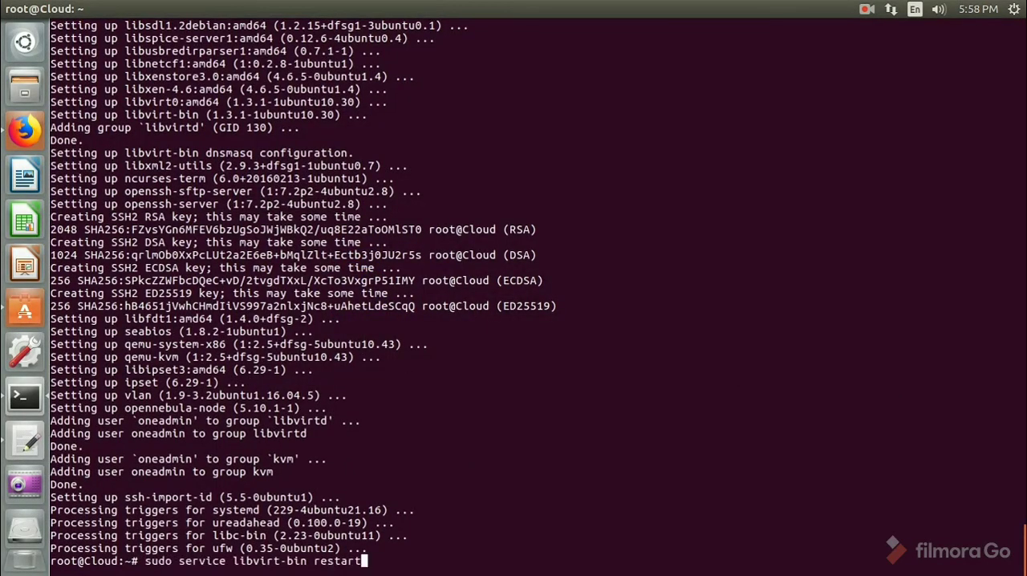
pyautogui.press('Return')
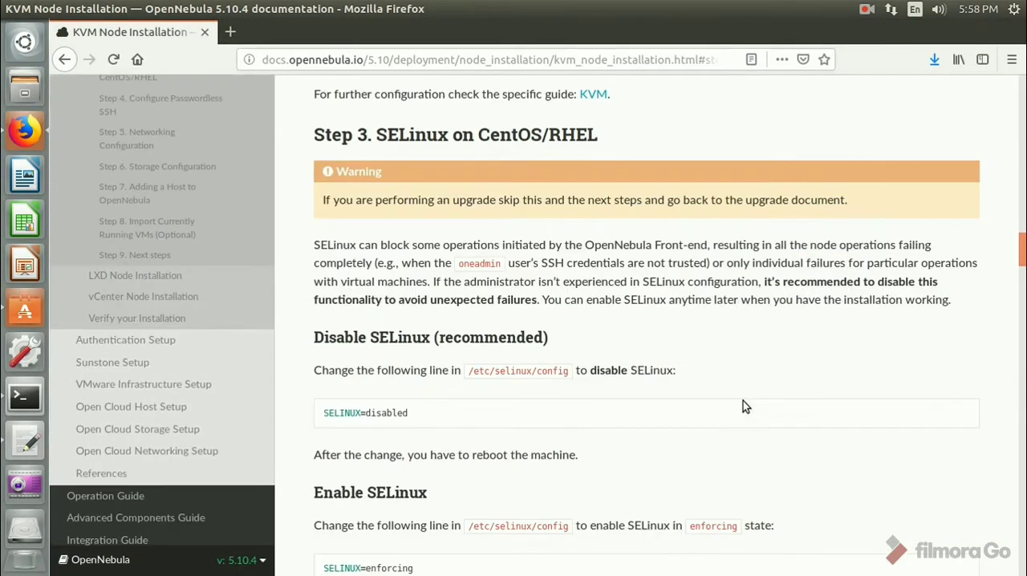
pyautogui.moveTo(584, 434)
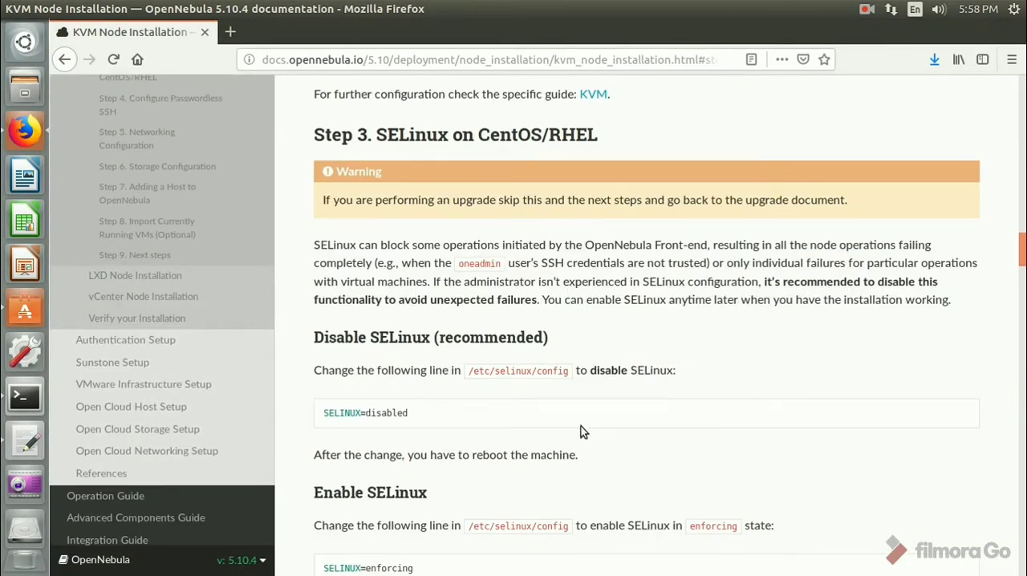
# Scroll the KVM guide to Step 4 Passwordless SSH and open the ssh-keyscan man page
pyautogui.scroll(-3)
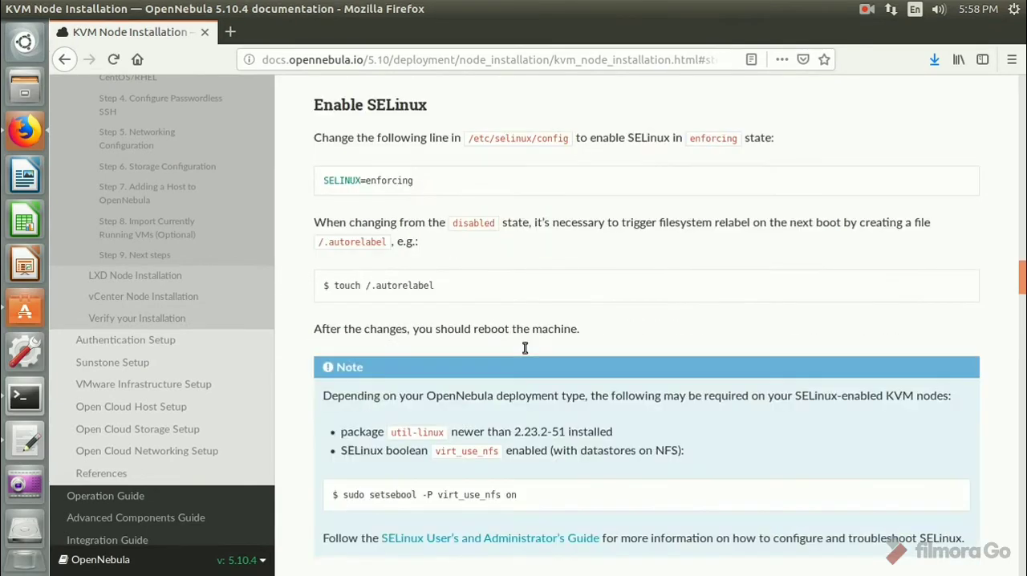
pyautogui.scroll(-3)
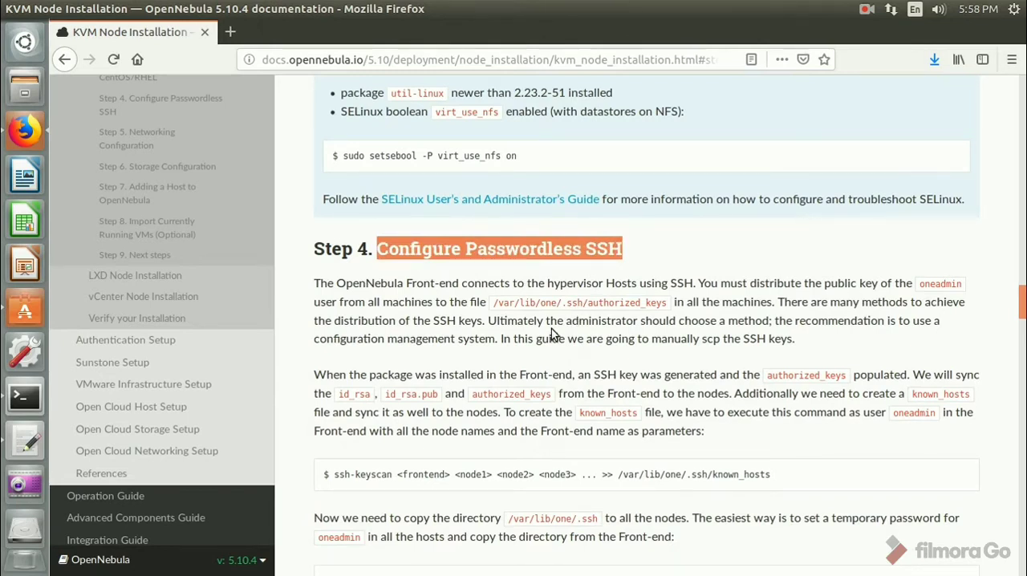
pyautogui.moveTo(449, 317)
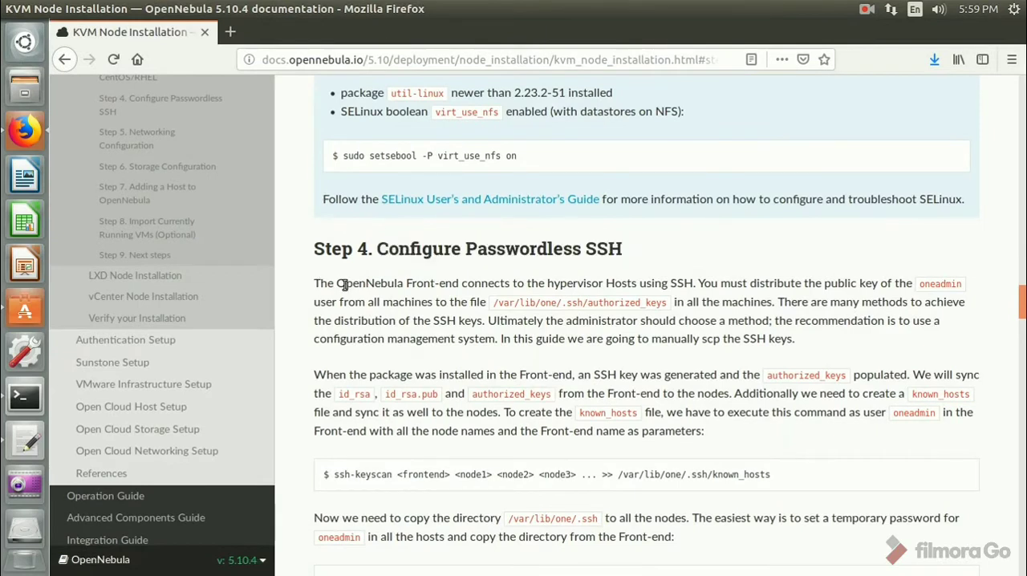
pyautogui.moveTo(329, 283); pyautogui.dragTo(879, 302)
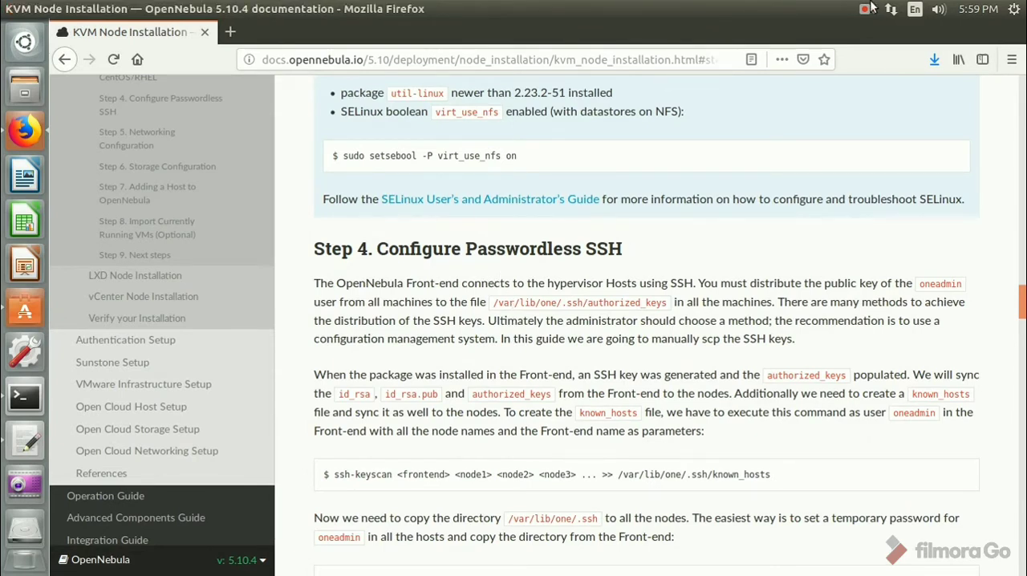
pyautogui.click(867, 10)
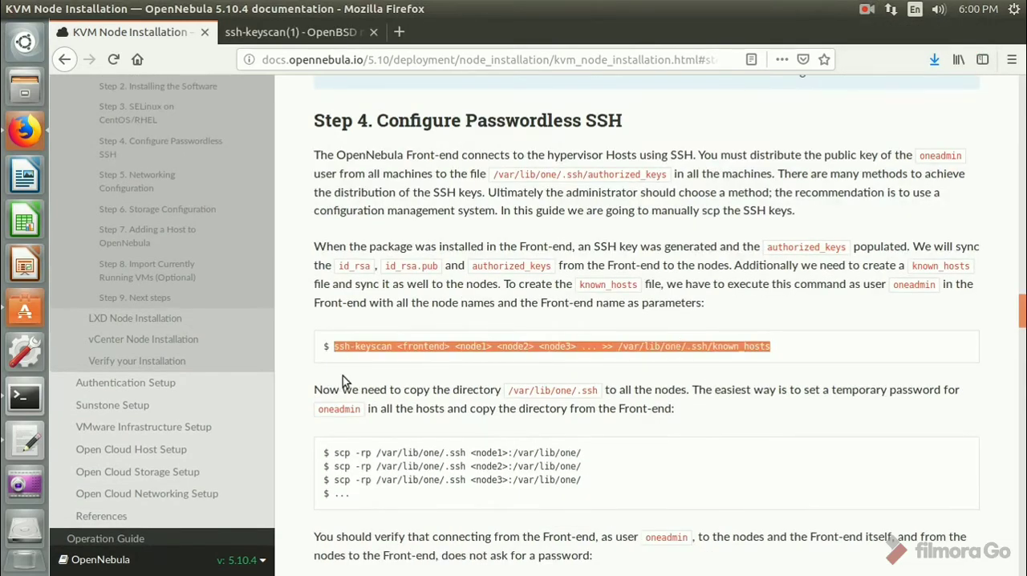
pyautogui.moveTo(481, 367)
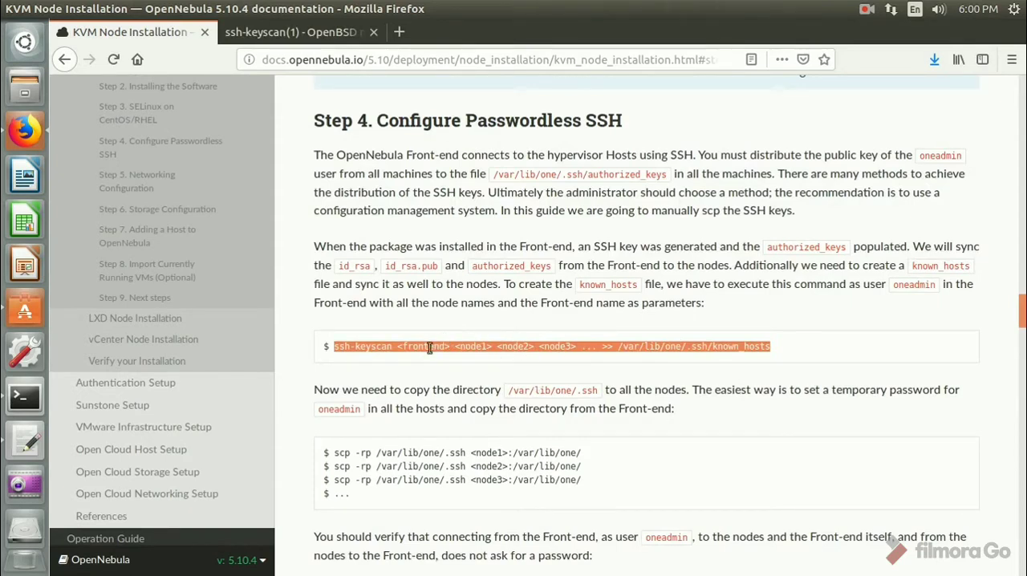
pyautogui.moveTo(735, 344)
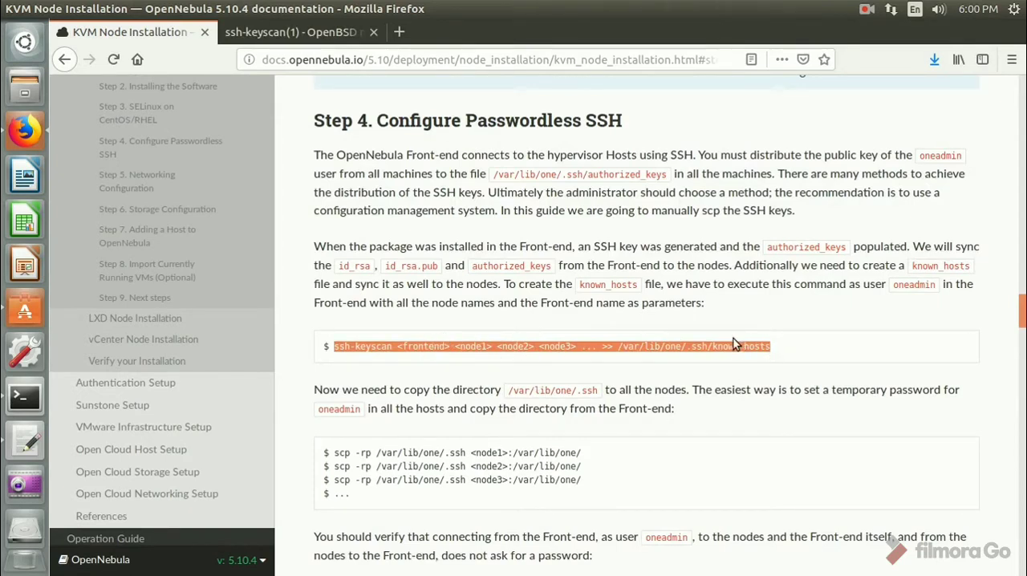
pyautogui.moveTo(602, 250)
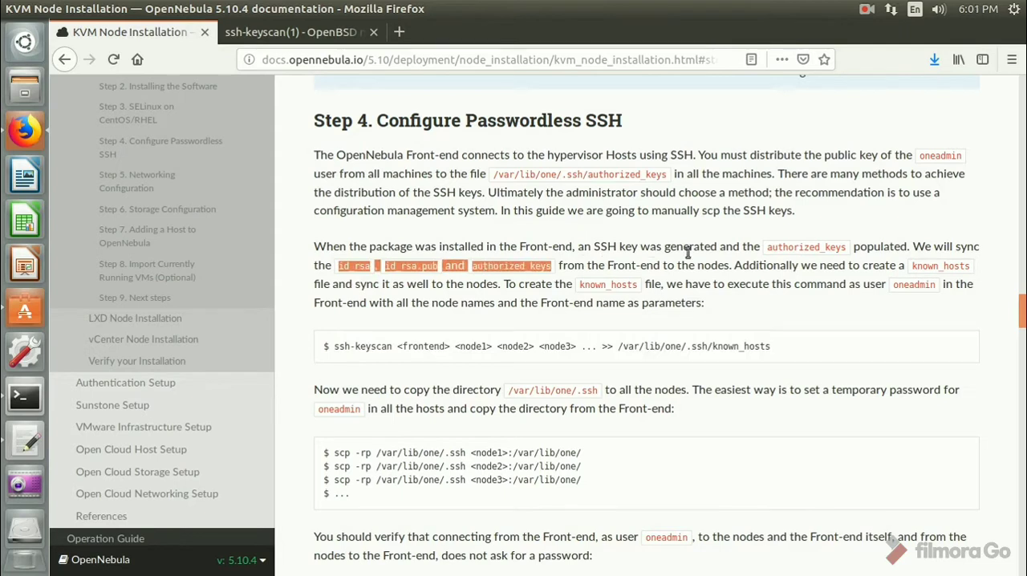
pyautogui.moveTo(844, 251)
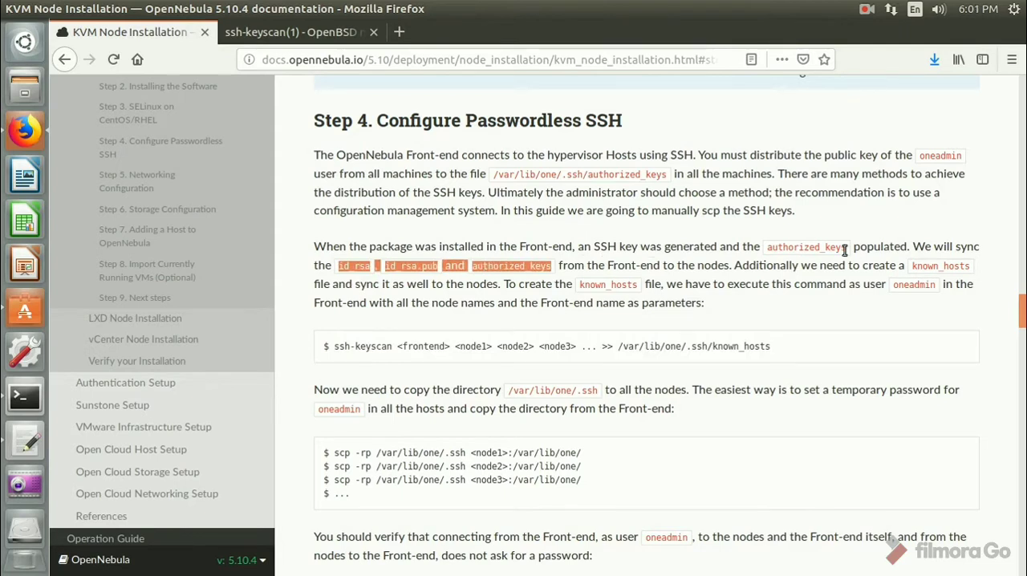
pyautogui.moveTo(626, 350)
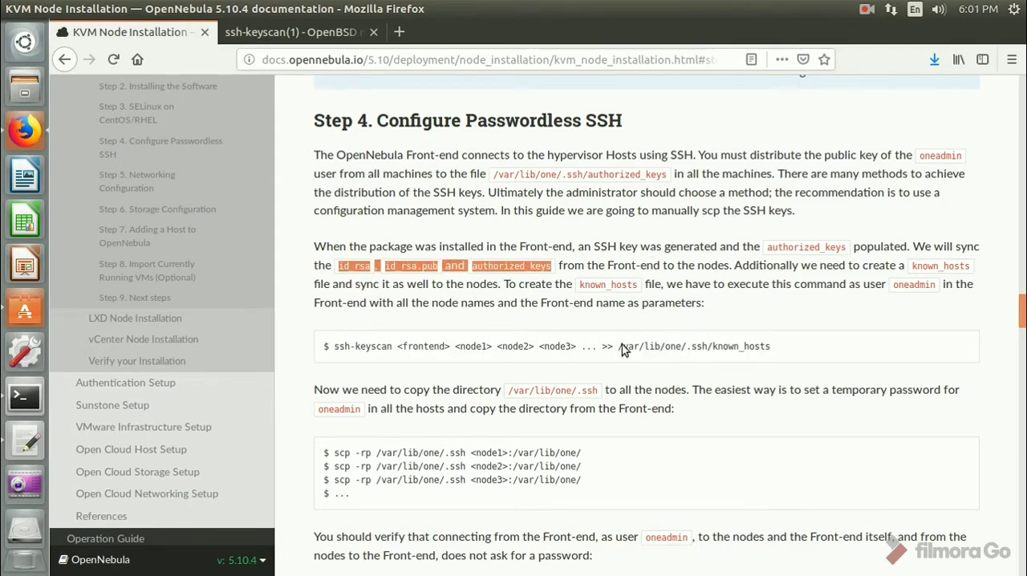
pyautogui.moveTo(842, 322)
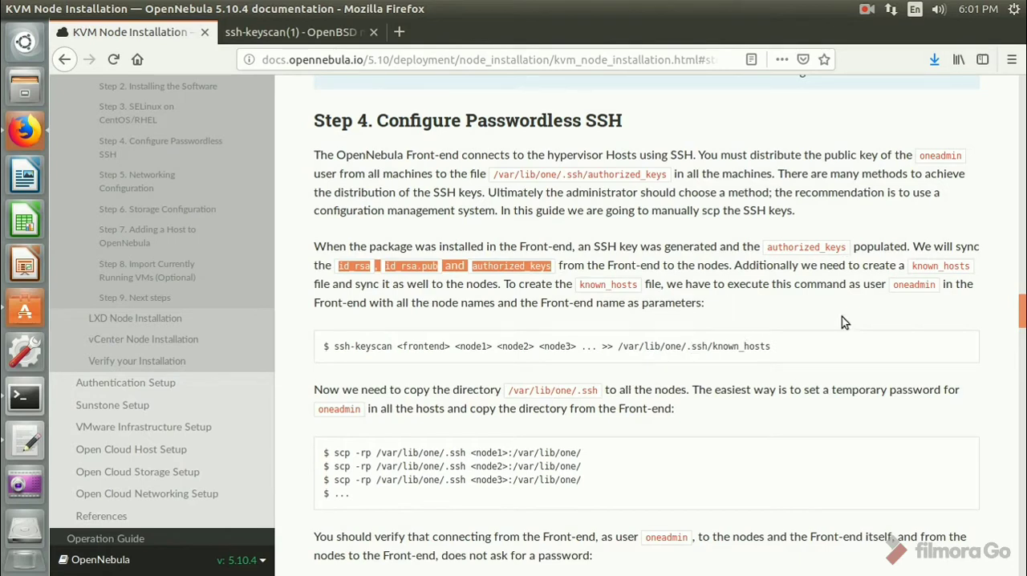
pyautogui.moveTo(388, 310)
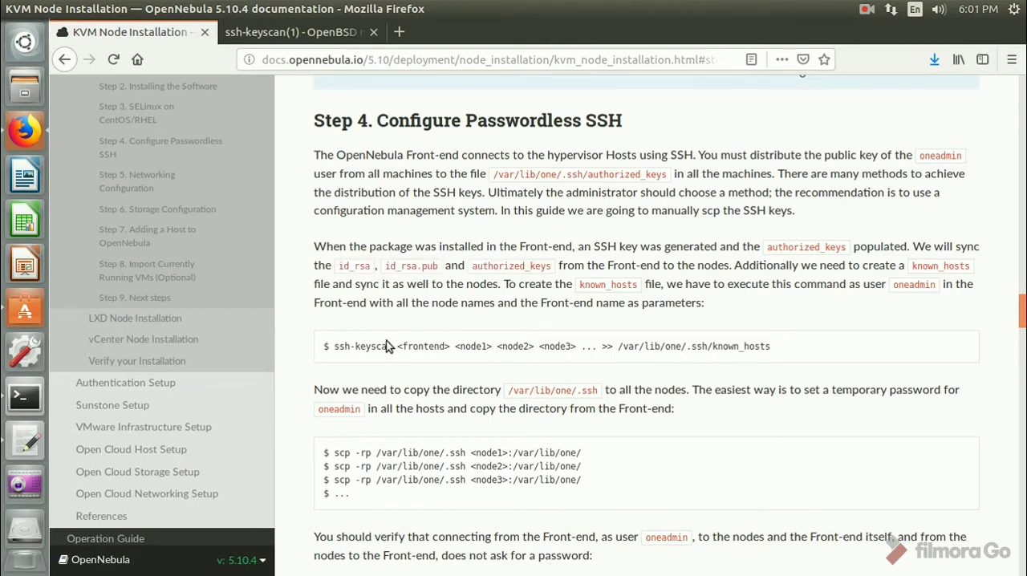
# Select the <node1> placeholder in the ssh-keyscan command and bring the terminal forward
pyautogui.doubleClick(472, 347)
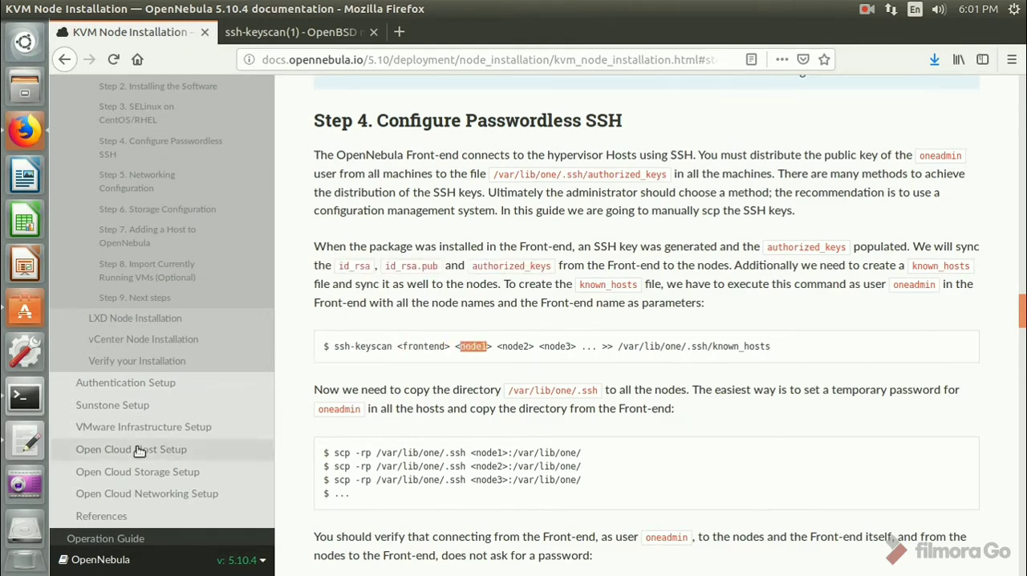
pyautogui.click(24, 396)
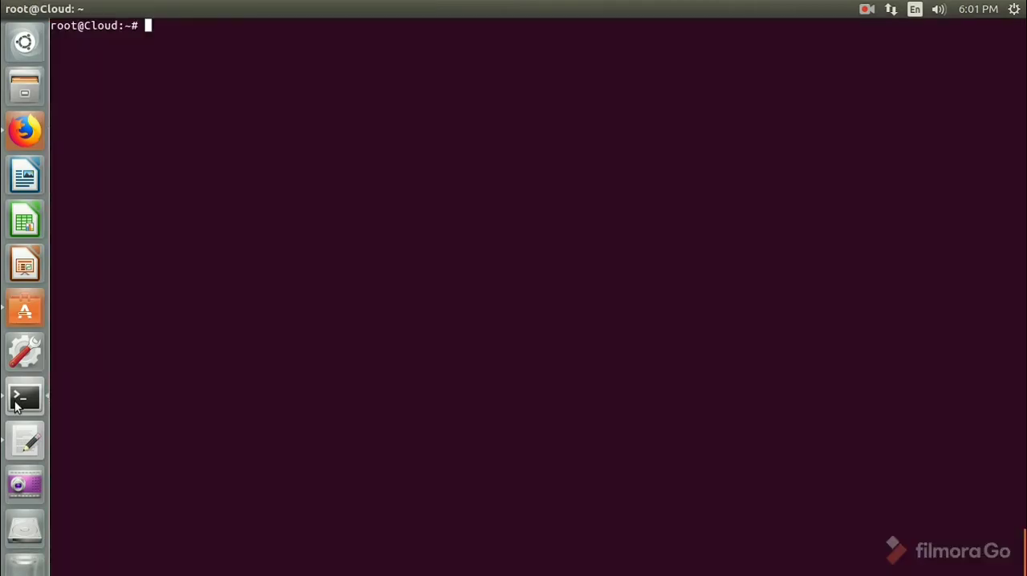
# Paste the guide's ssh-keyscan command and edit it to 'ssh-keyscan localhost localhost >> /var/lib/one/.ssh/known_hosts'
pyautogui.click(24, 129)
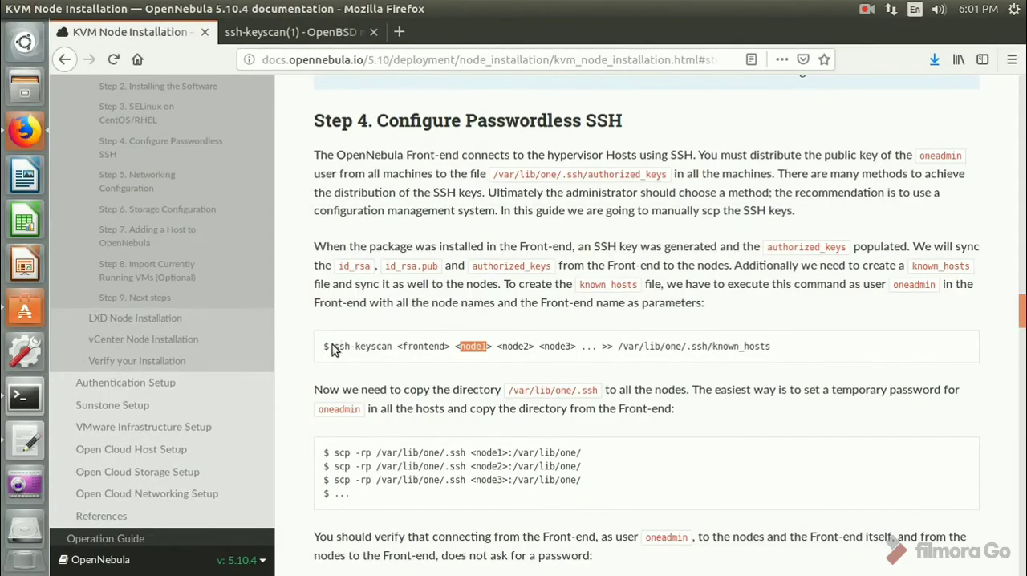
pyautogui.tripleClick(549, 347)
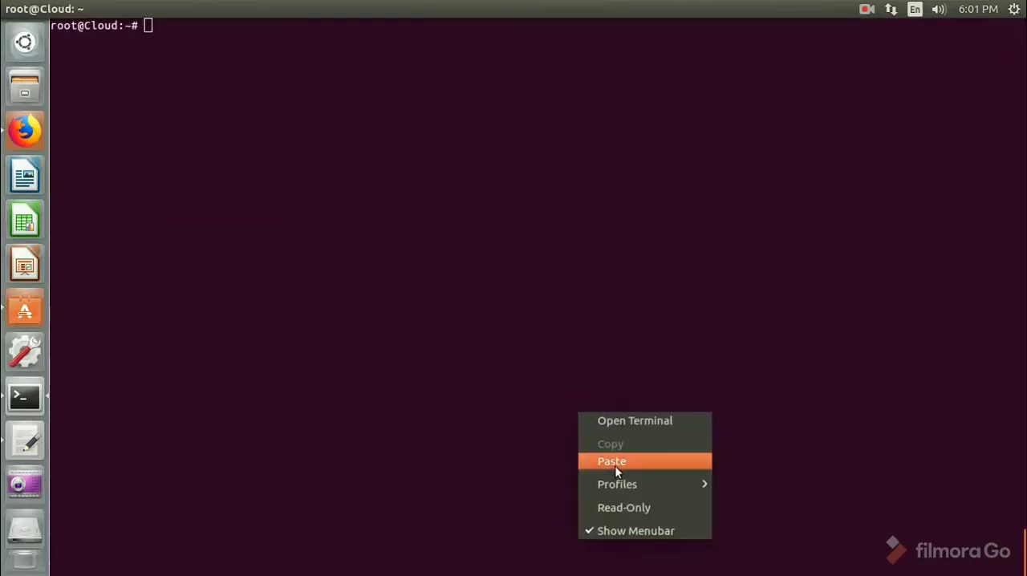
pyautogui.click(611, 461)
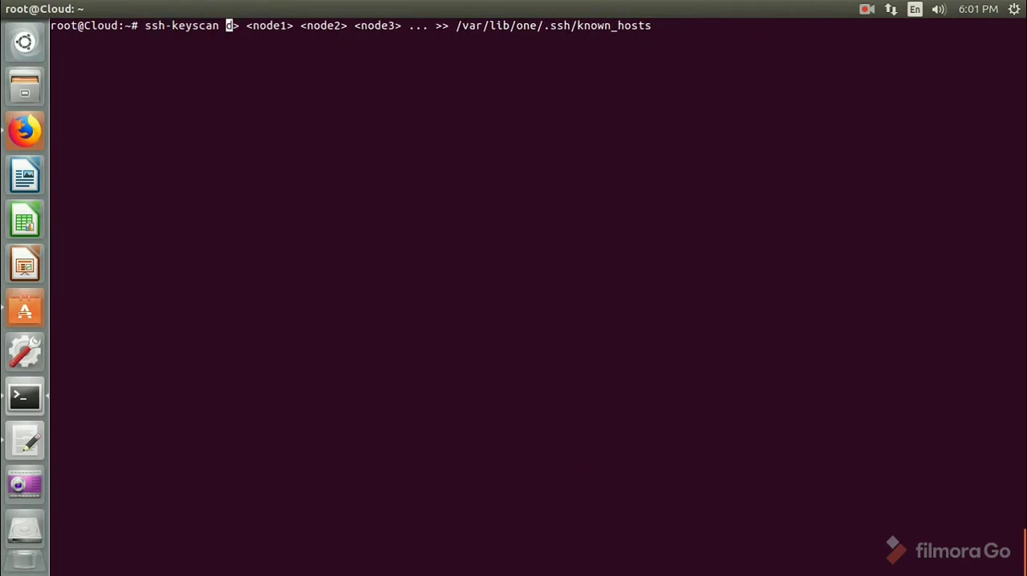
pyautogui.write('localhost')
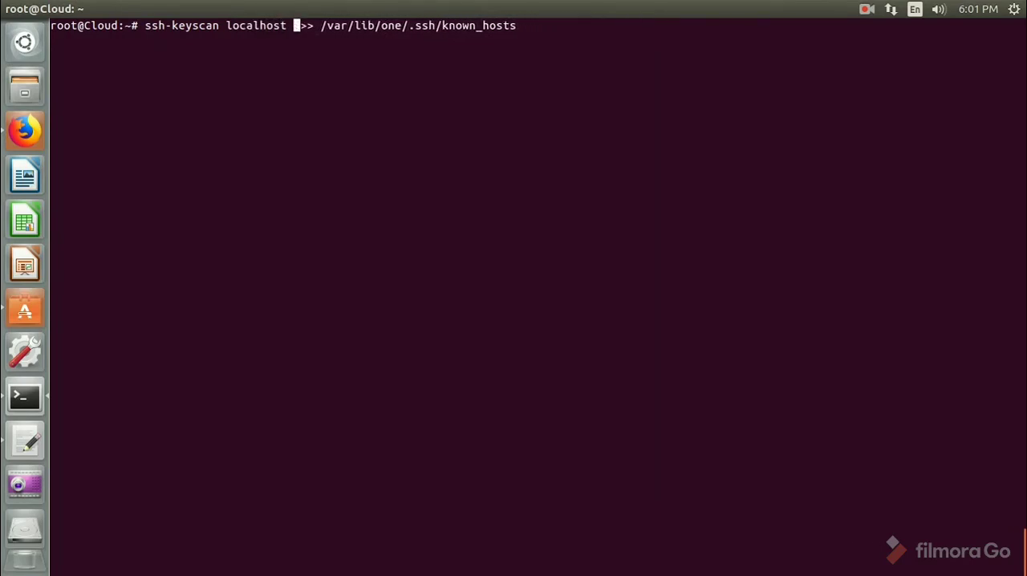
pyautogui.write('localhost')
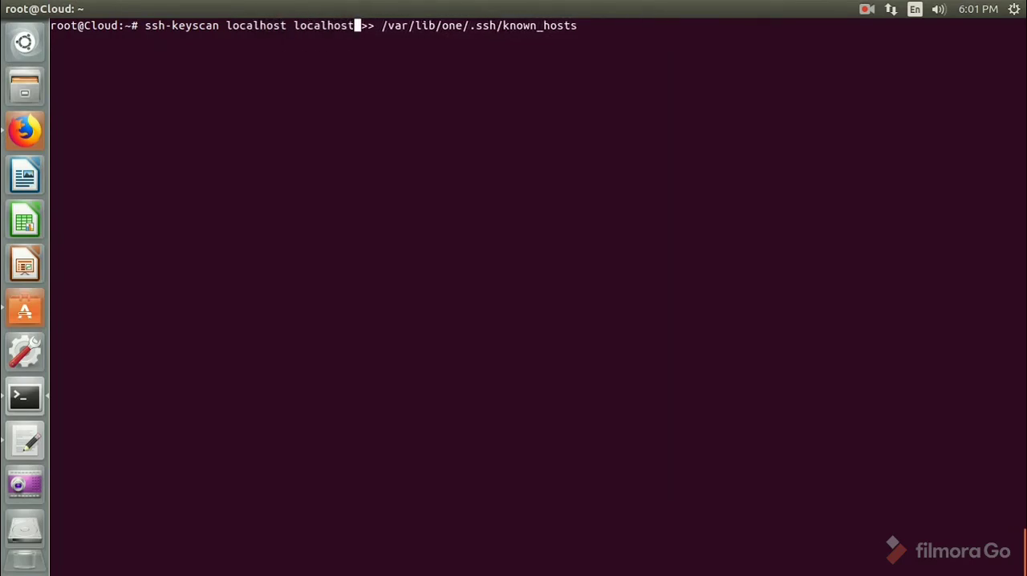
pyautogui.press('Home')
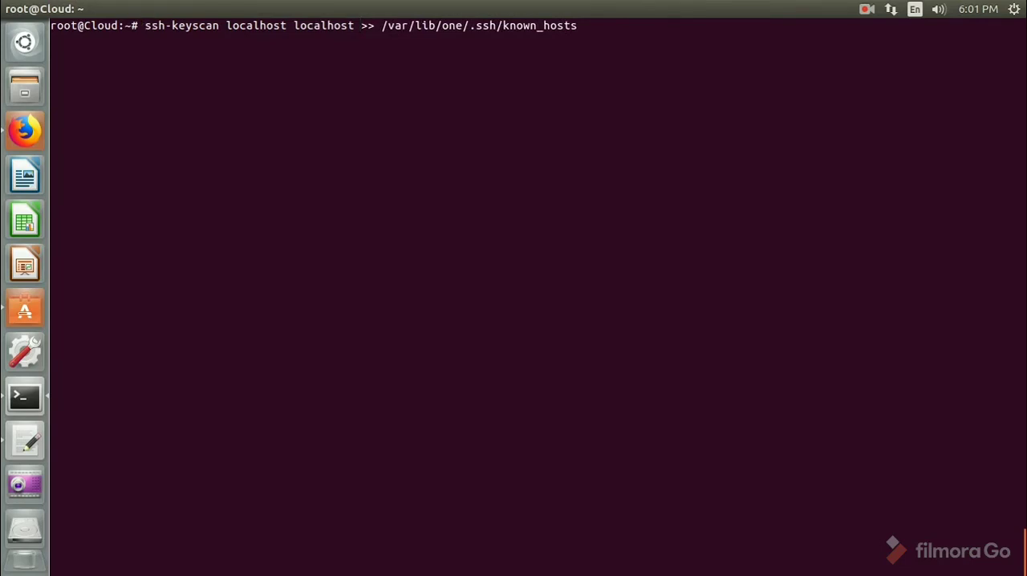
pyautogui.press('Return')
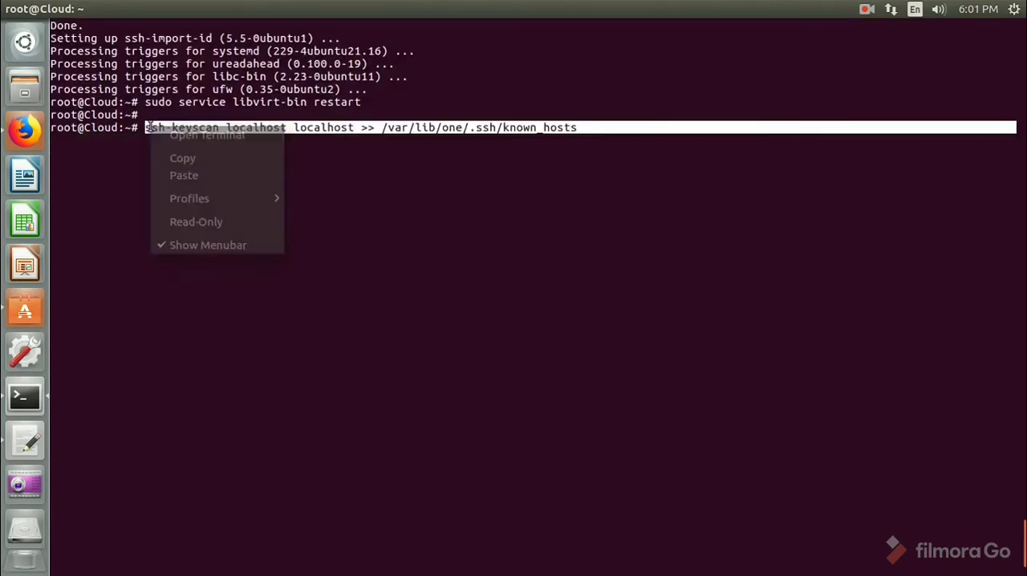
# Leave the root shell and try the copied ssh-keyscan command with sudo
pyautogui.click(196, 162)
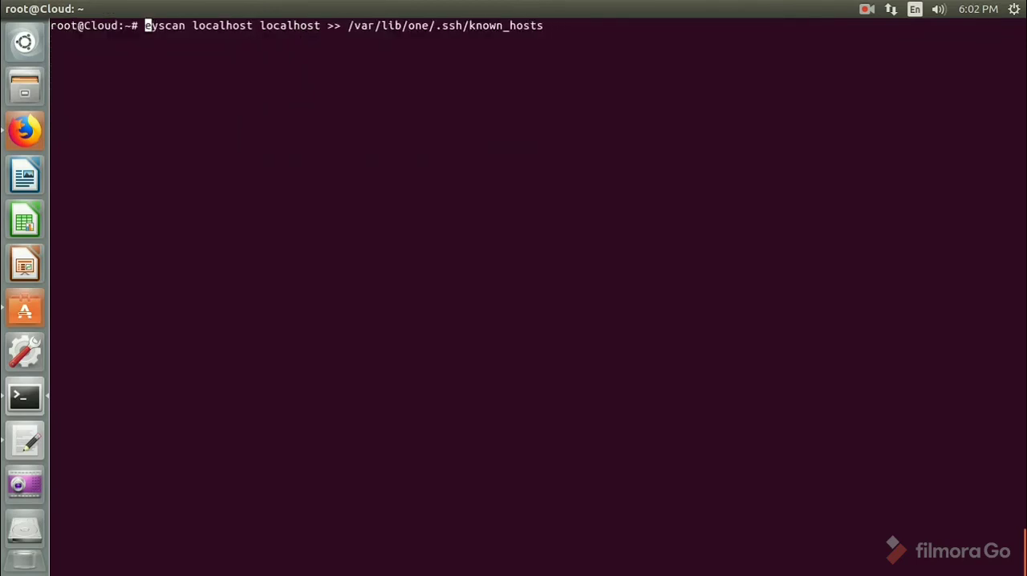
pyautogui.press('Return')
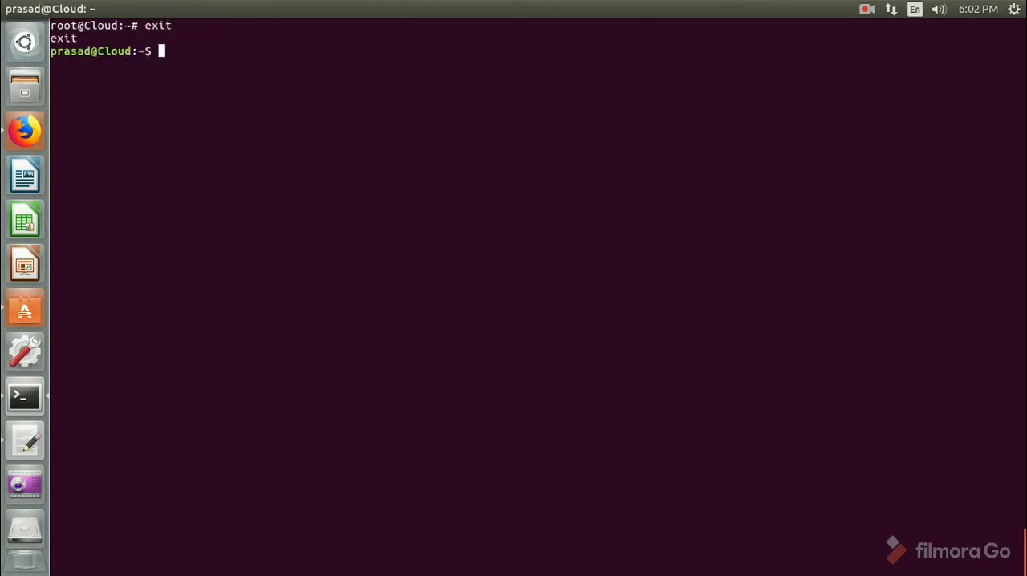
pyautogui.rightClick(265, 217)
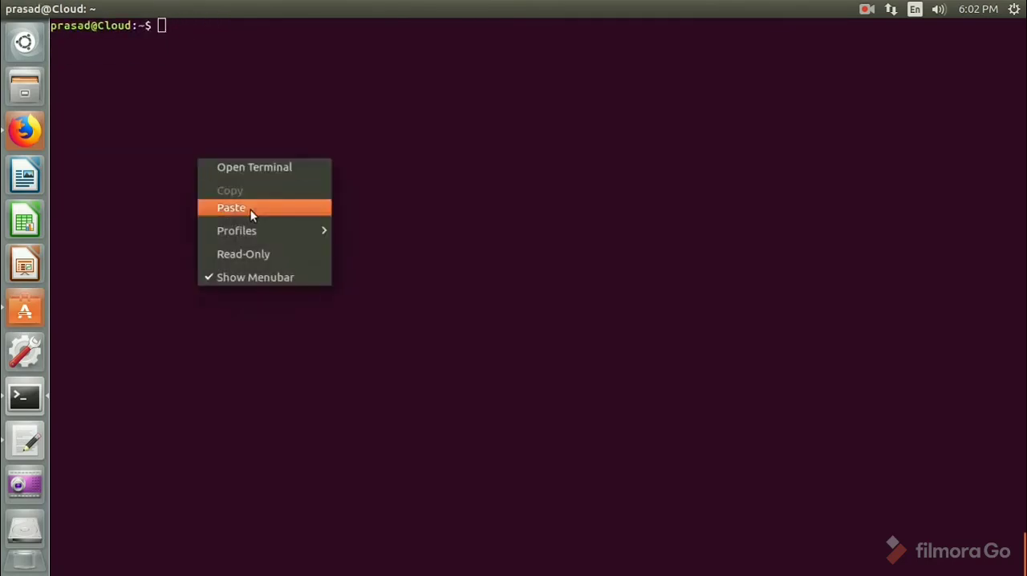
pyautogui.click(231, 207)
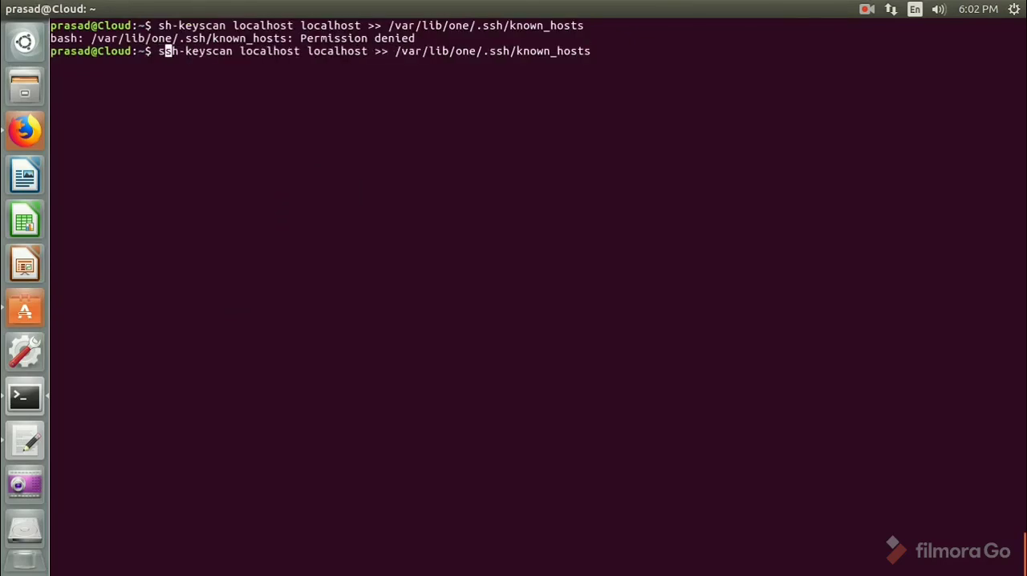
pyautogui.write('sudo ')
pyautogui.press('Return')
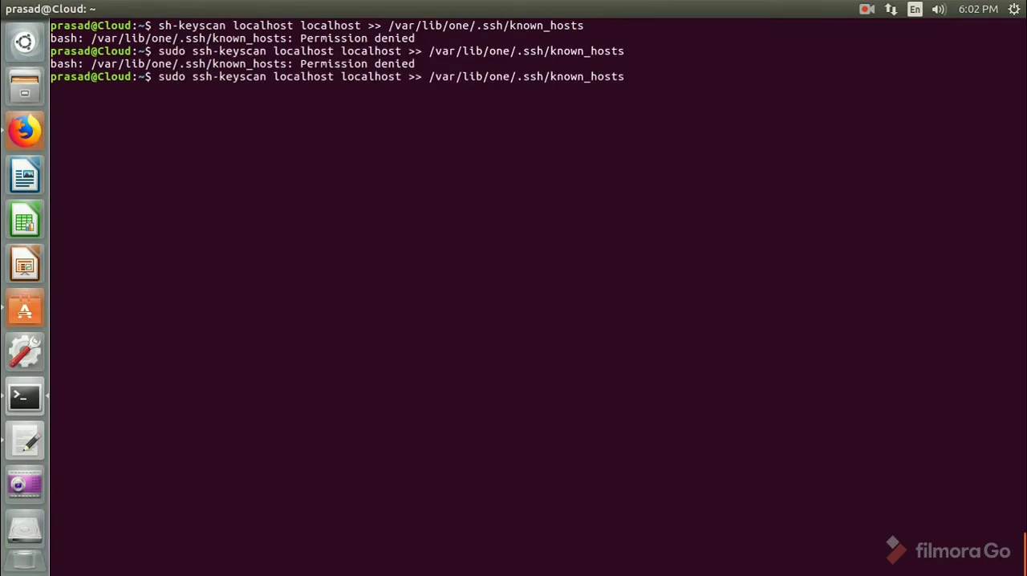
pyautogui.press('Return')
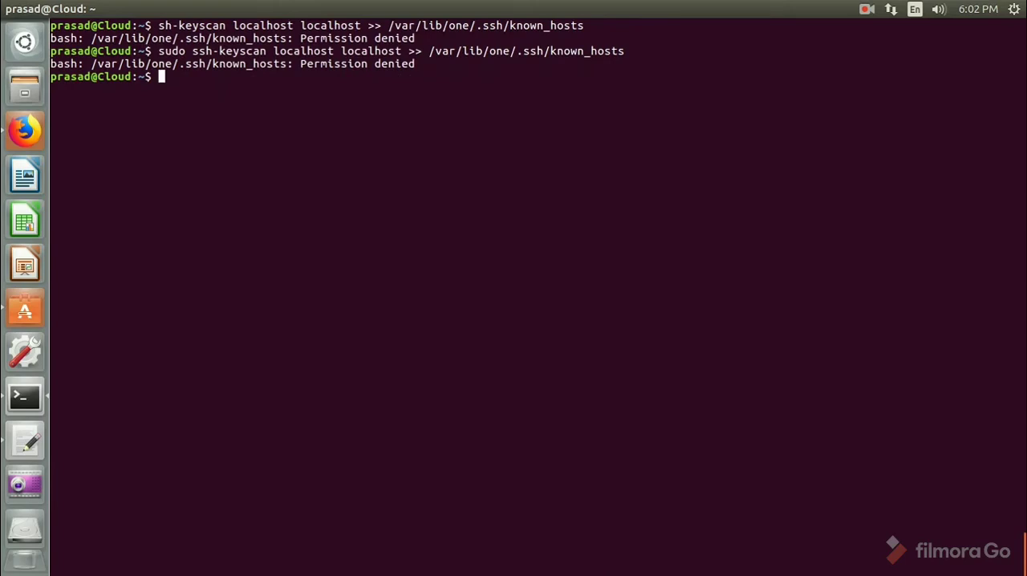
# Become oneadmin via sudo su and su - oneadmin, then run ssh-keyscan into known_hosts
pyautogui.write('sud')
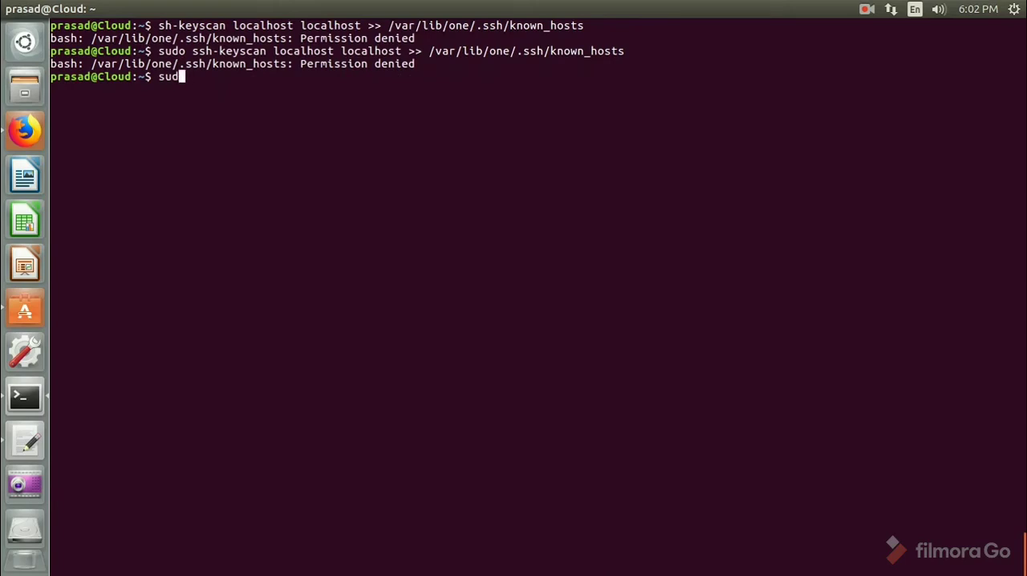
pyautogui.press('Return')
pyautogui.write('su')
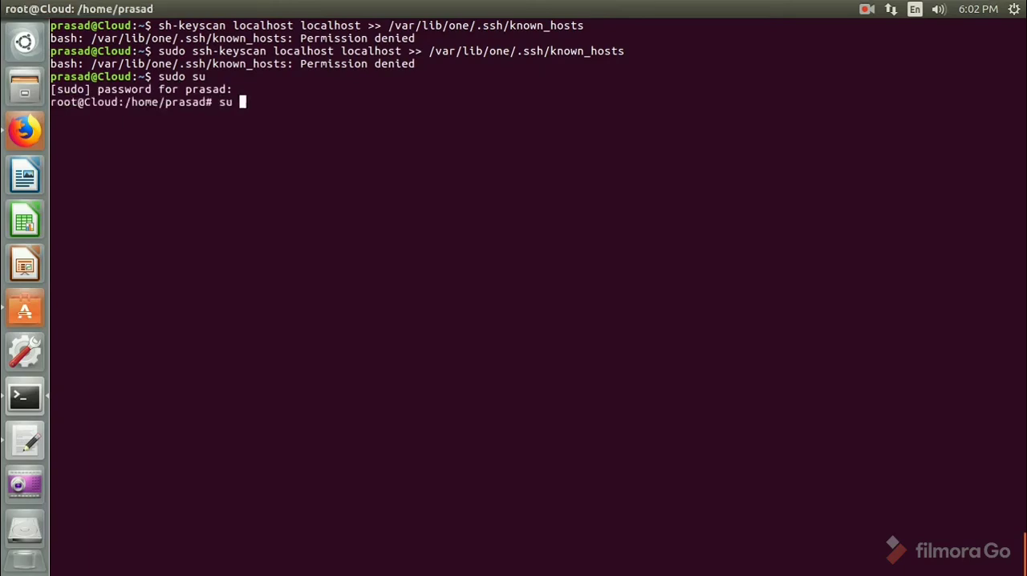
pyautogui.press('Return')
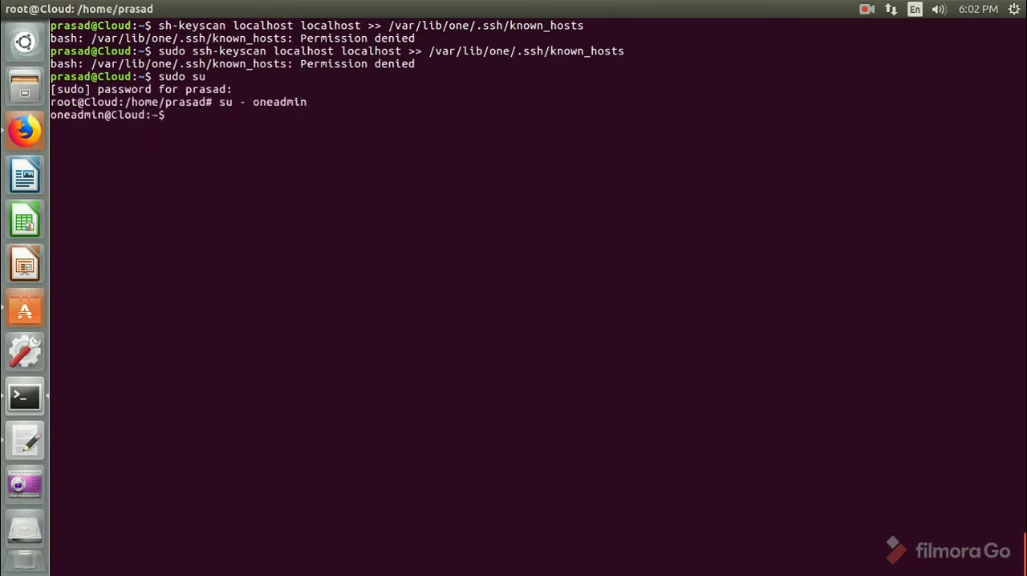
pyautogui.press('Return')
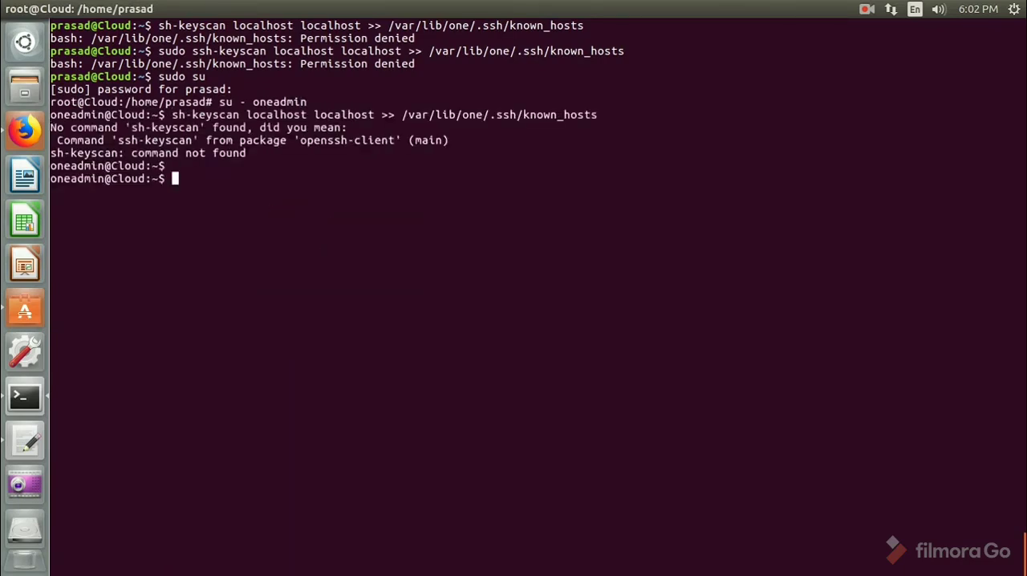
pyautogui.press('Return')
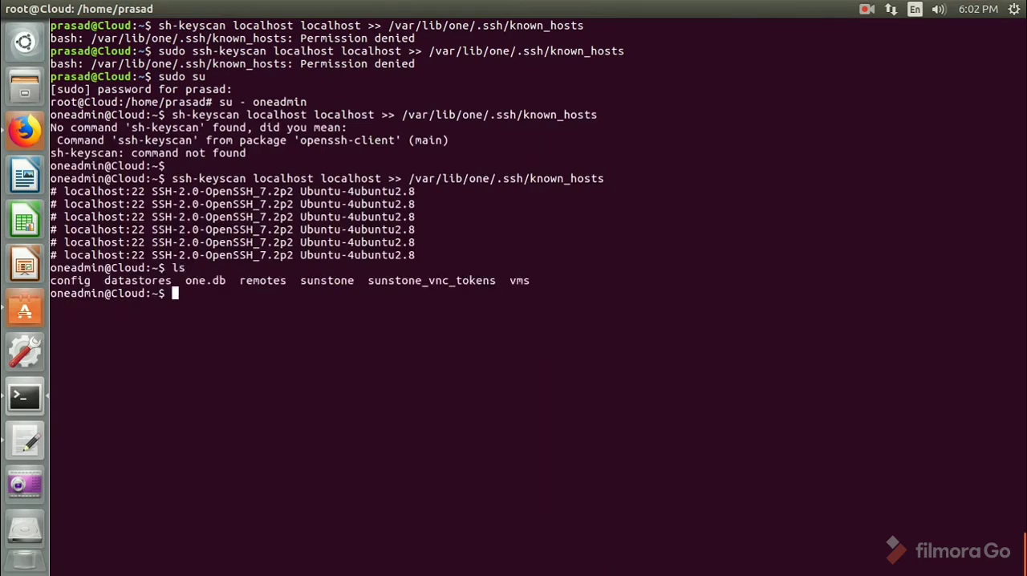
# Enter oneadmin's .ssh folder and list the contents of known_hosts
pyautogui.write('cd .')
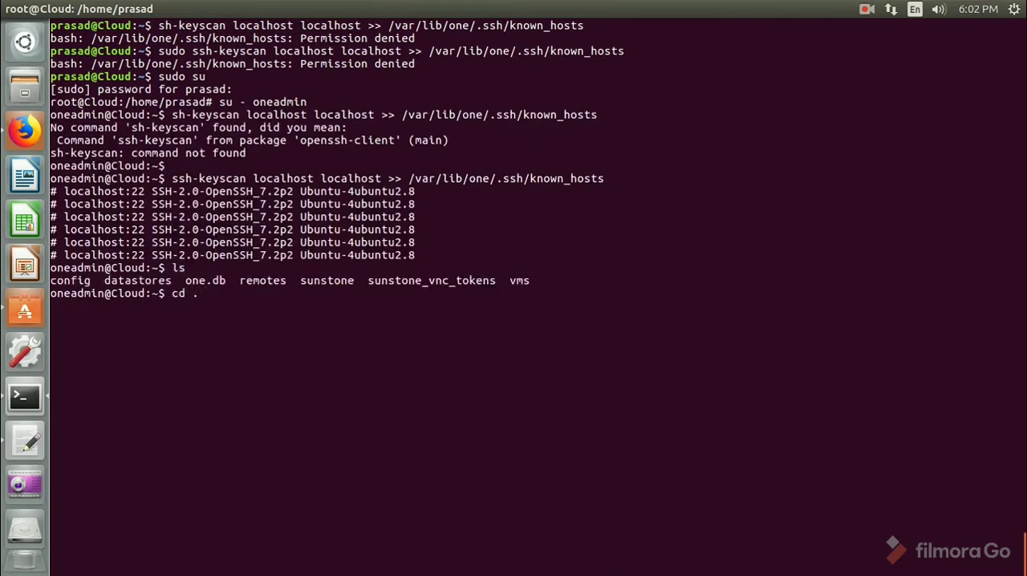
pyautogui.write('one')
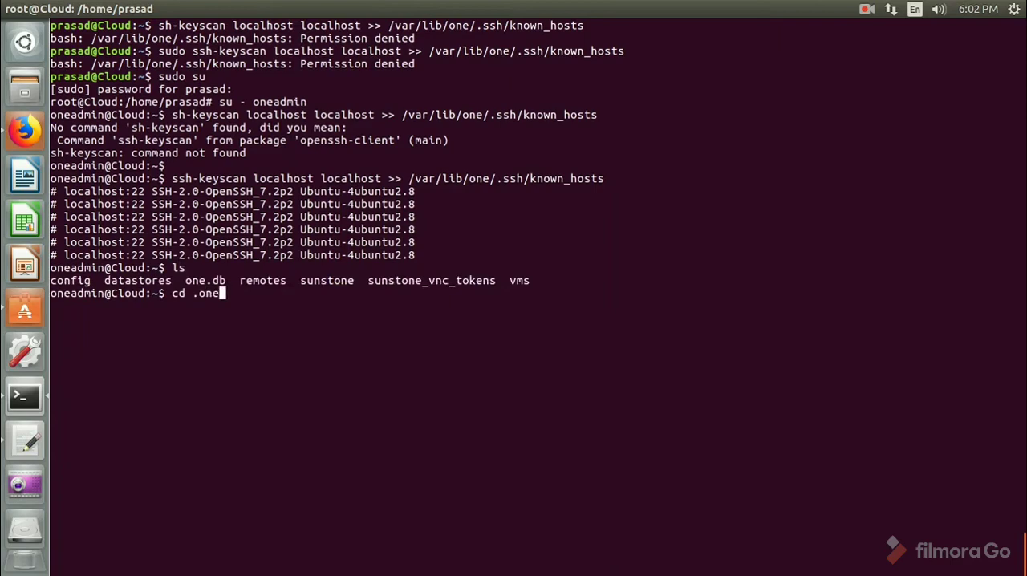
pyautogui.write('.ssh/')
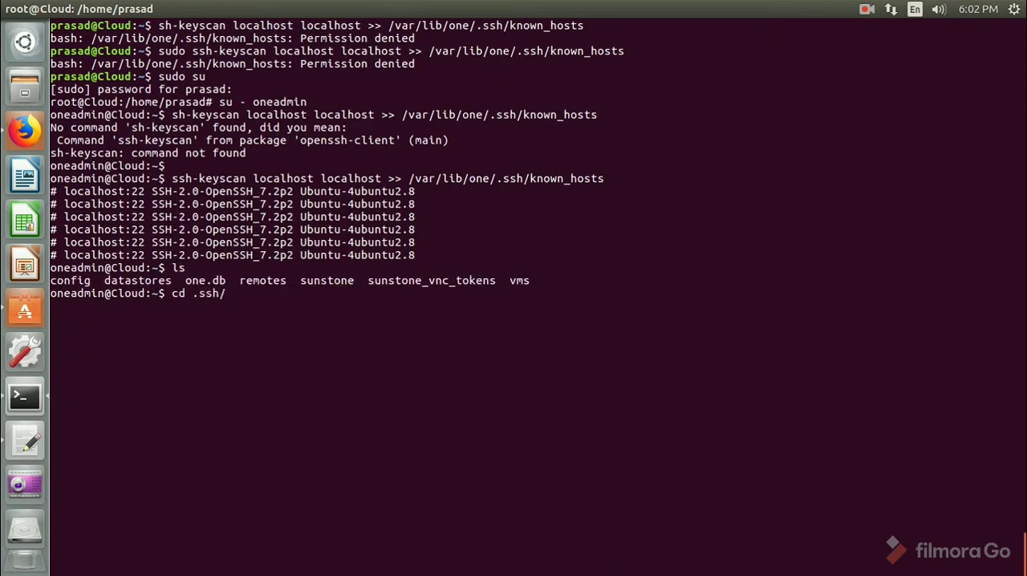
pyautogui.press('Return')
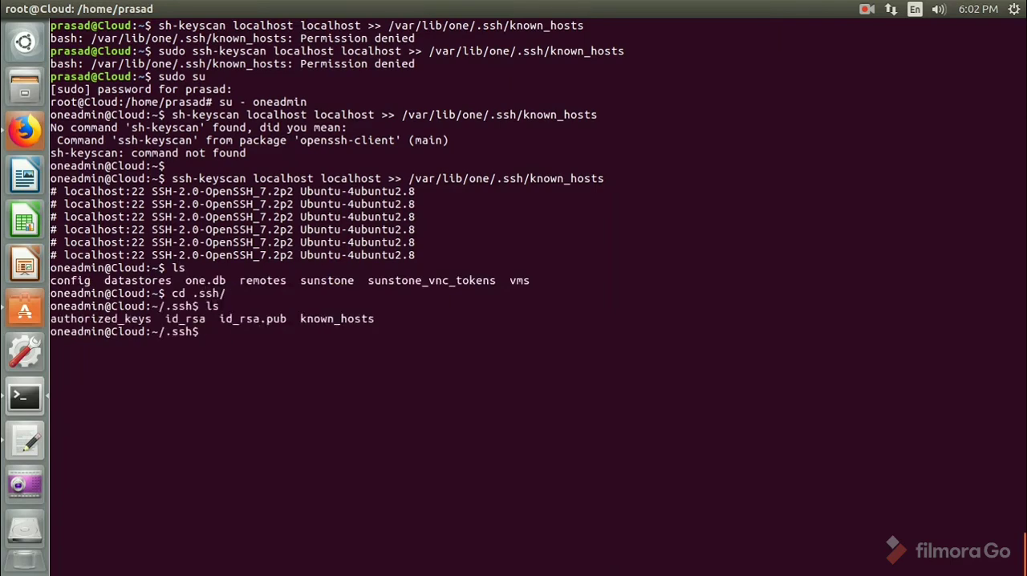
pyautogui.write('cat known_hosts')
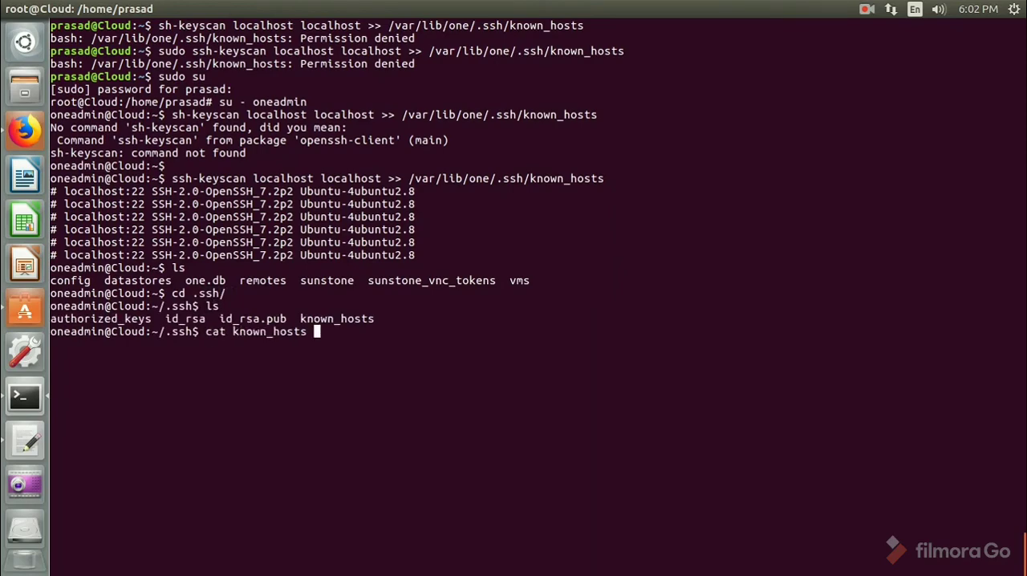
pyautogui.press('Return')
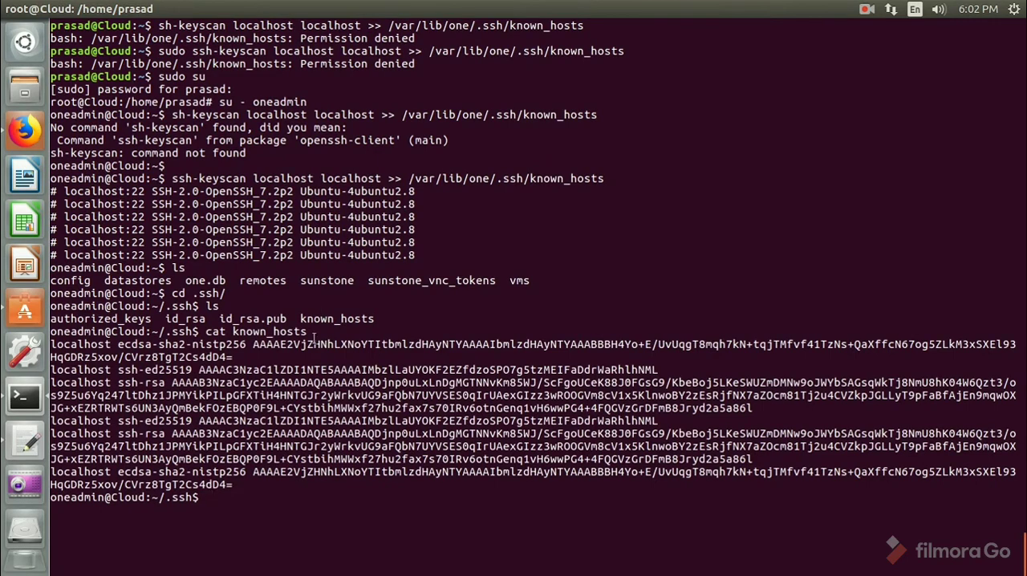
# Connect to localhost over SSH as oneadmin
pyautogui.write('ssh')
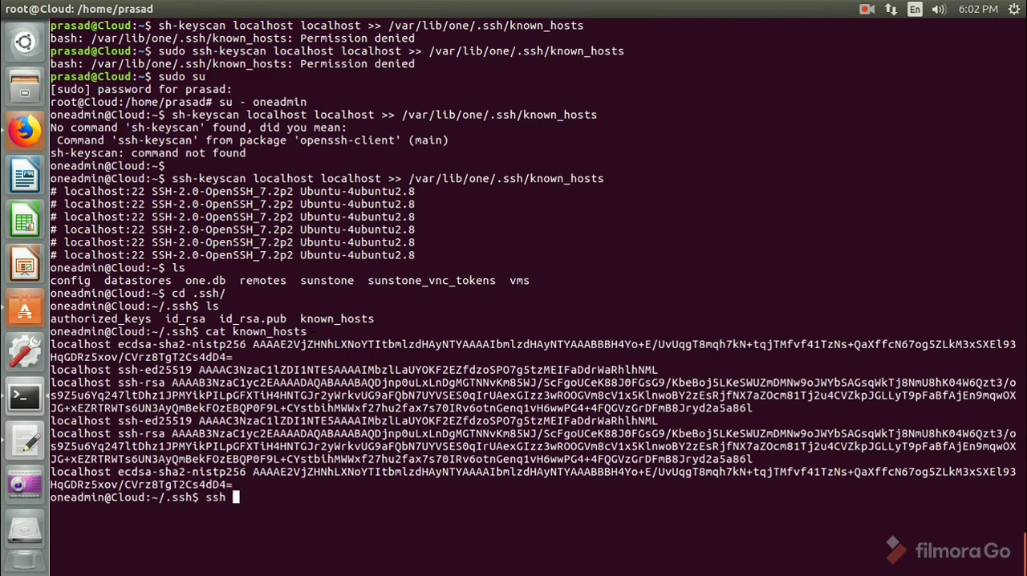
pyautogui.write('localhos')
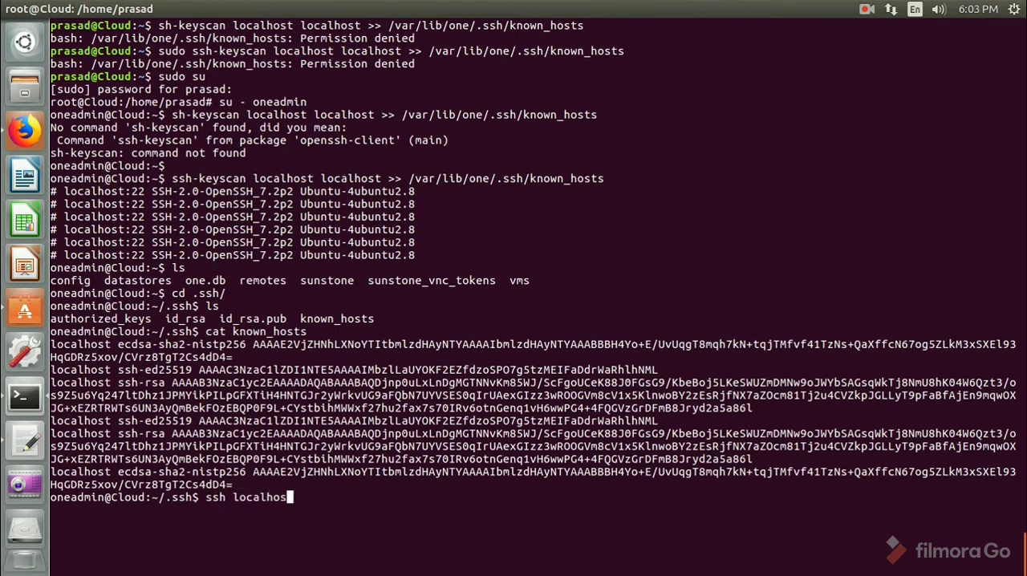
pyautogui.press('Return')
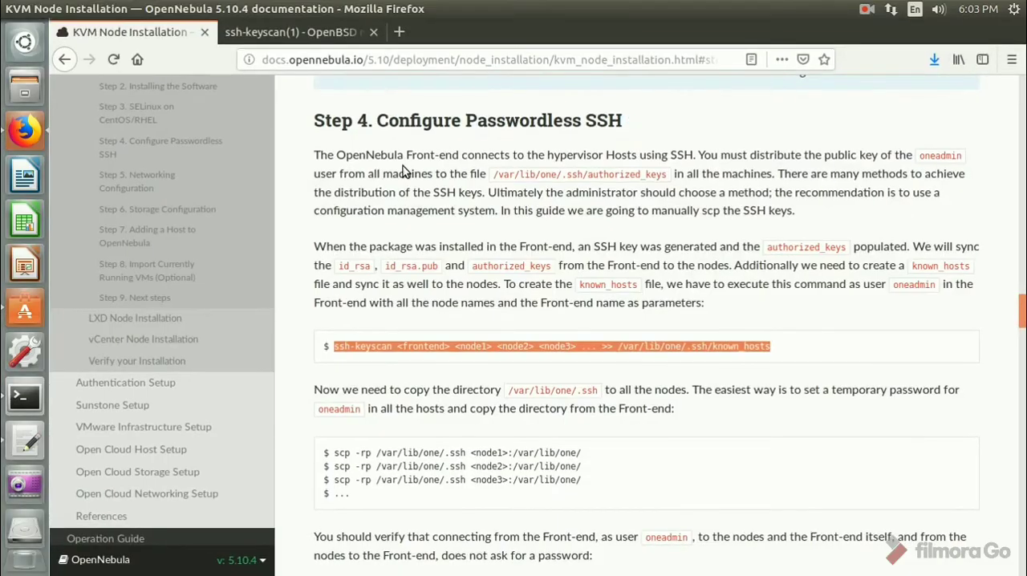
pyautogui.moveTo(446, 388)
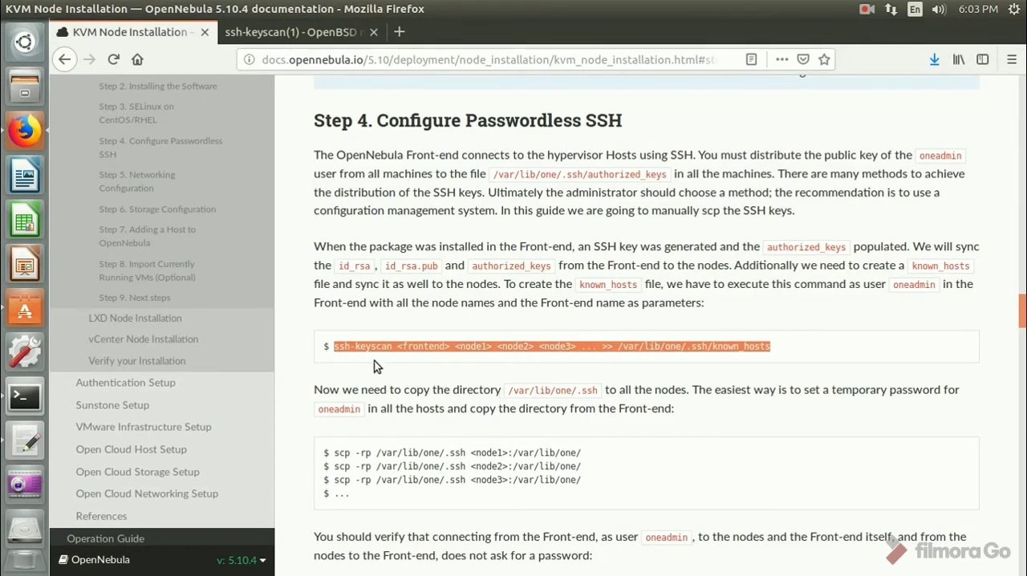
pyautogui.moveTo(437, 345)
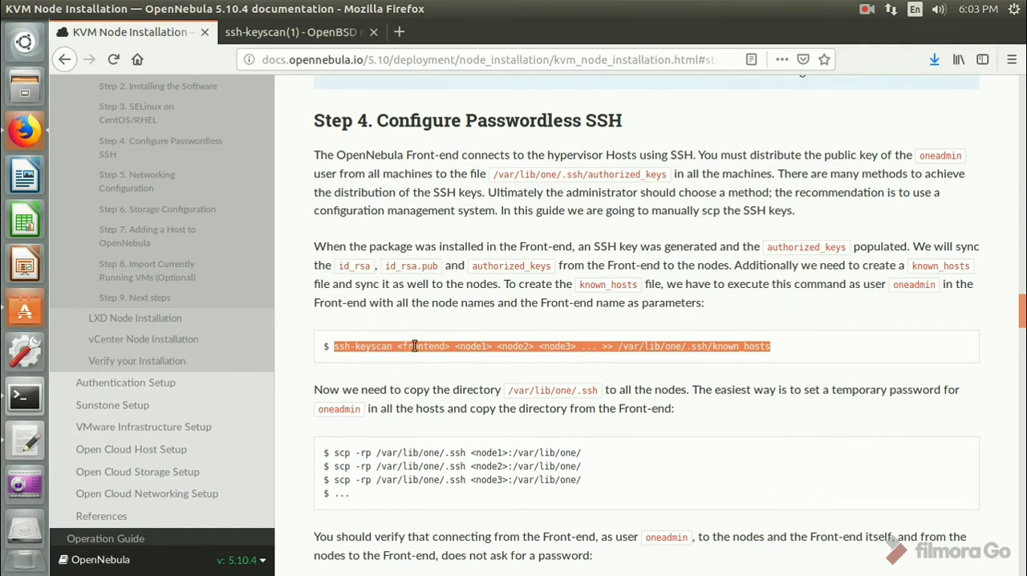
pyautogui.moveTo(426, 331)
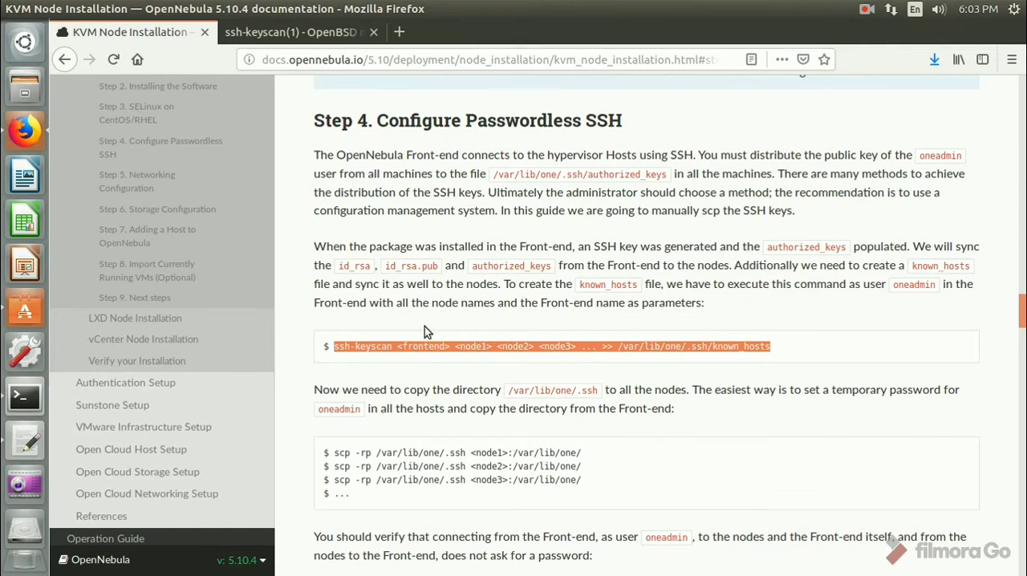
pyautogui.moveTo(430, 345)
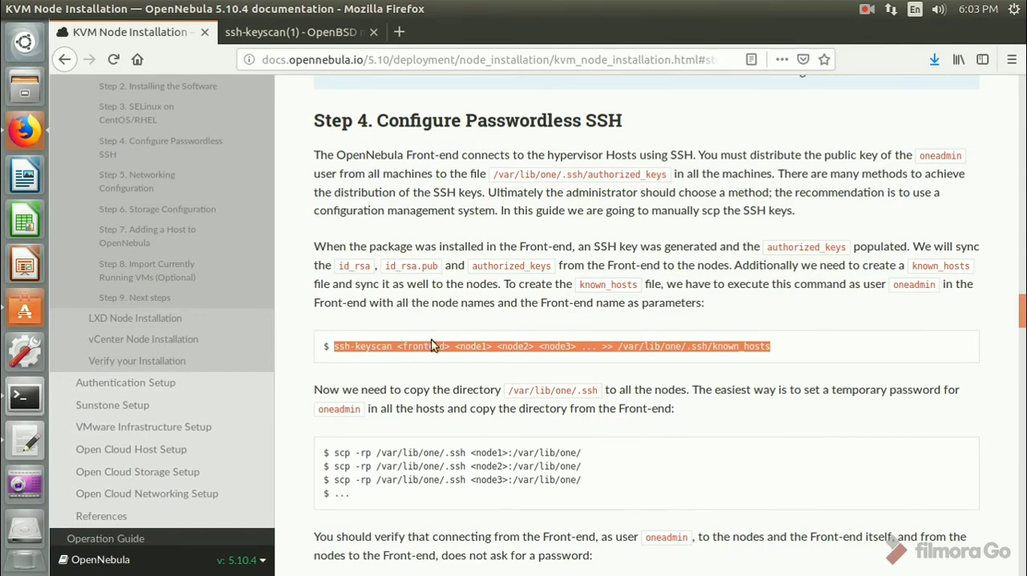
pyautogui.moveTo(491, 369)
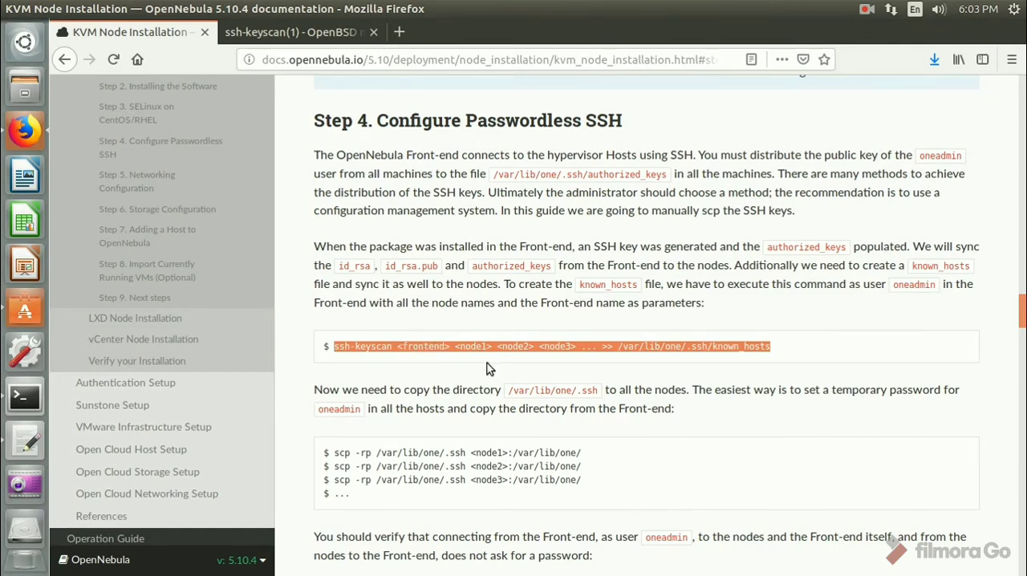
# Scroll the KVM node guide past the SSH and networking steps to Step 7, Adding a Host through Sunstone
pyautogui.scroll(-3)
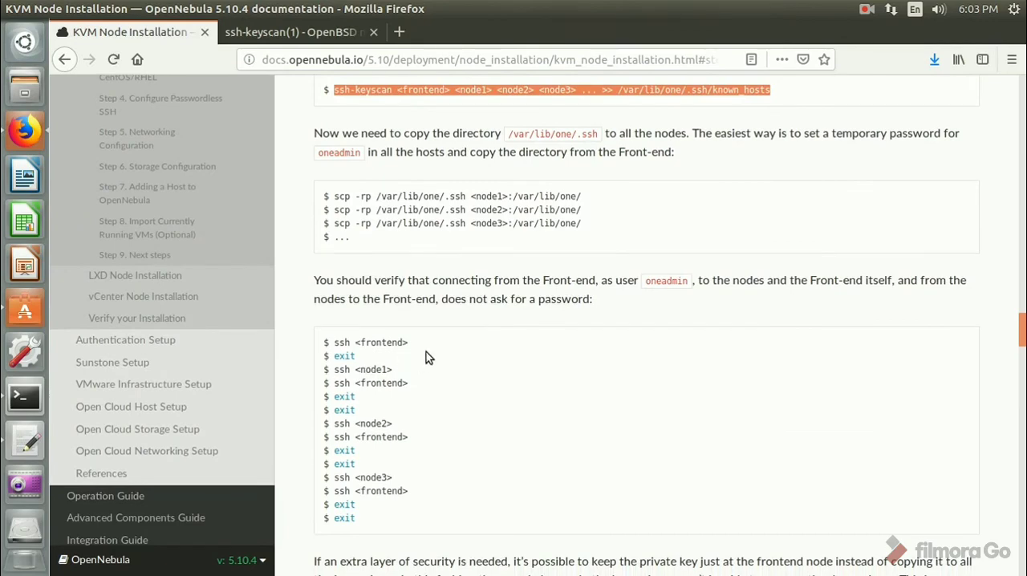
pyautogui.scroll(-3)
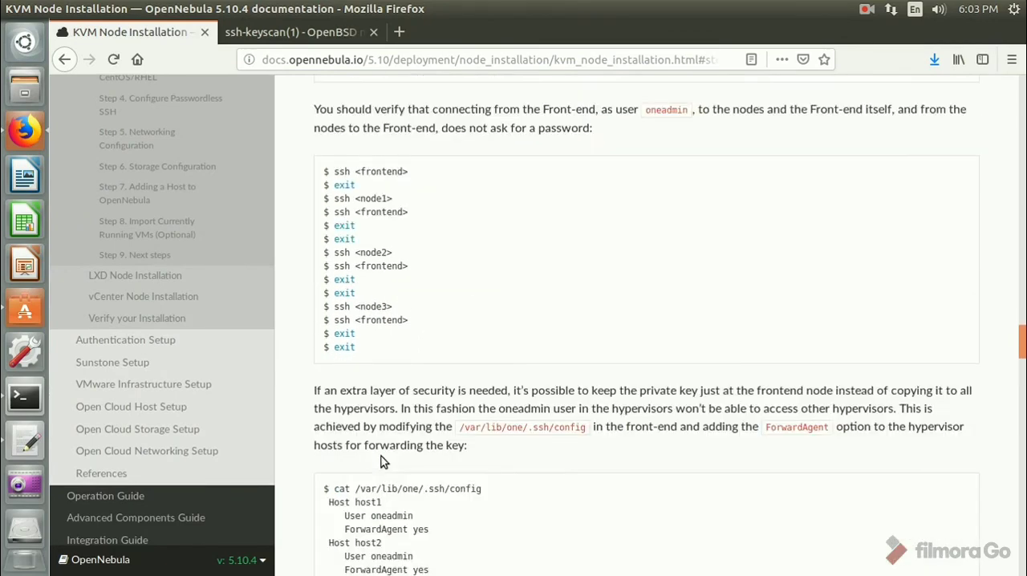
pyautogui.scroll(-3)
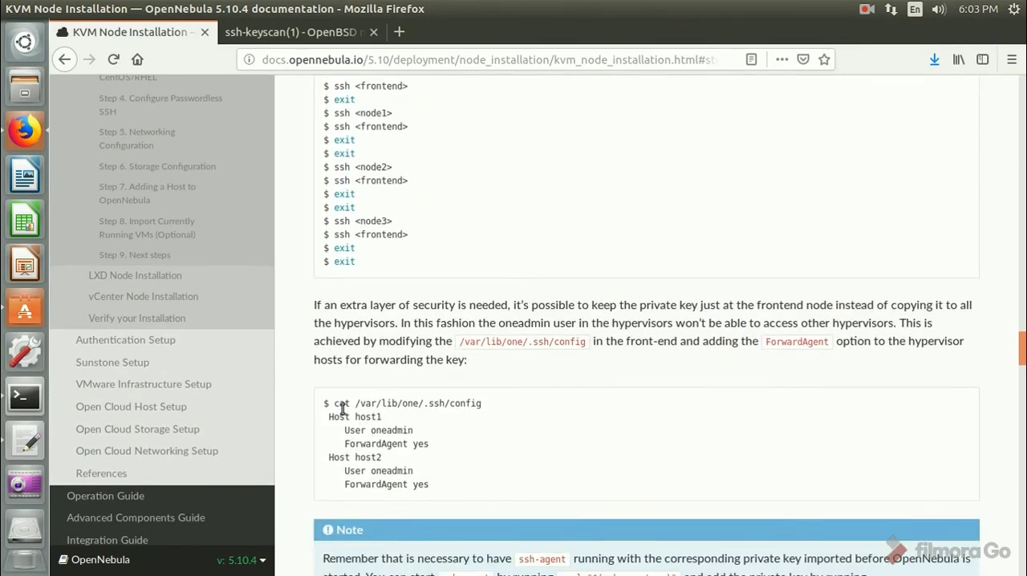
pyautogui.scroll(-3)
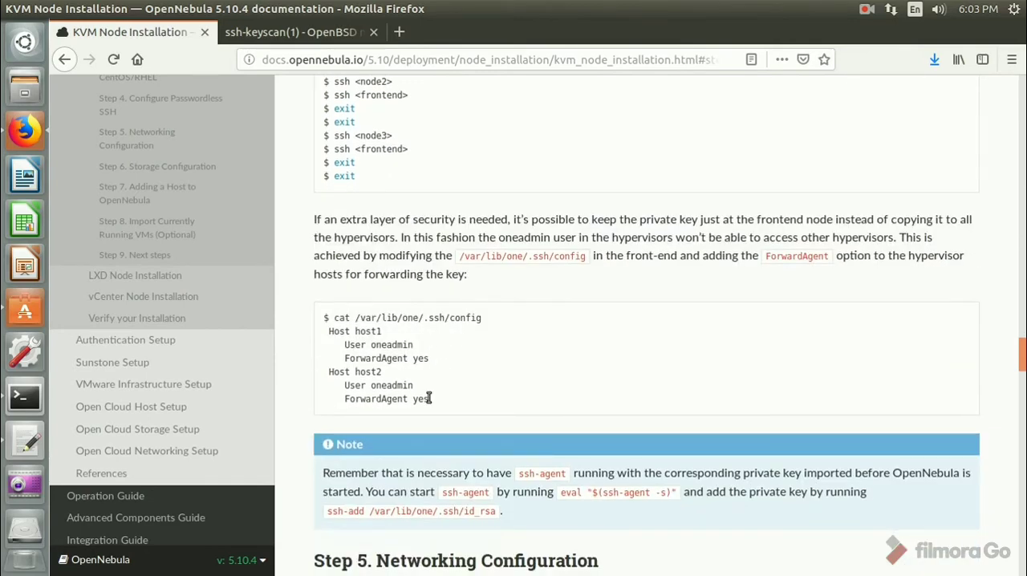
pyautogui.moveTo(462, 340)
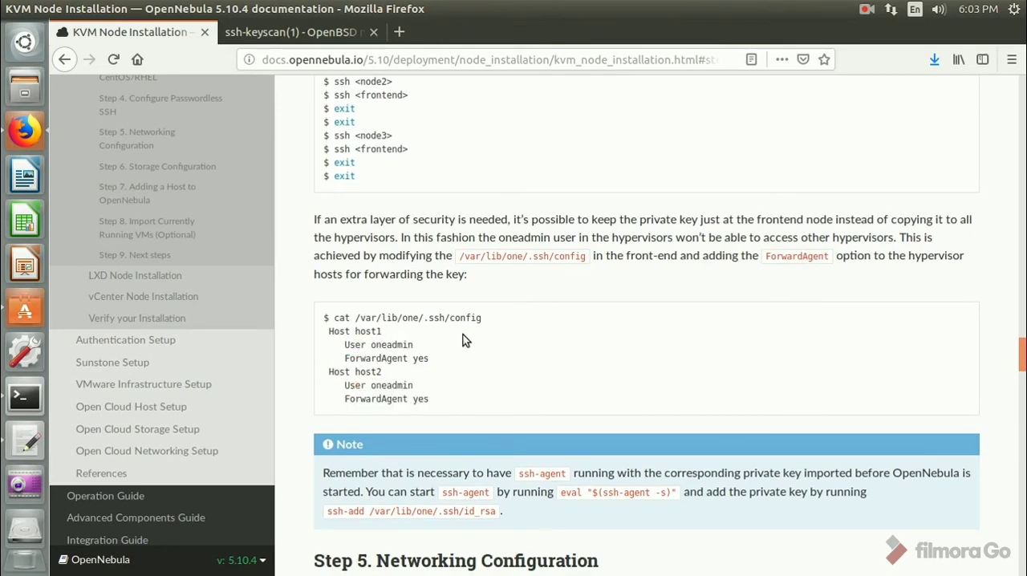
pyautogui.scroll(-3)
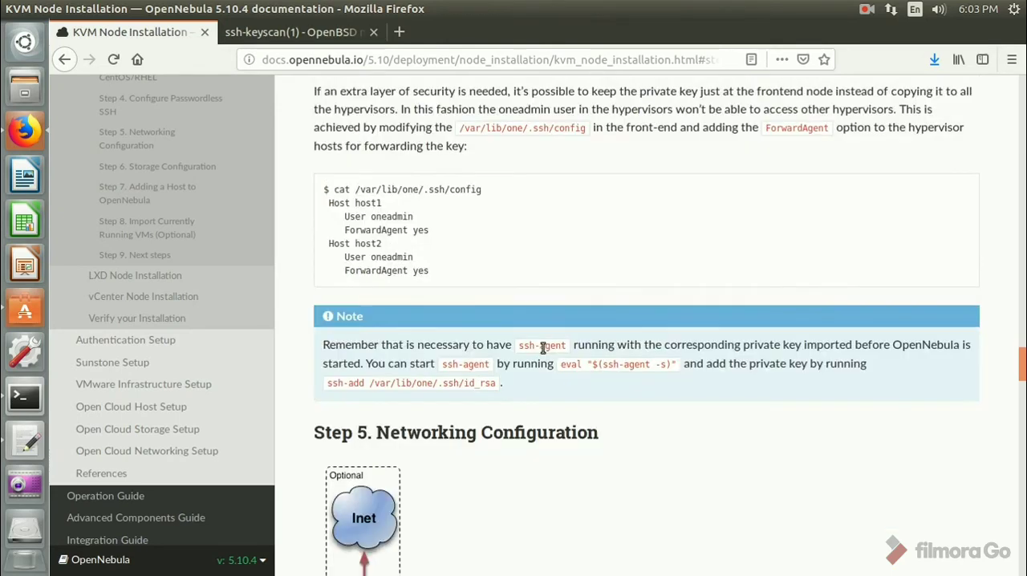
pyautogui.scroll(3)
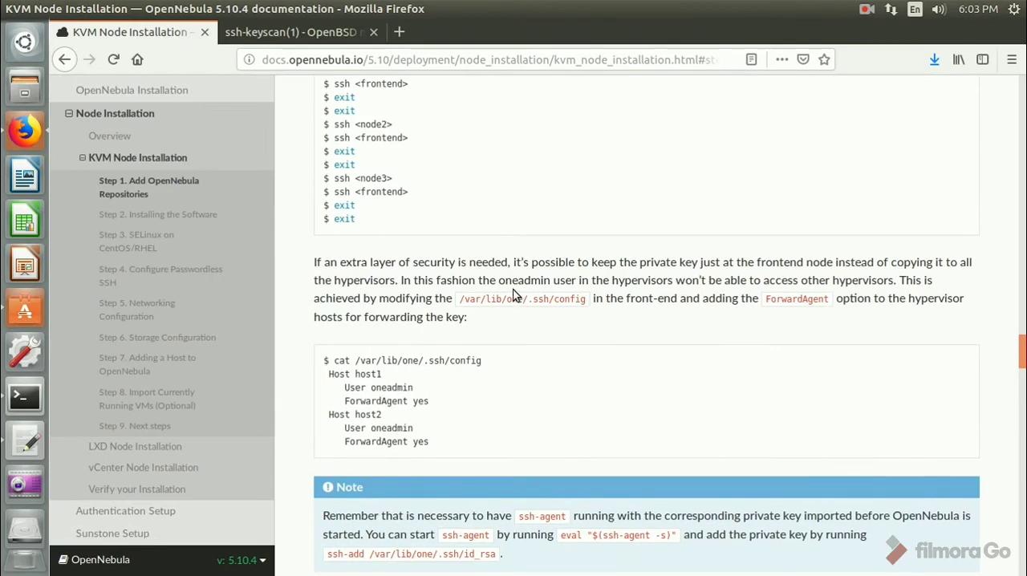
pyautogui.moveTo(351, 261); pyautogui.dragTo(619, 262)
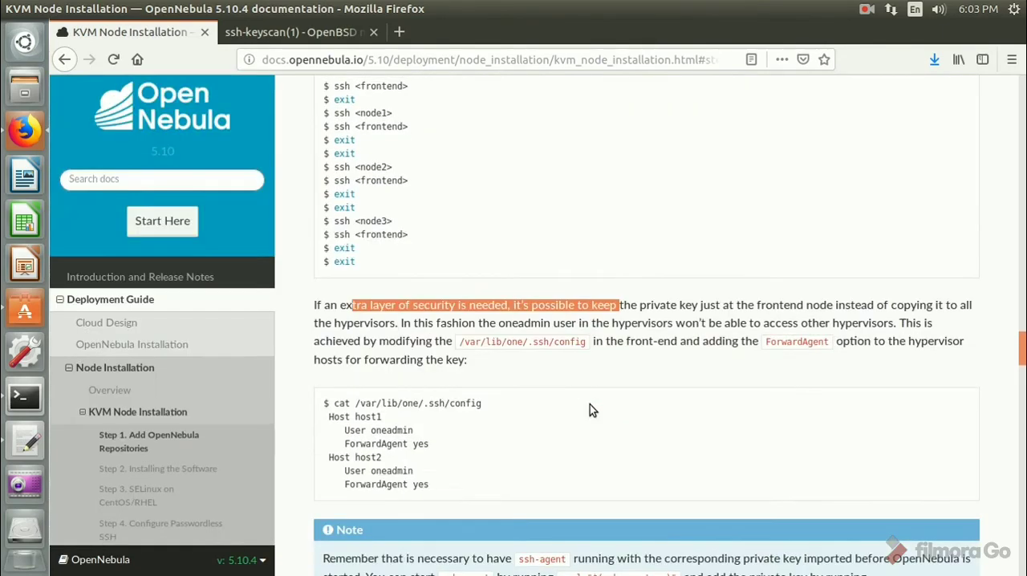
pyautogui.moveTo(452, 356)
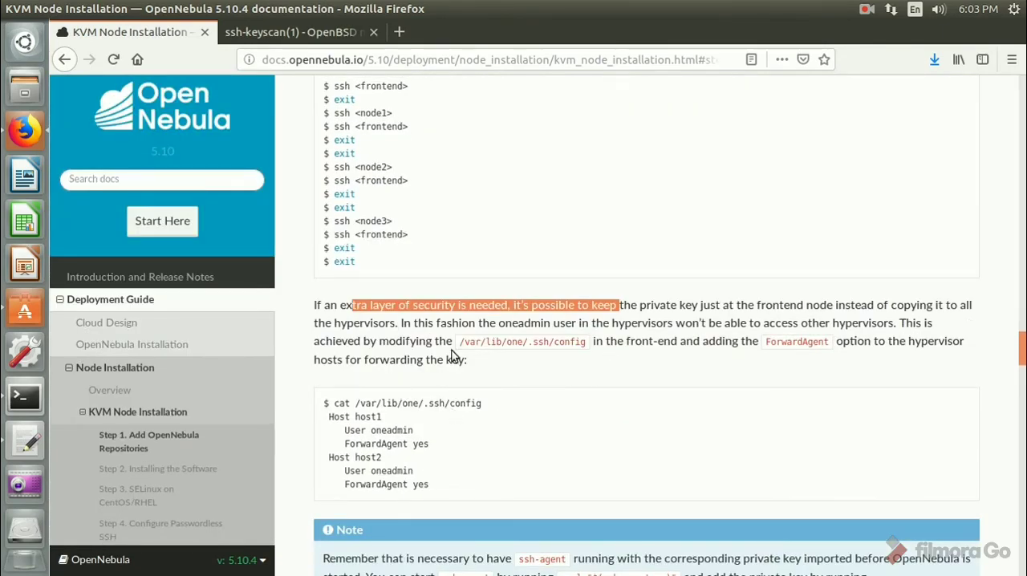
pyautogui.moveTo(446, 357)
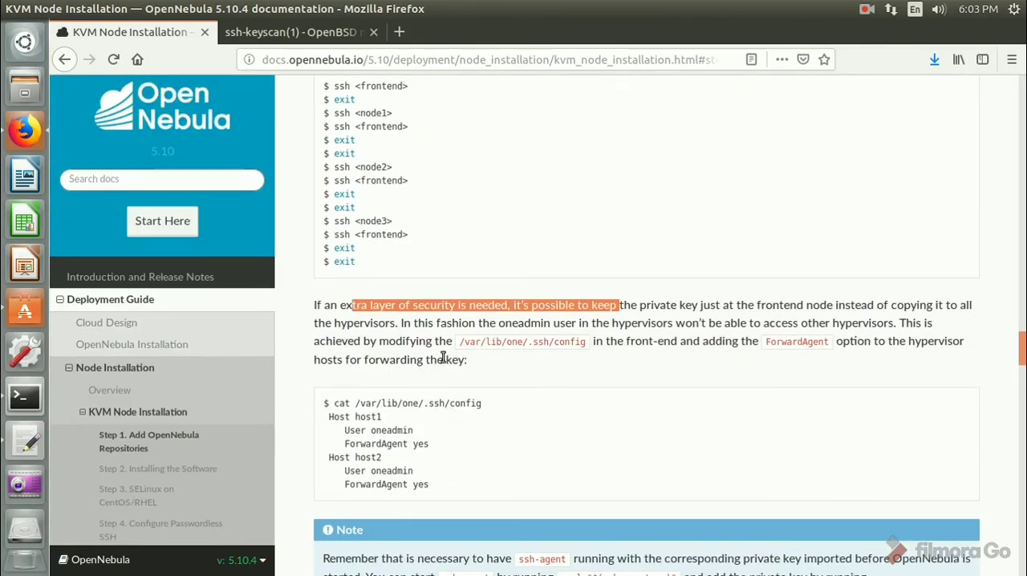
pyautogui.scroll(-3)
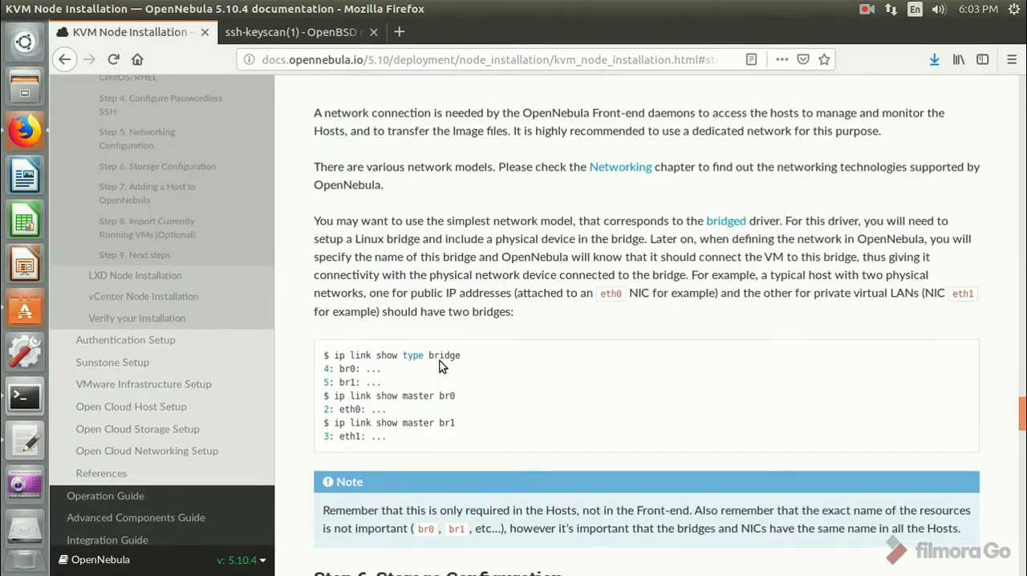
pyautogui.scroll(-3)
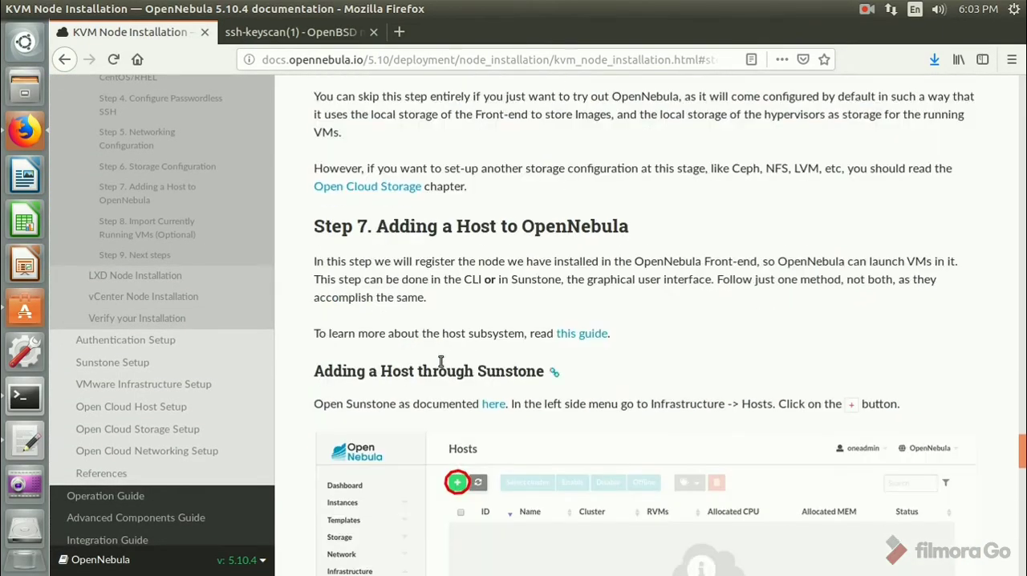
# In the terminal, run 'sudo service opennebula restart'
pyautogui.click(24, 395)
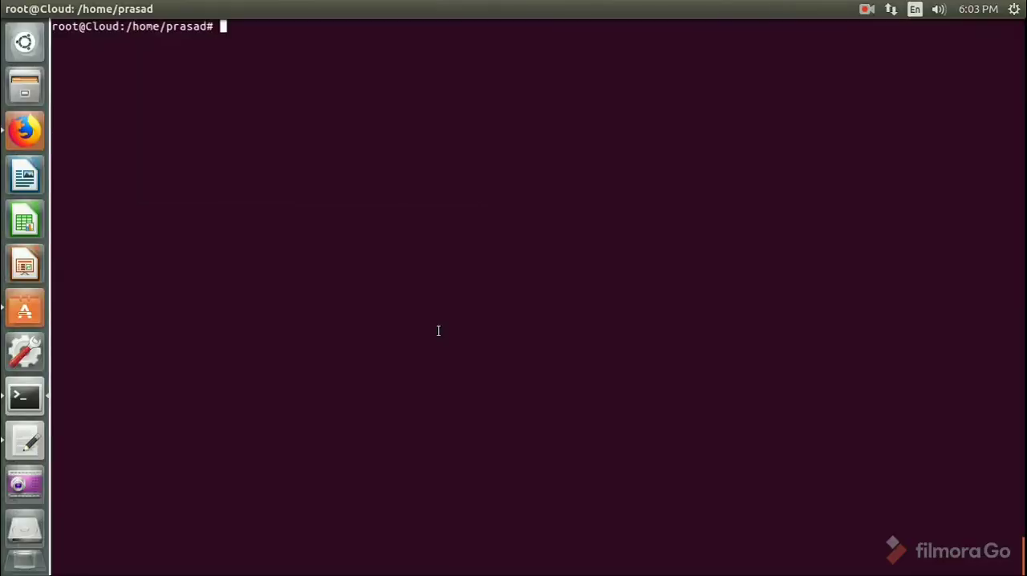
pyautogui.write('exit')
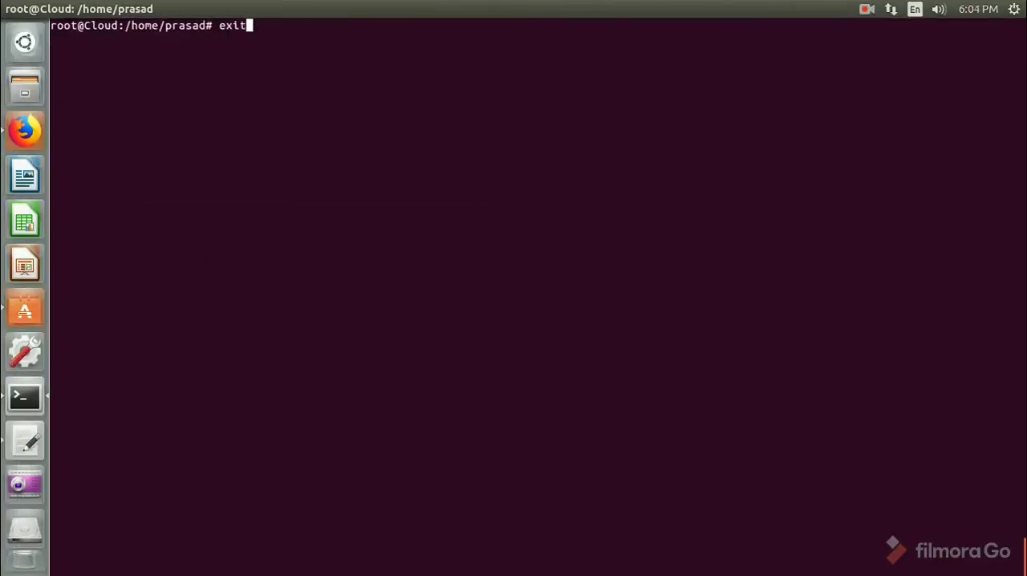
pyautogui.write('sudo apt-get update')
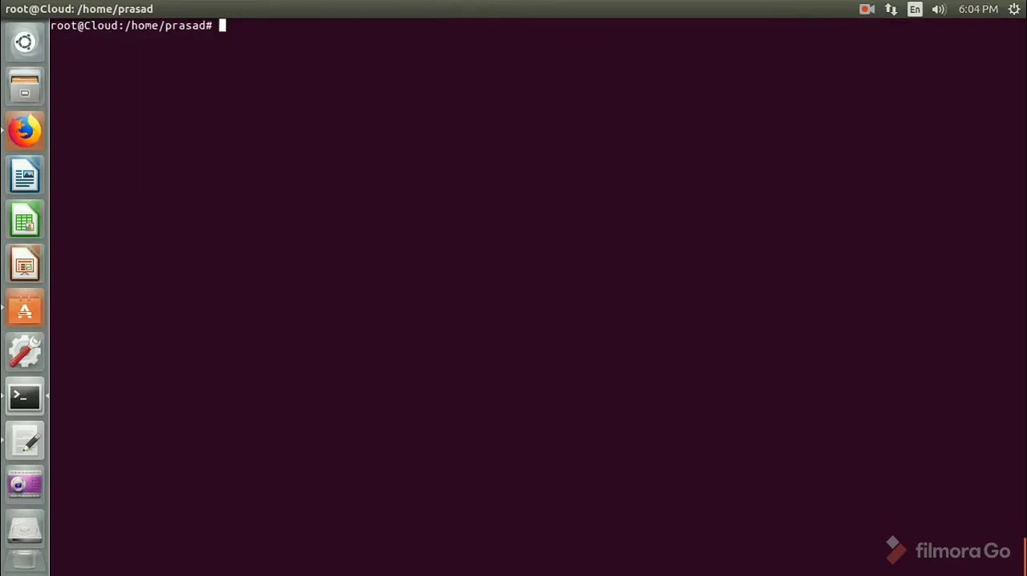
pyautogui.write('su')
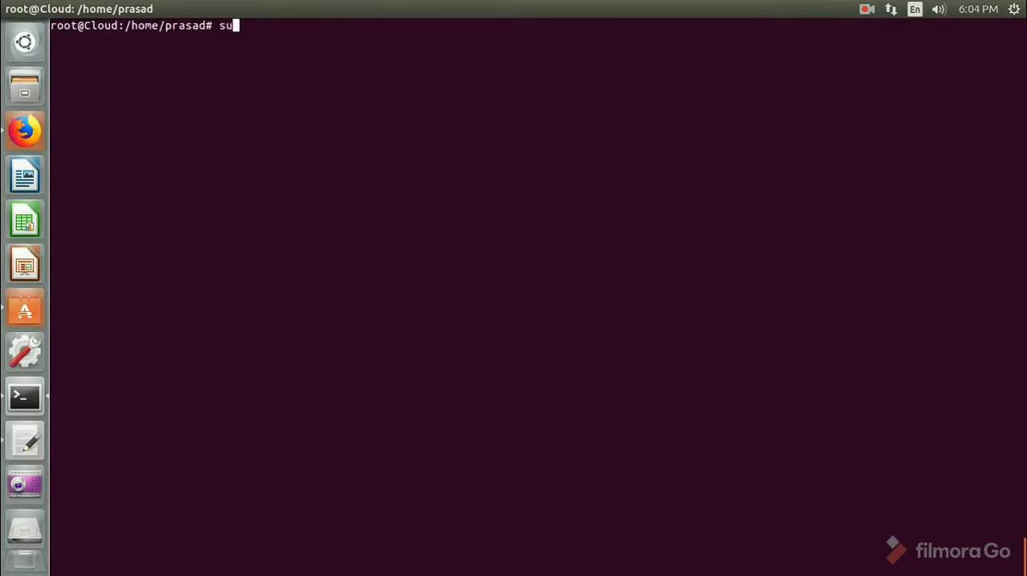
pyautogui.write('do servi')
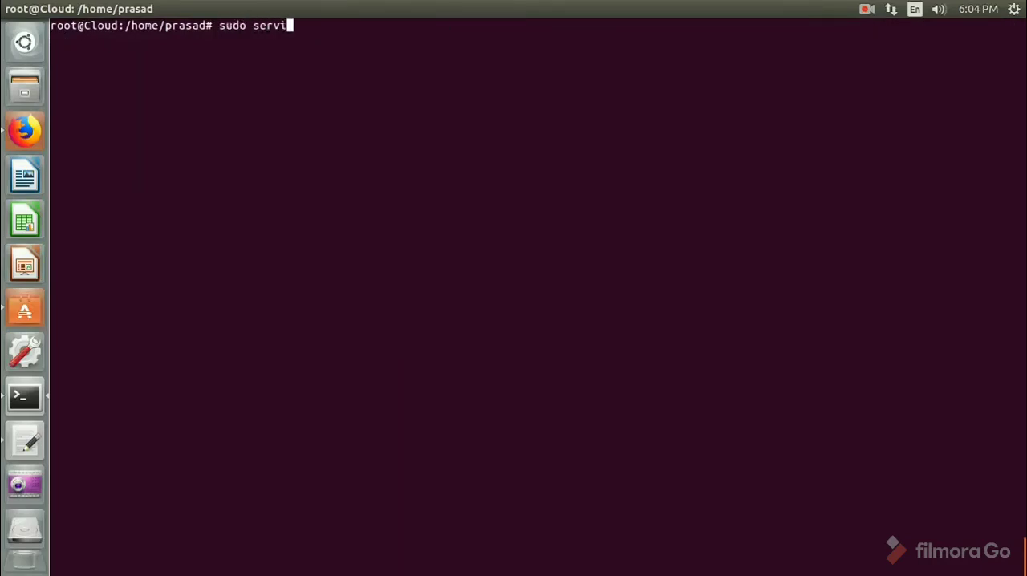
pyautogui.write('ce opene')
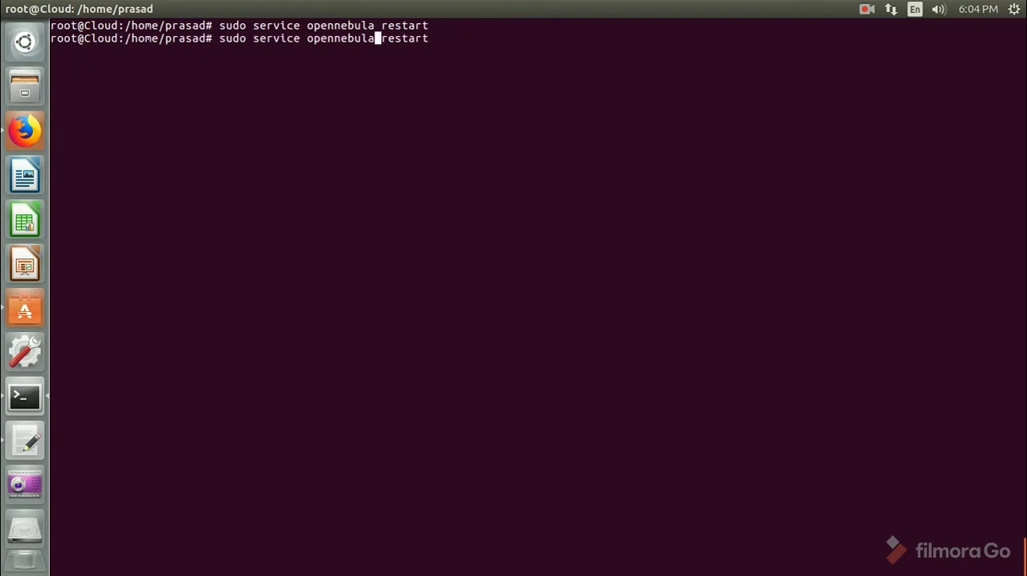
# Run 'sudo service opennebula-sunstone restart'
pyautogui.write('-sunstone')
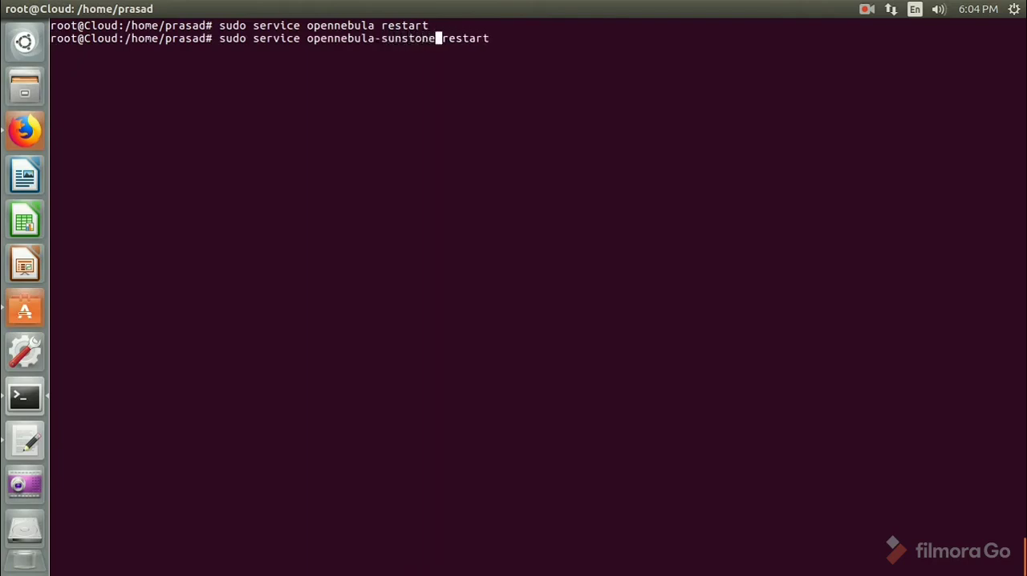
pyautogui.press('Return')
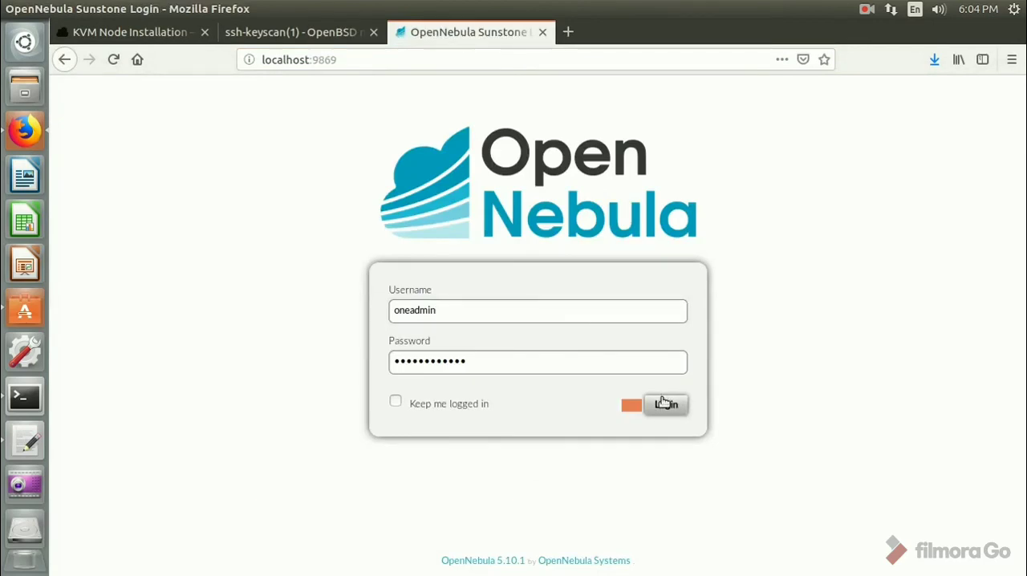
# Log in to Sunstone as oneadmin and create a KVM host named localhost under Infrastructure > Hosts
pyautogui.click(664, 404)
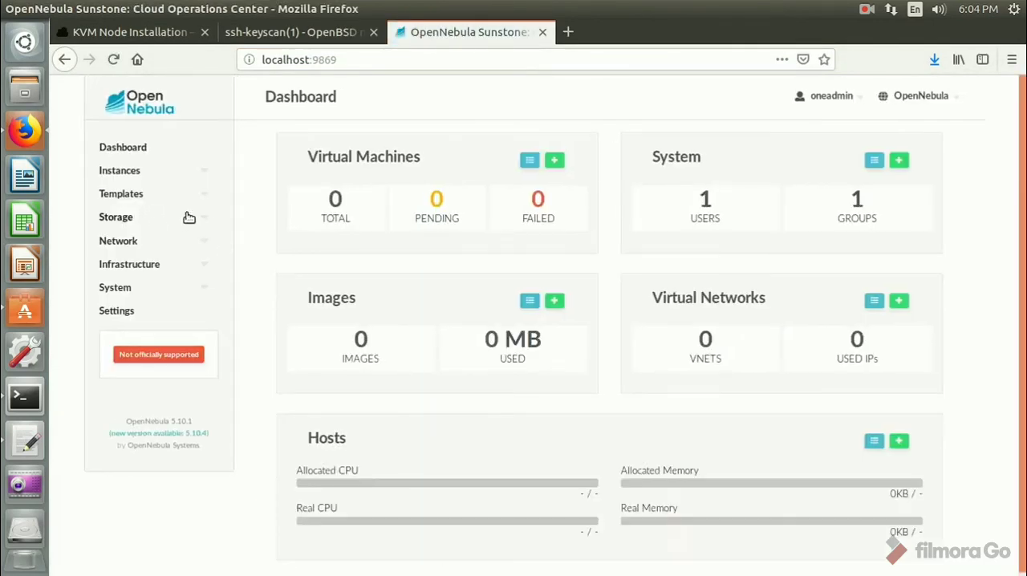
pyautogui.click(116, 287)
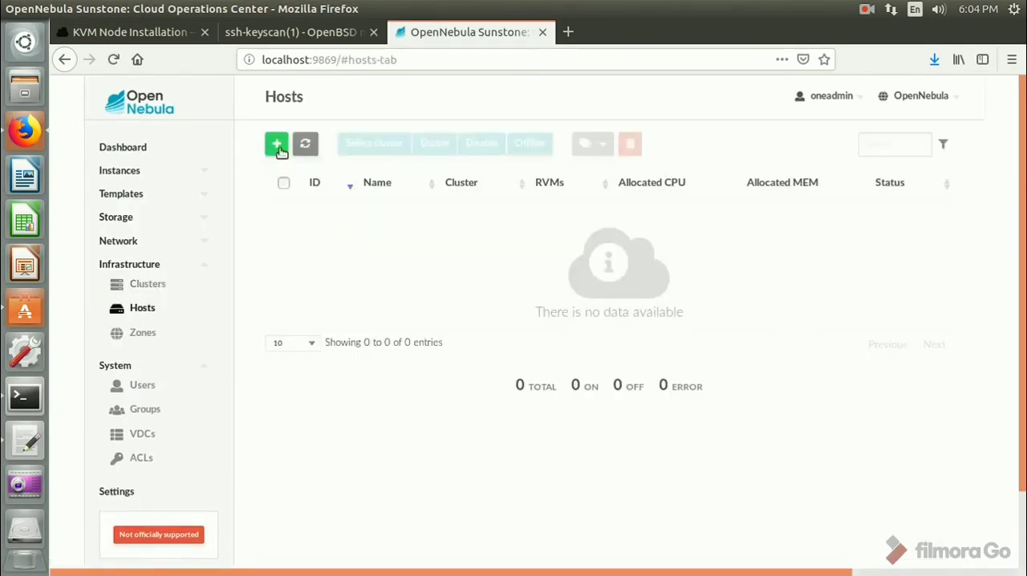
pyautogui.click(276, 144)
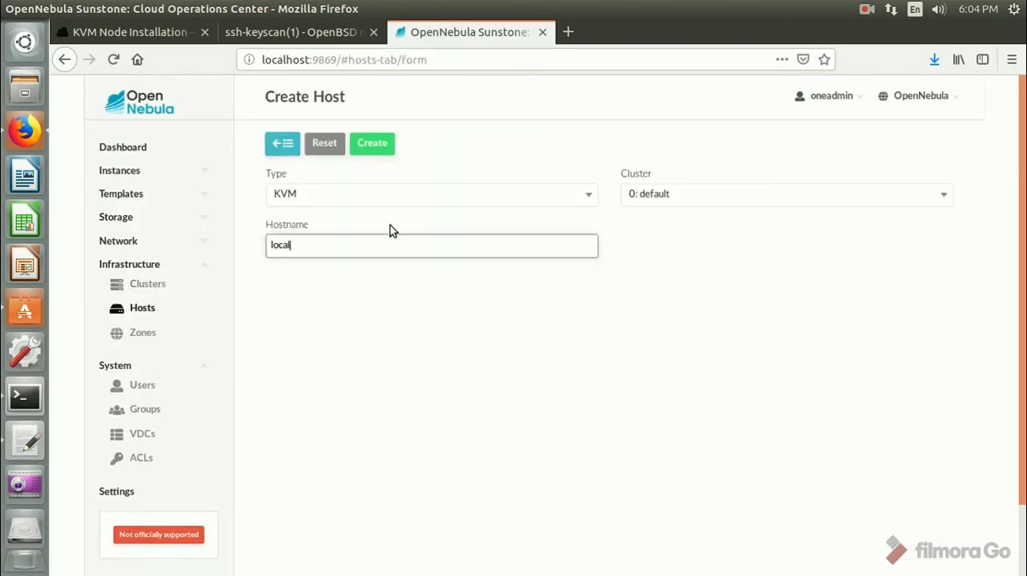
pyautogui.write('host')
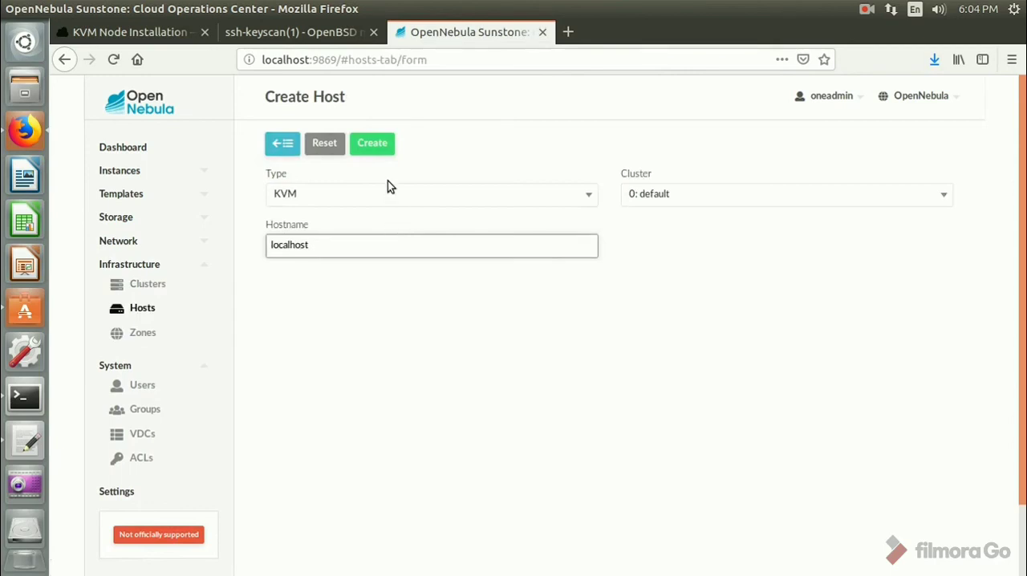
pyautogui.click(372, 143)
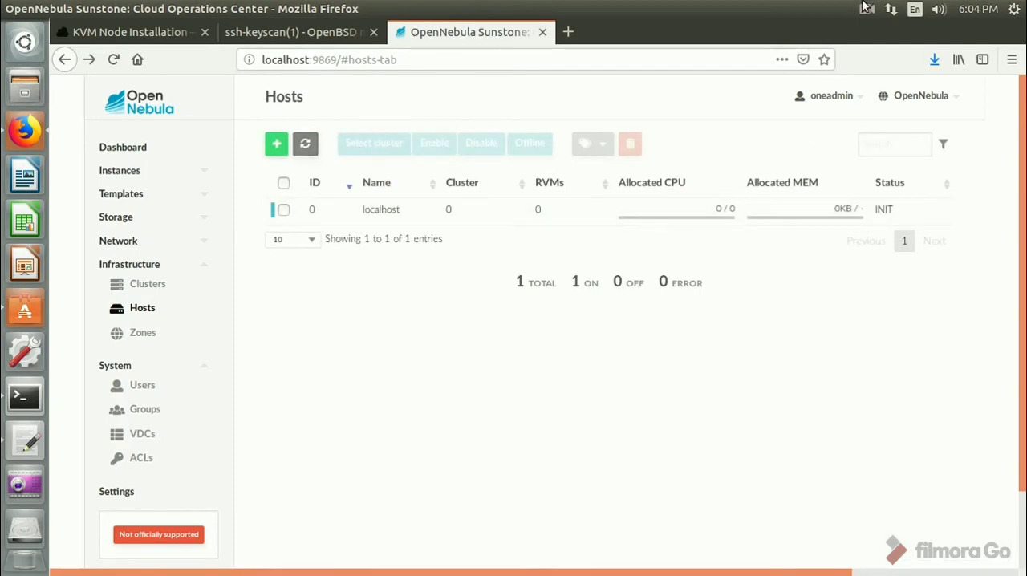
pyautogui.moveTo(855, 360)
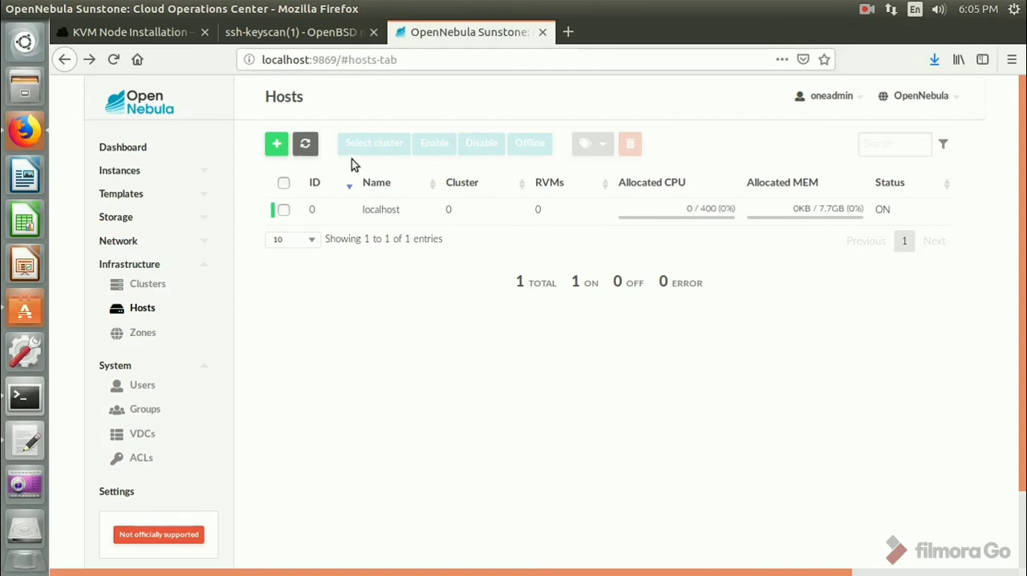
pyautogui.moveTo(305, 145)
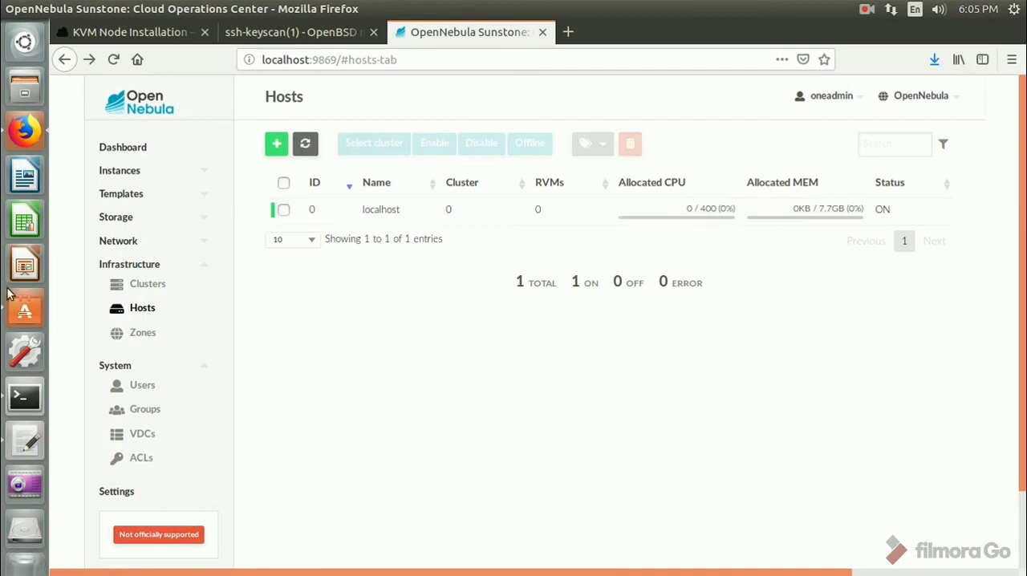
# Run ifconfig in the terminal to list the eno1, lo and virbr0-nic interfaces
pyautogui.click(24, 396)
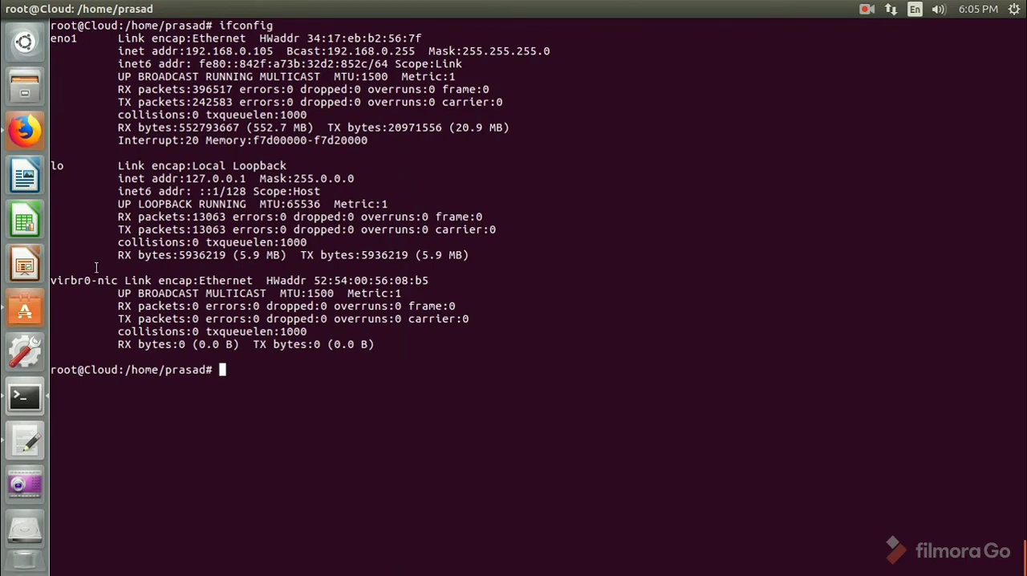
pyautogui.doubleClick(82, 279)
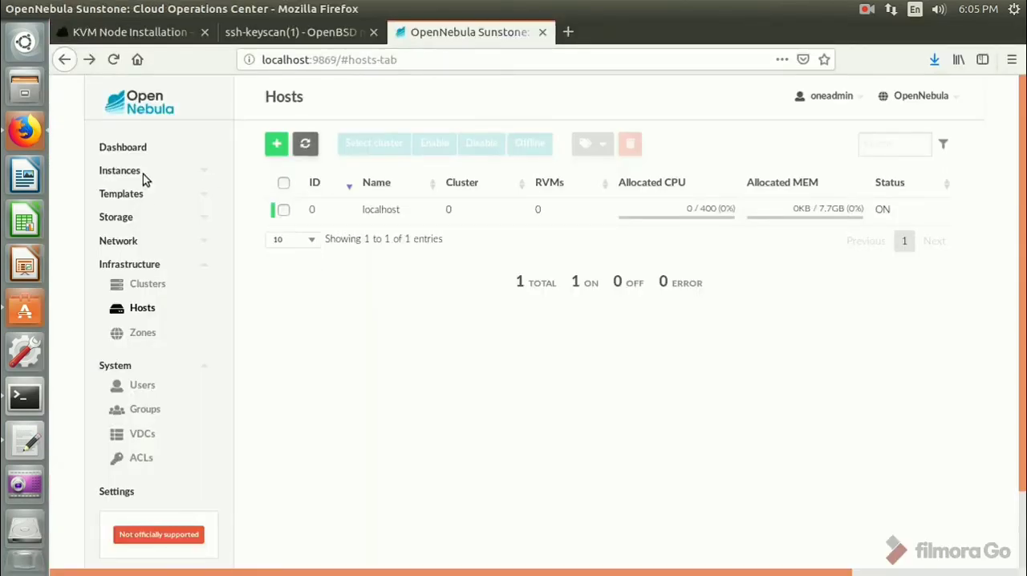
# Show the Sunstone dashboard and expand the Instances menu
pyautogui.click(122, 148)
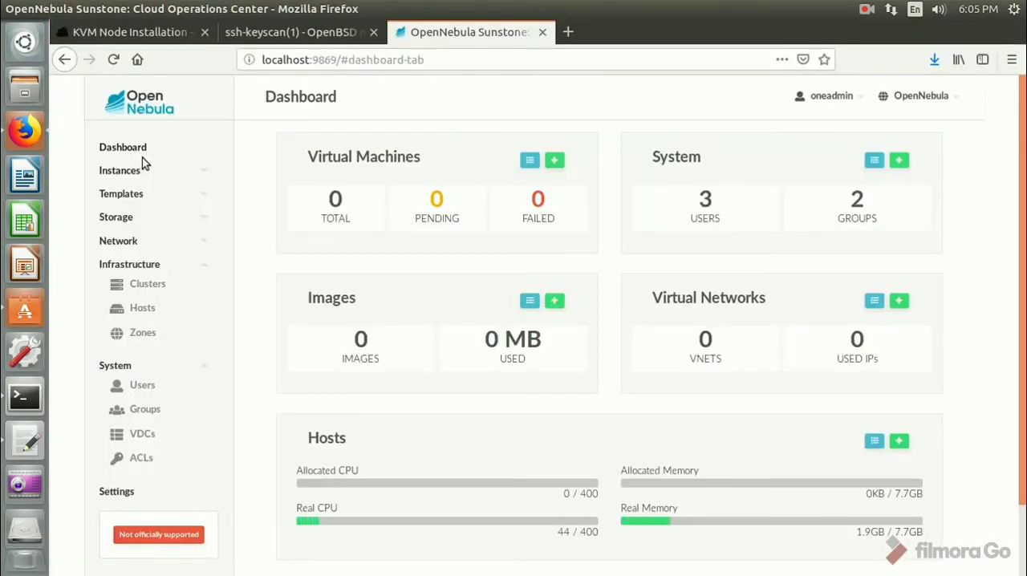
pyautogui.click(118, 170)
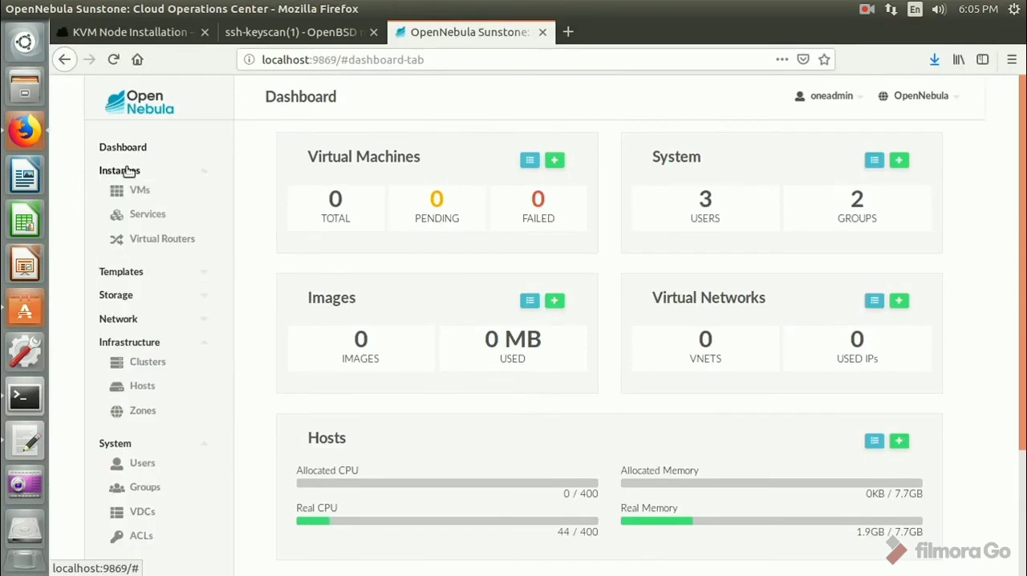